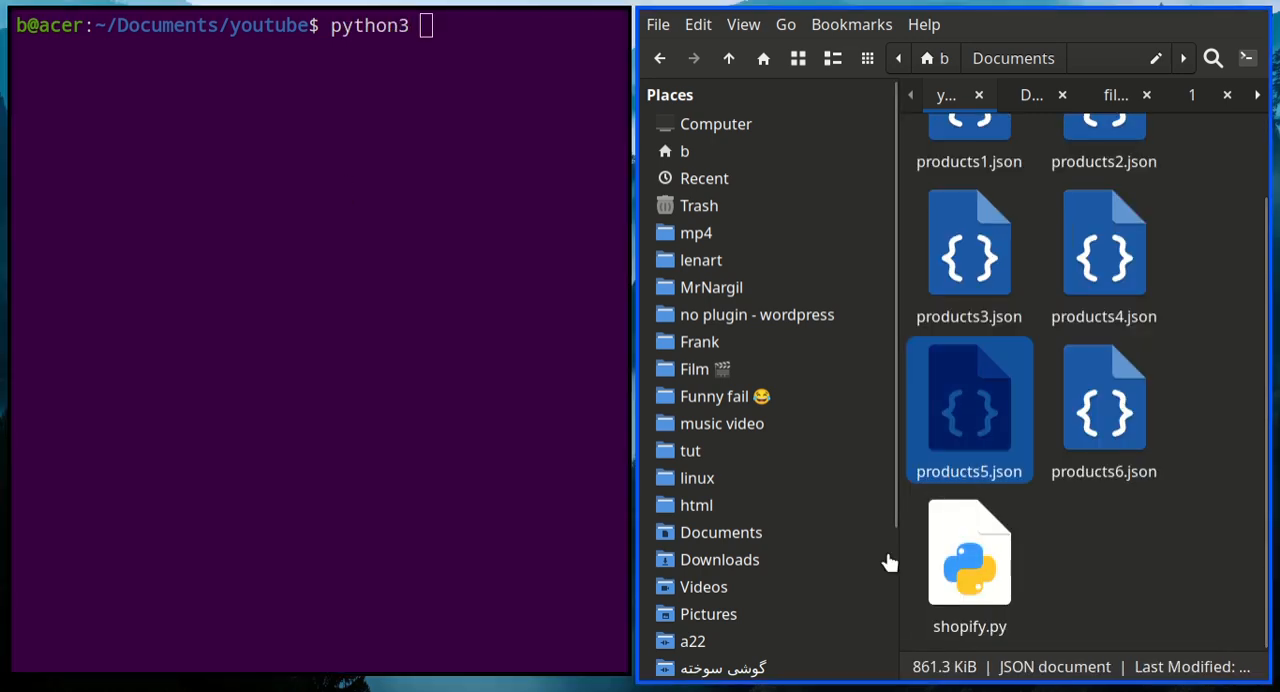
View the S2W Import Shopify to WooCommerce plugin details and its Reviews from Add New Plugin
{"action": "key", "text": "Return"}
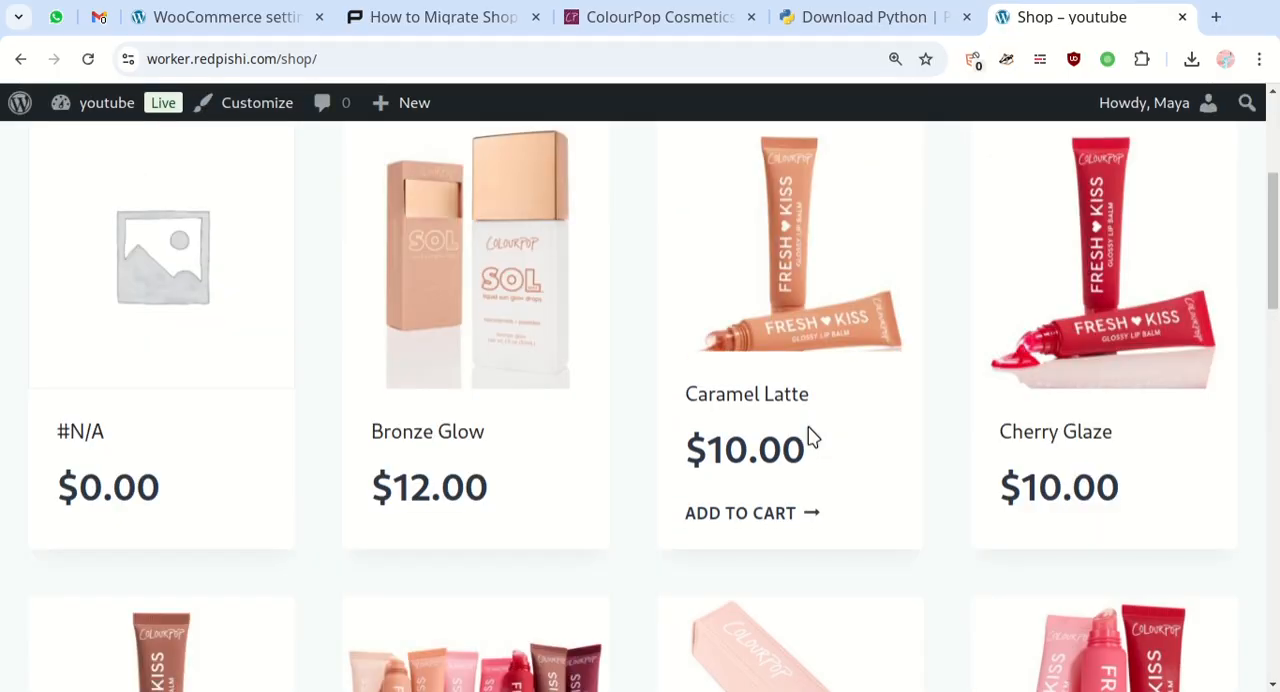
{"action": "scroll", "scroll_direction": "up", "scroll_amount": 3}
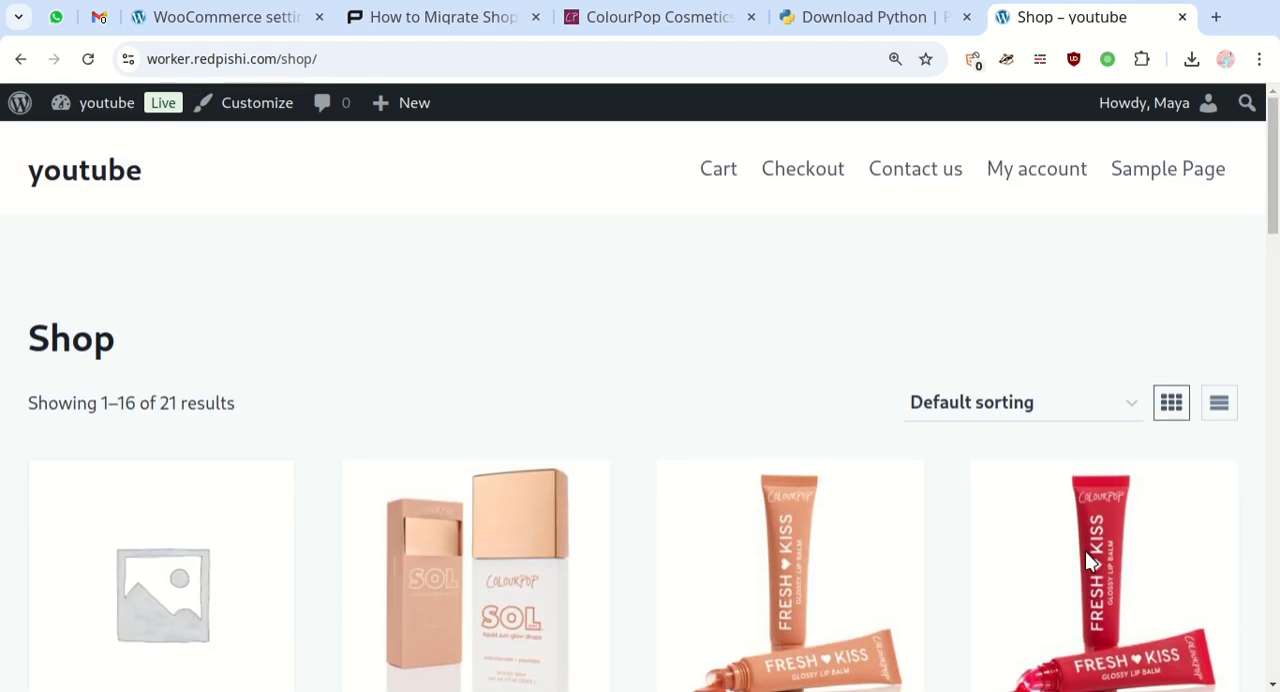
{"action": "scroll", "scroll_direction": "down", "scroll_amount": 3}
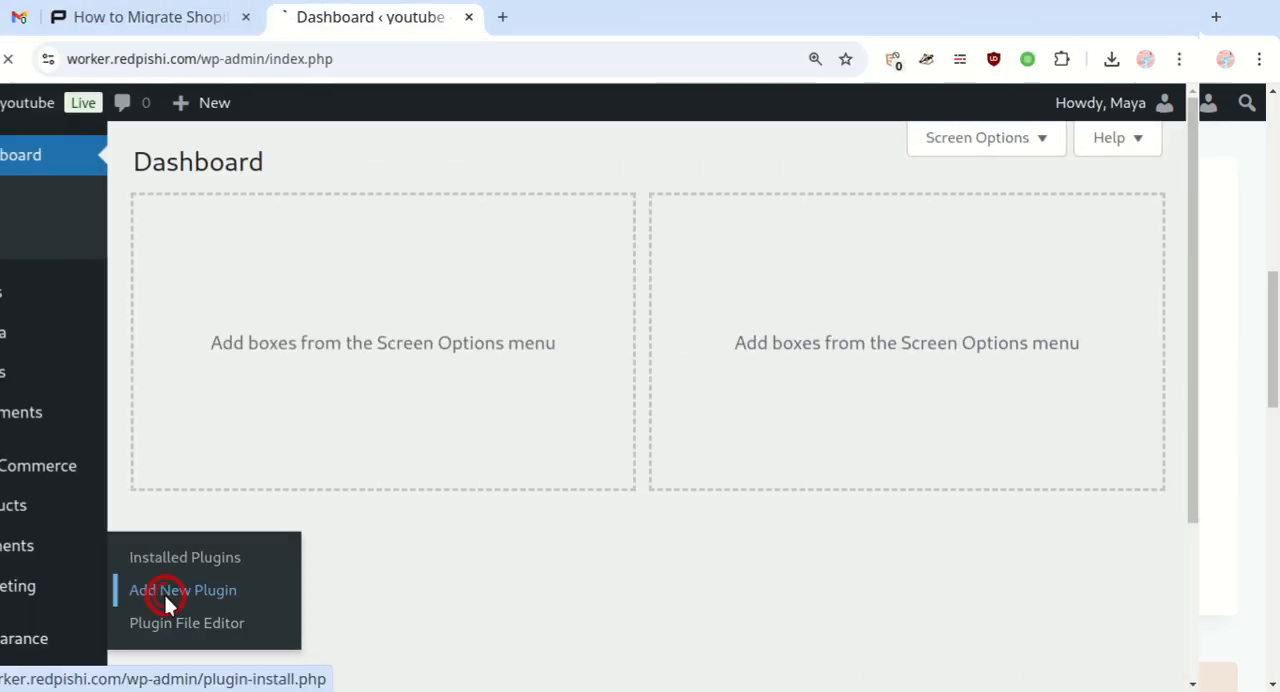
{"action": "left_click", "coordinate": [182, 588]}
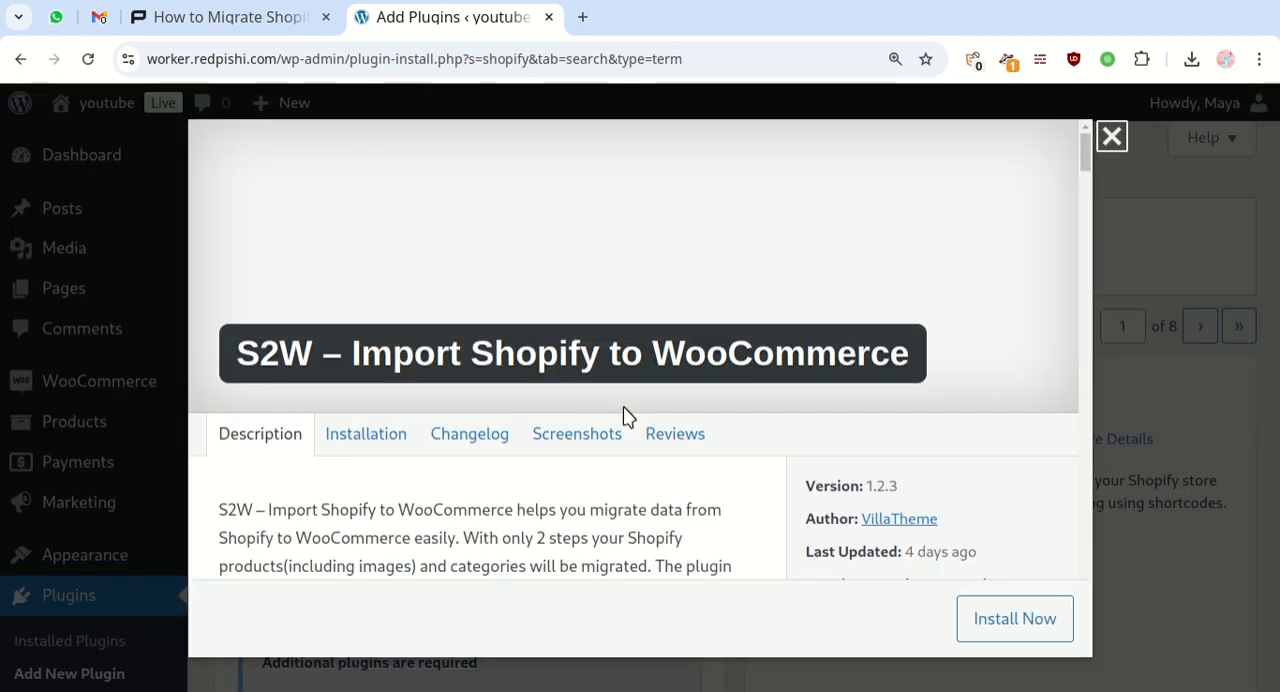
{"action": "left_click", "coordinate": [676, 432]}
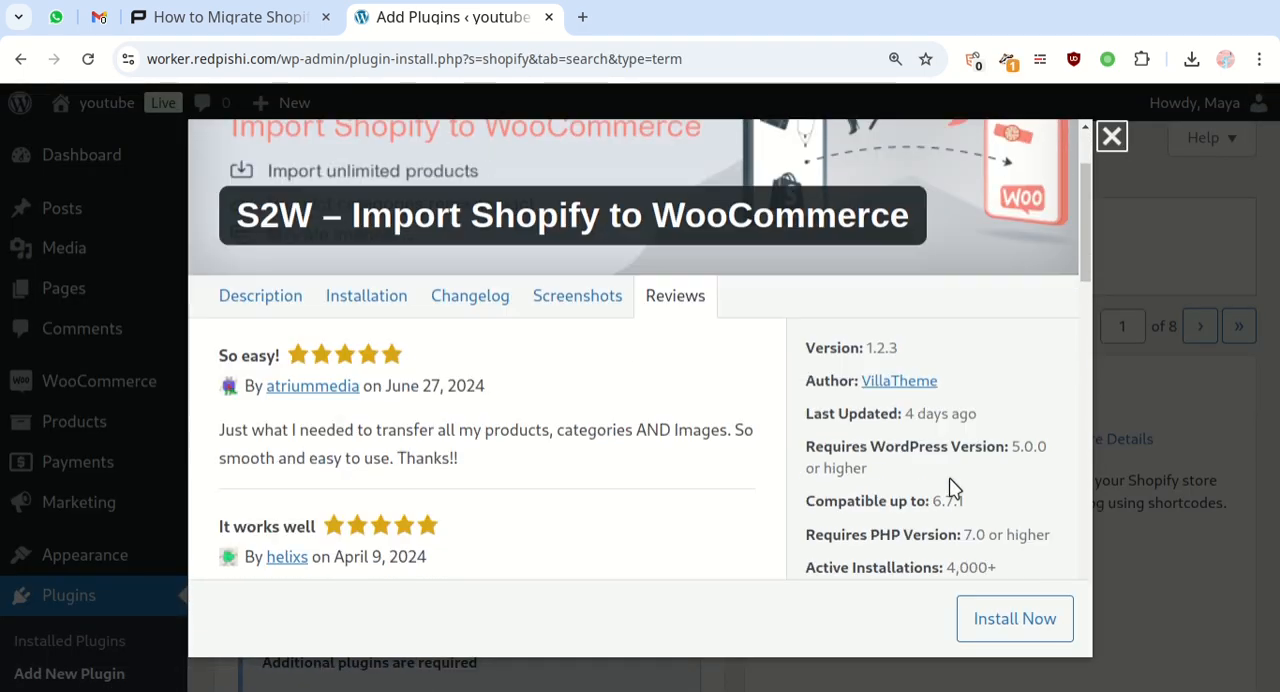
{"action": "scroll", "scroll_direction": "down", "scroll_amount": 3}
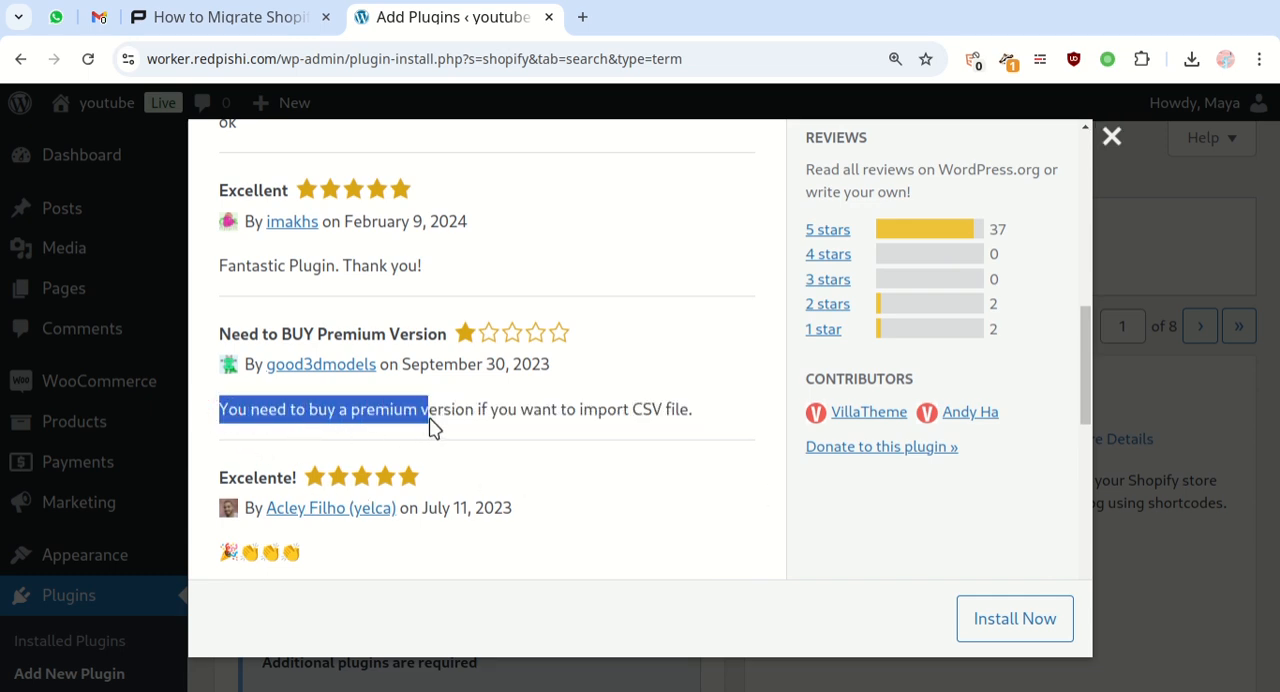
{"action": "left_click", "coordinate": [676, 408]}
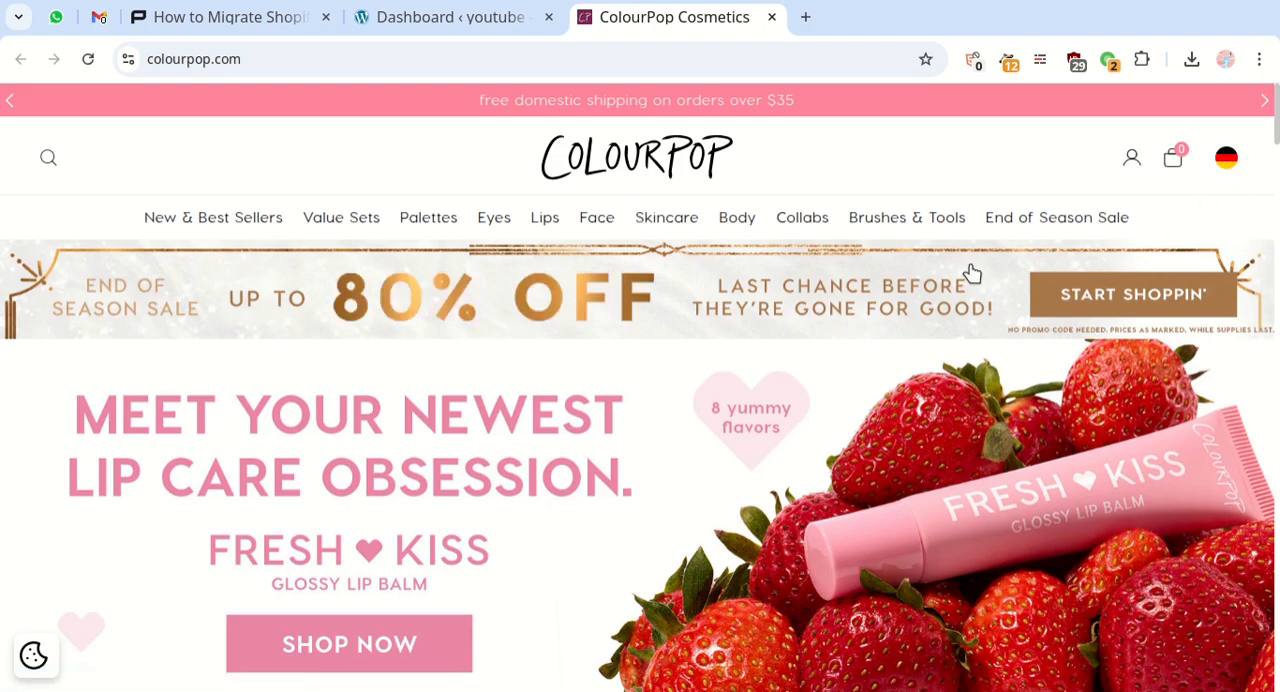
Browse the ColourPop store, then reach the tutorial's Step 1 with the products.json export URL
{"action": "scroll", "scroll_direction": "down", "scroll_amount": 3}
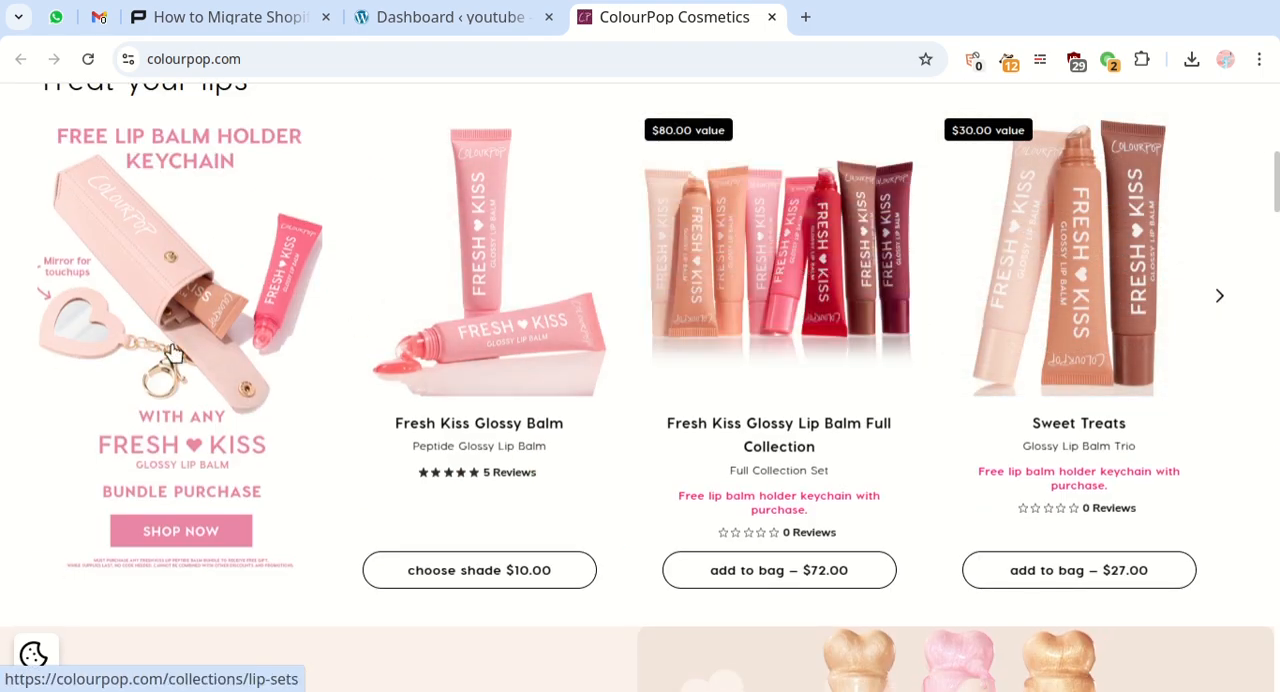
{"action": "scroll", "scroll_direction": "down", "scroll_amount": 3}
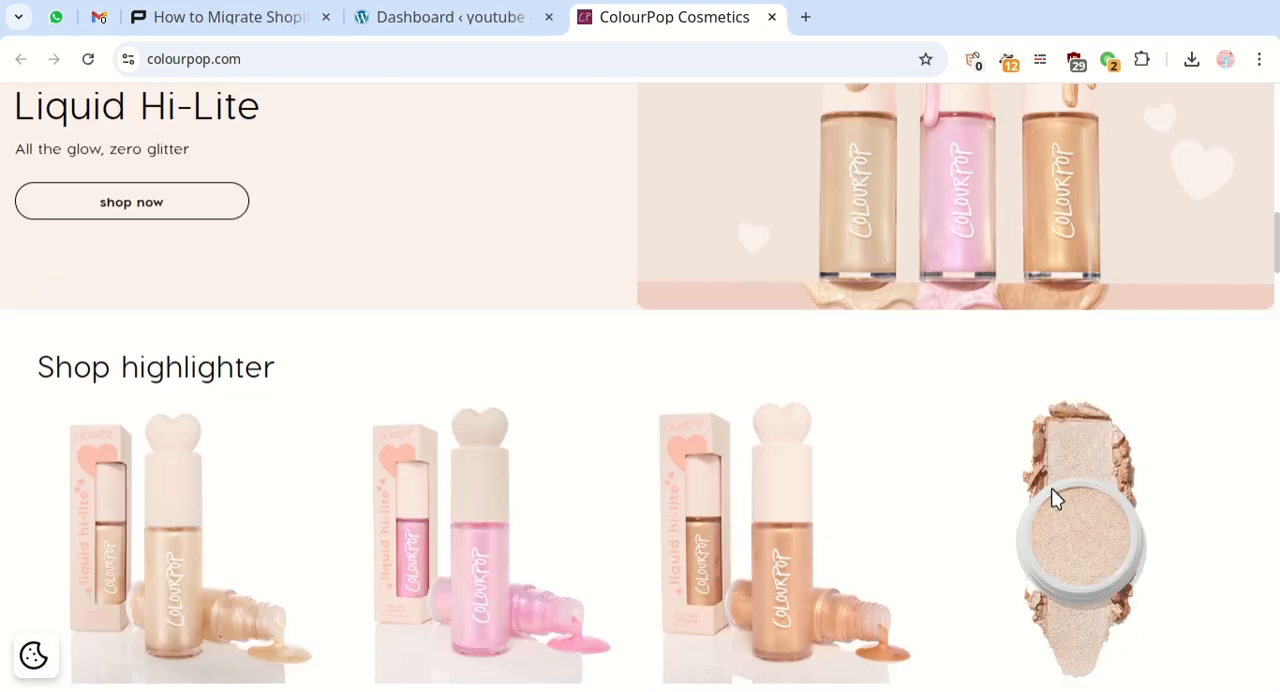
{"action": "scroll", "scroll_direction": "down", "scroll_amount": 3}
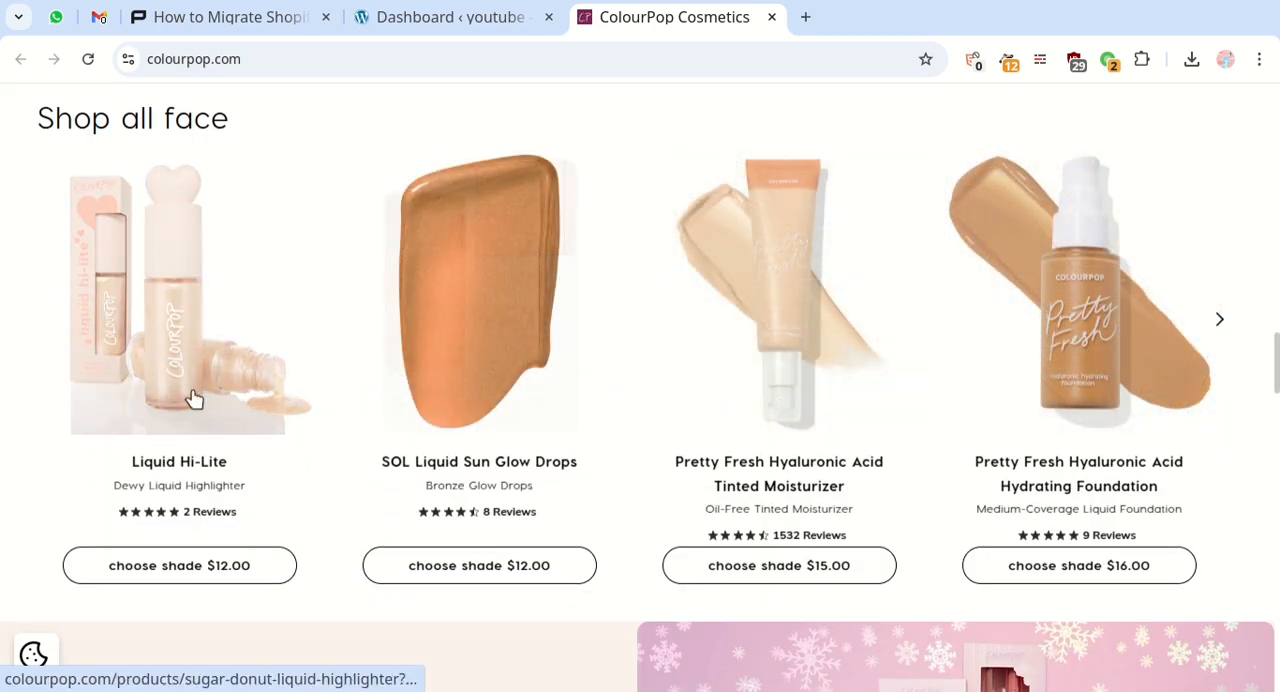
{"action": "left_click", "coordinate": [450, 16]}
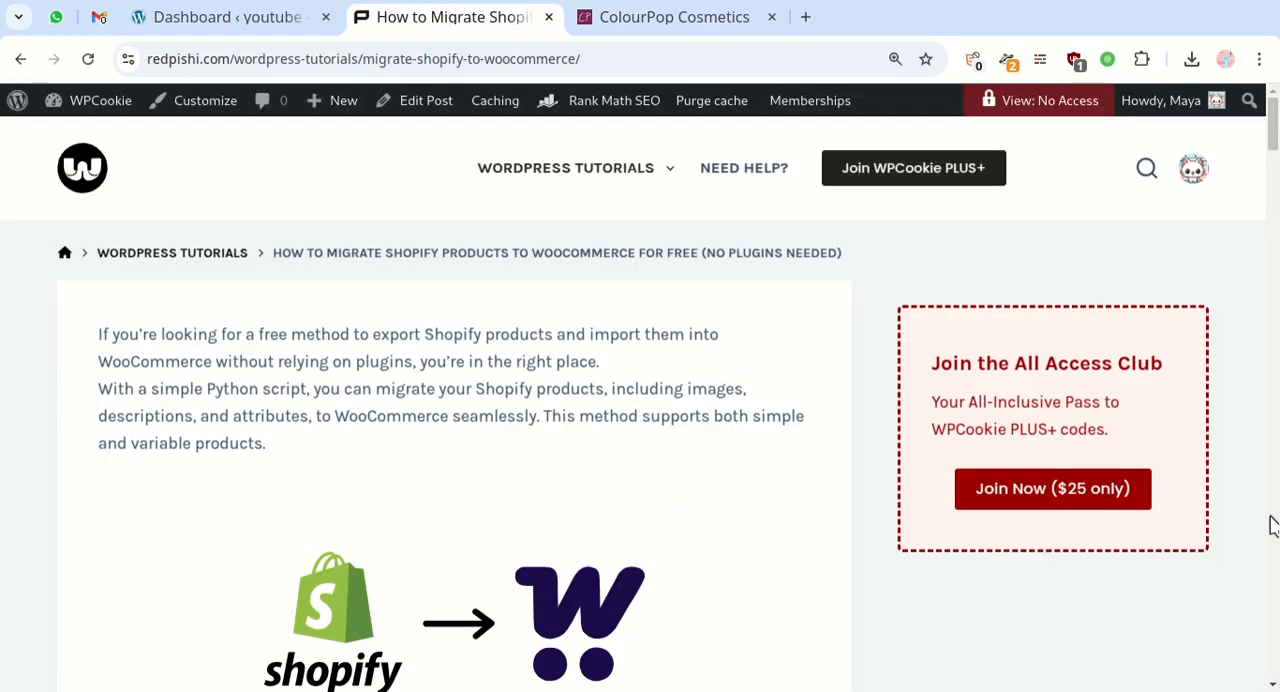
{"action": "scroll", "scroll_direction": "down", "scroll_amount": 3}
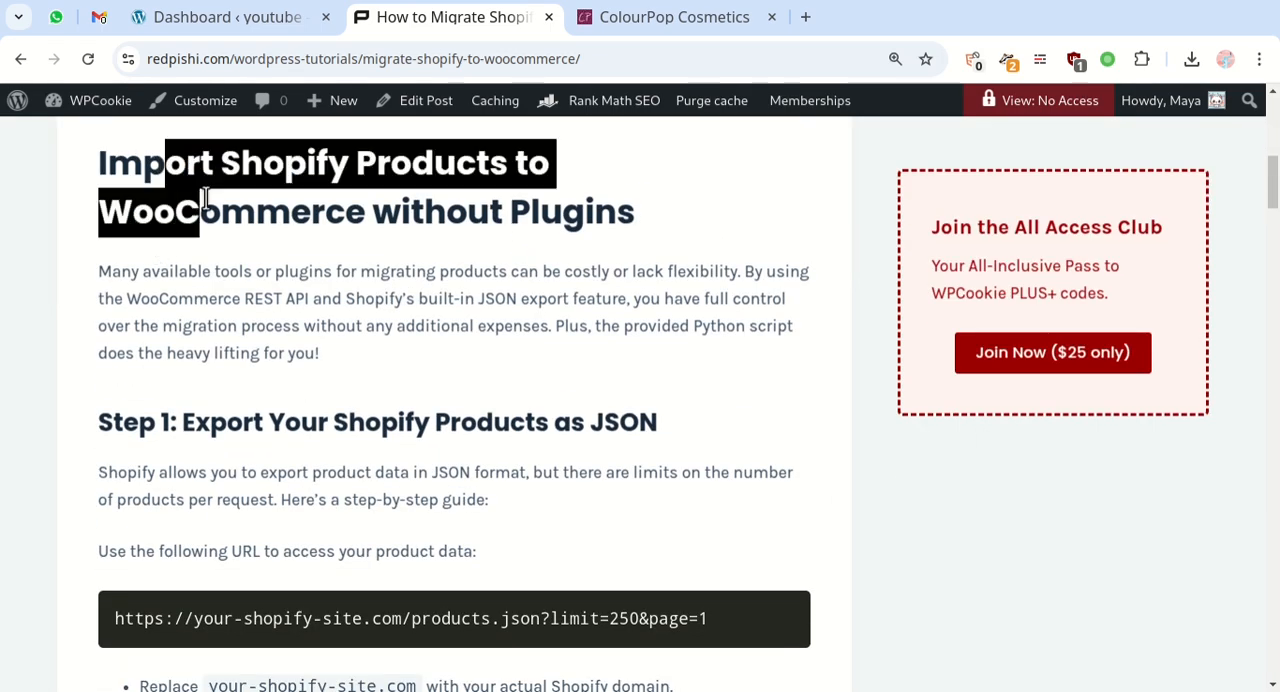
{"action": "scroll", "scroll_direction": "down", "scroll_amount": 3}
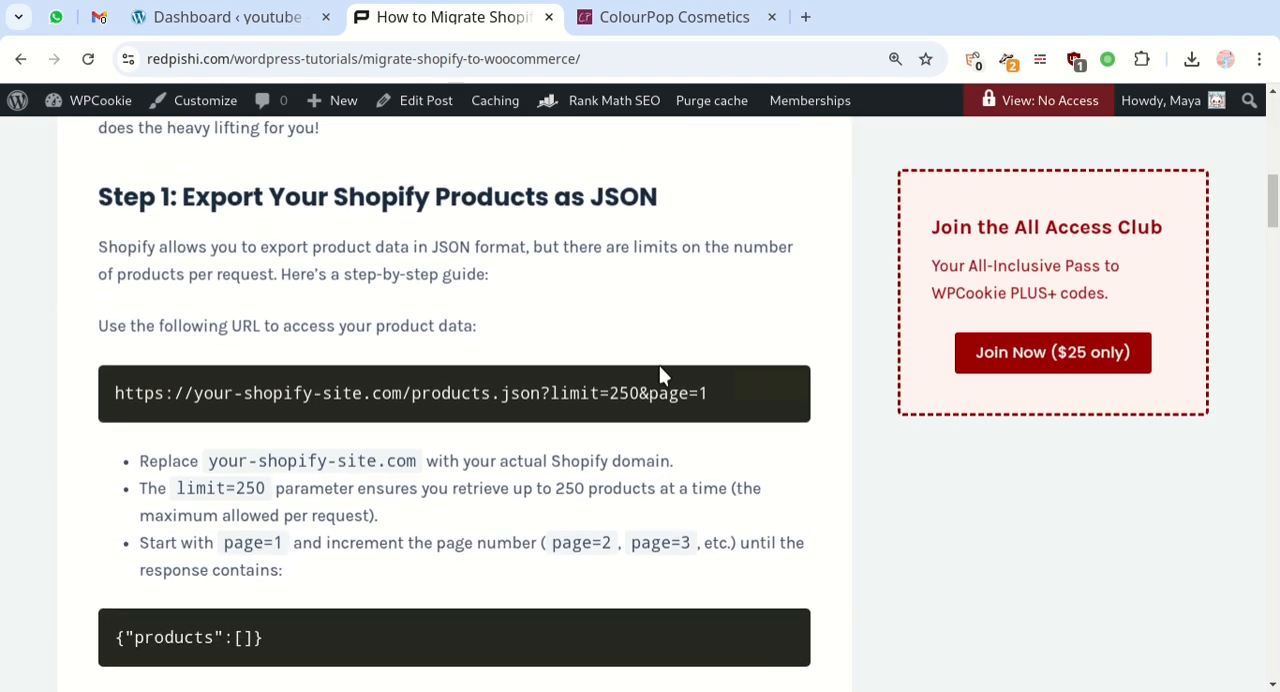
{"action": "mouse_move", "coordinate": [770, 388]}
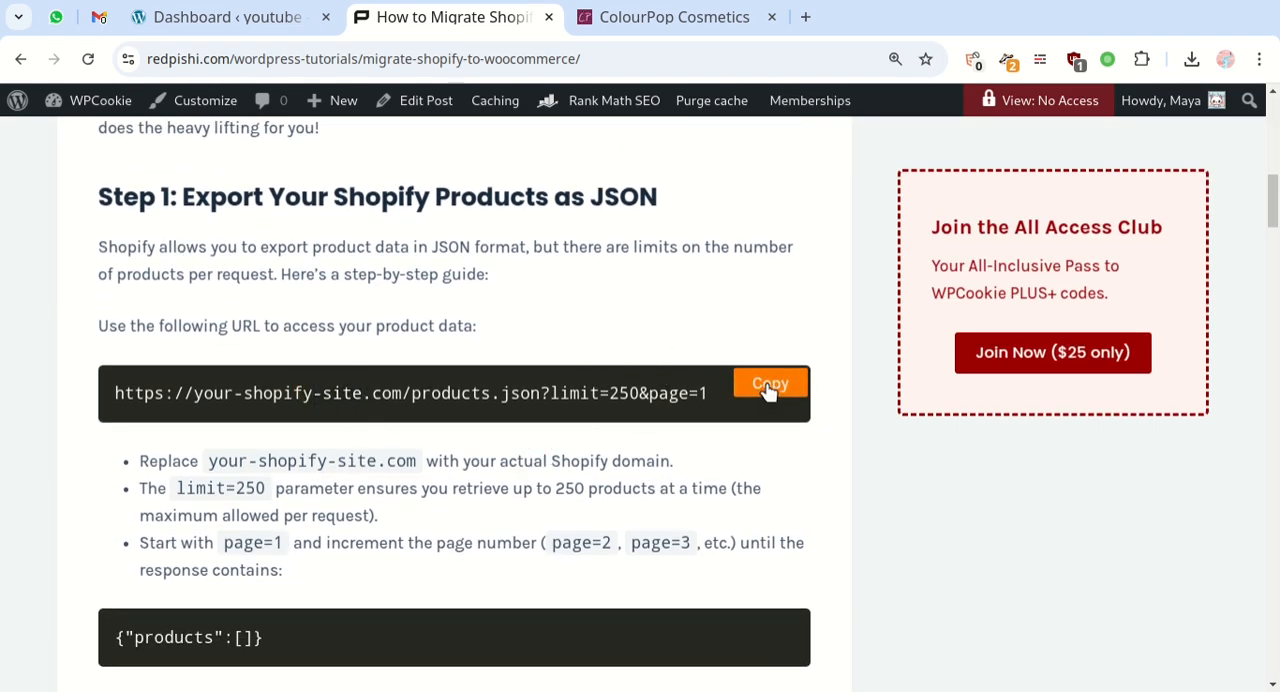
Paste the products.json?limit=250&page=1 URL into Geany and swap your-shopify-site.com for colourpop.com
{"action": "key", "text": "alt+tab"}
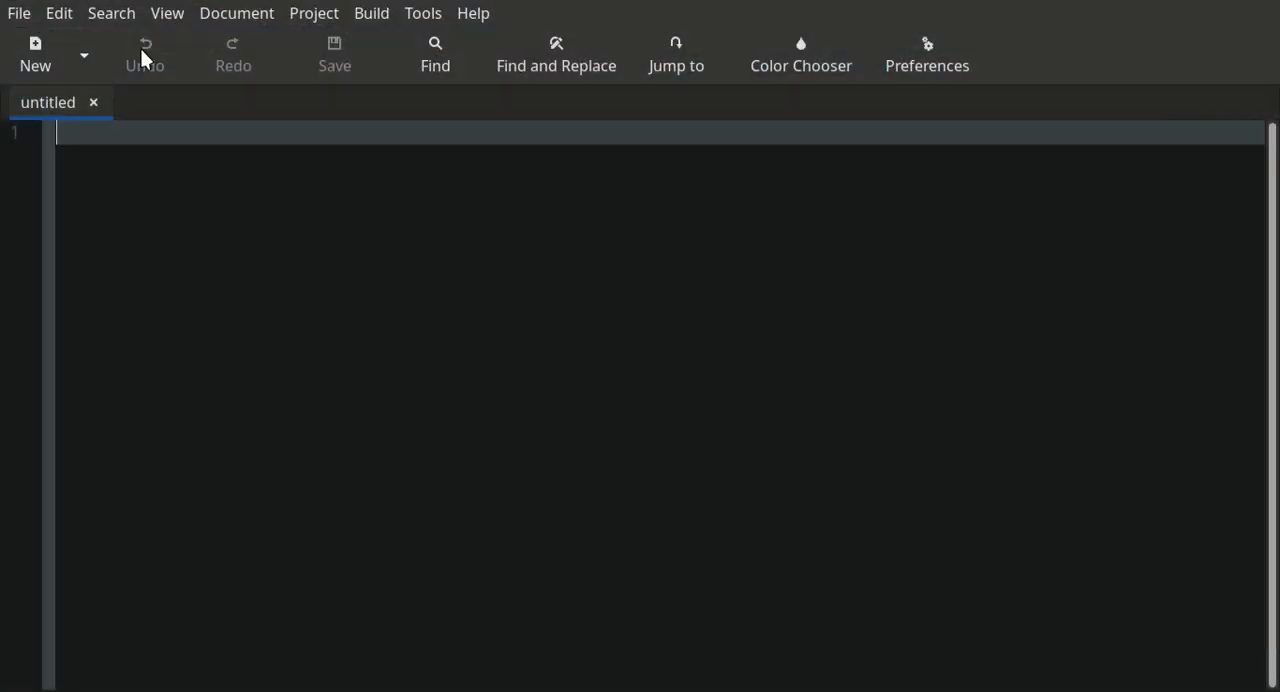
{"action": "type", "text": "https://your-shopify-site.com/products.json?limit=250&page=1"}
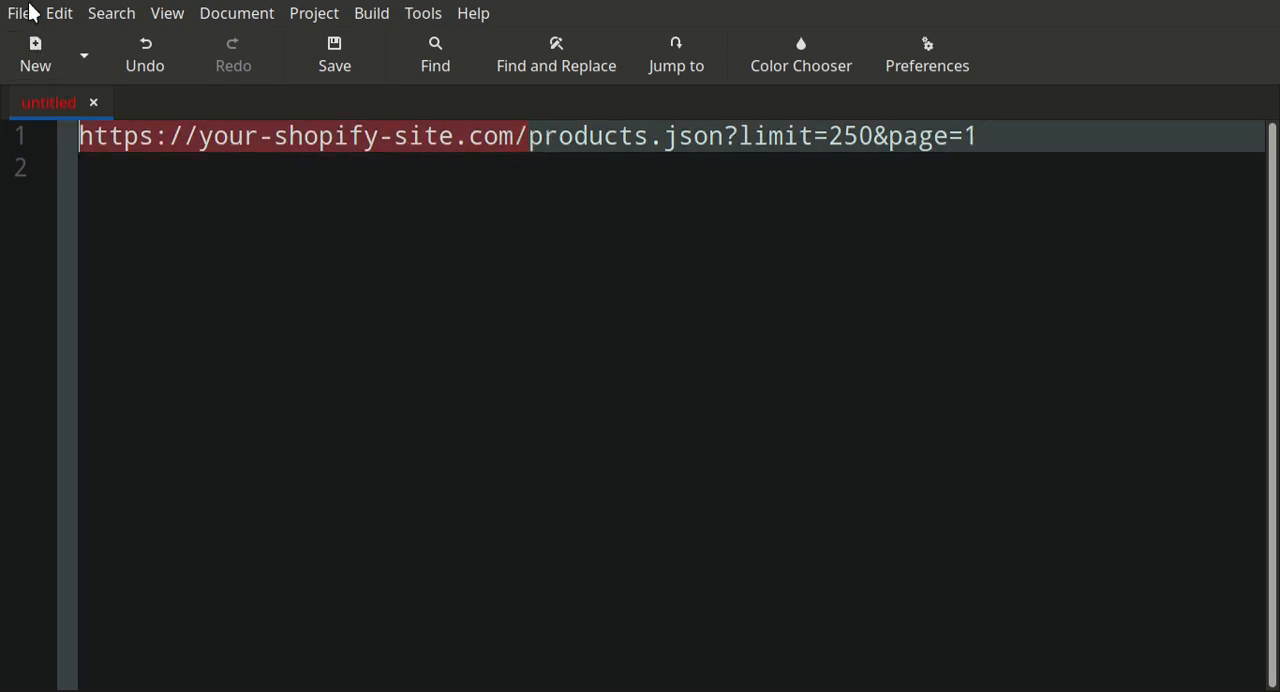
{"action": "left_click", "coordinate": [674, 16]}
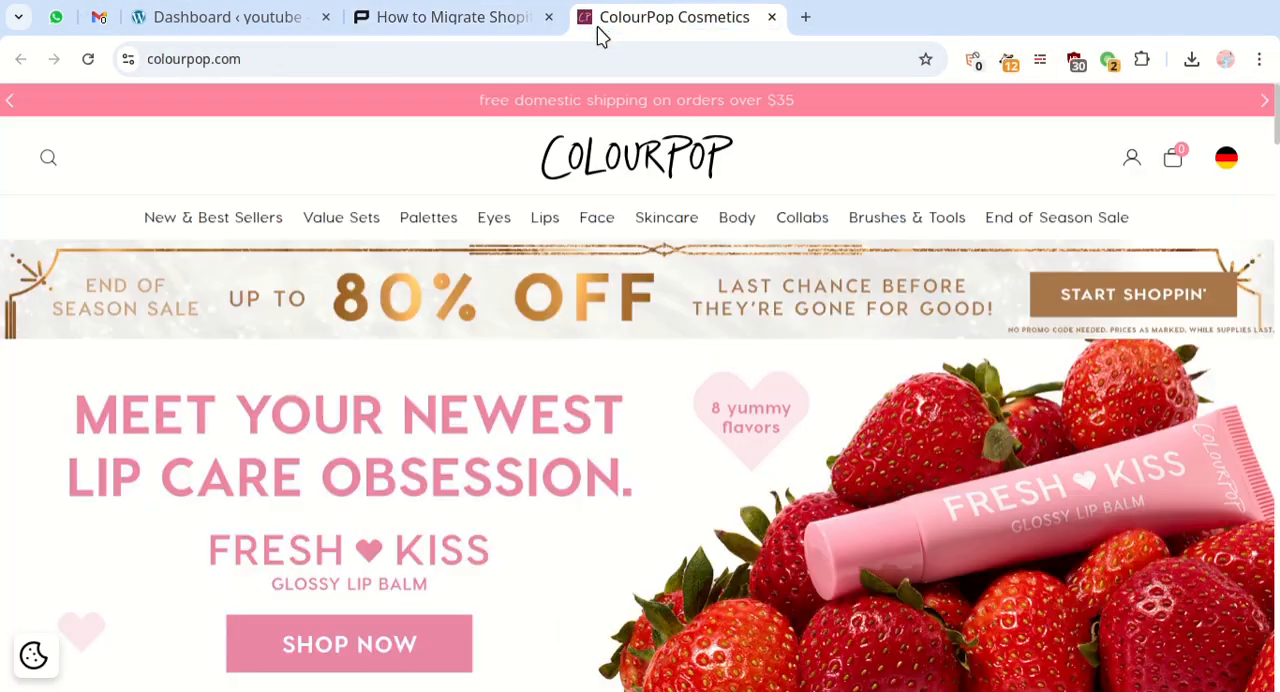
{"action": "right_click", "coordinate": [192, 60]}
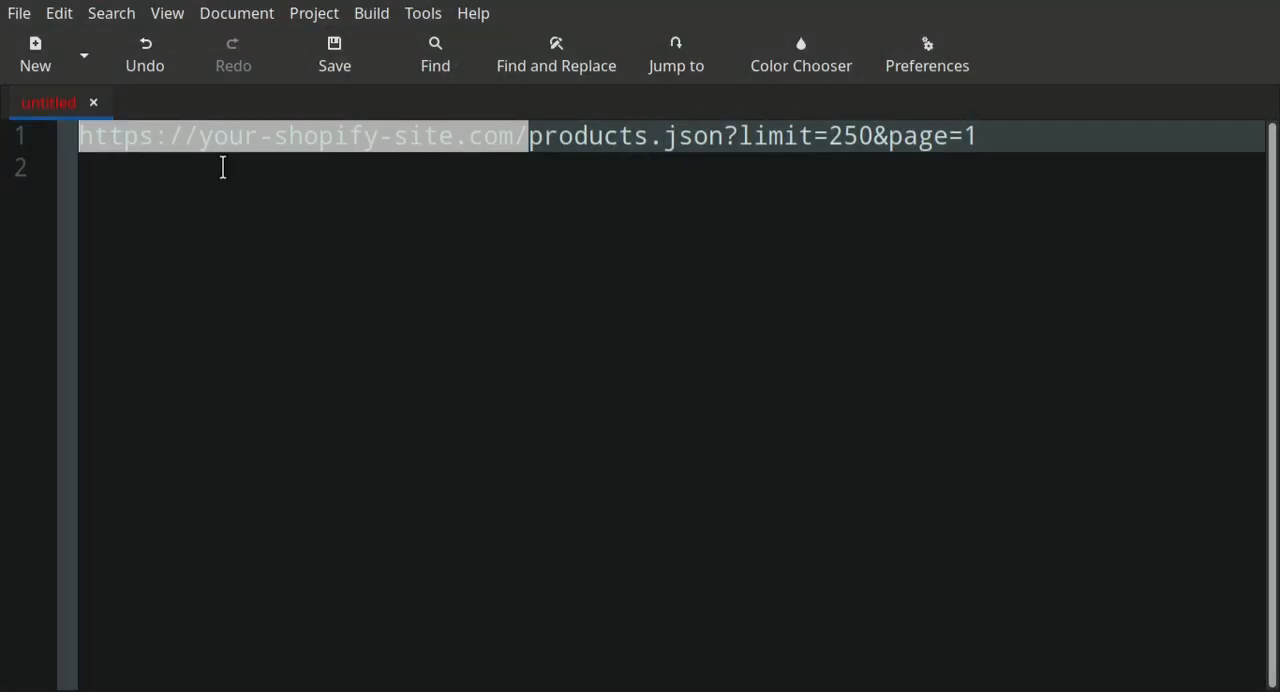
{"action": "right_click", "coordinate": [222, 168]}
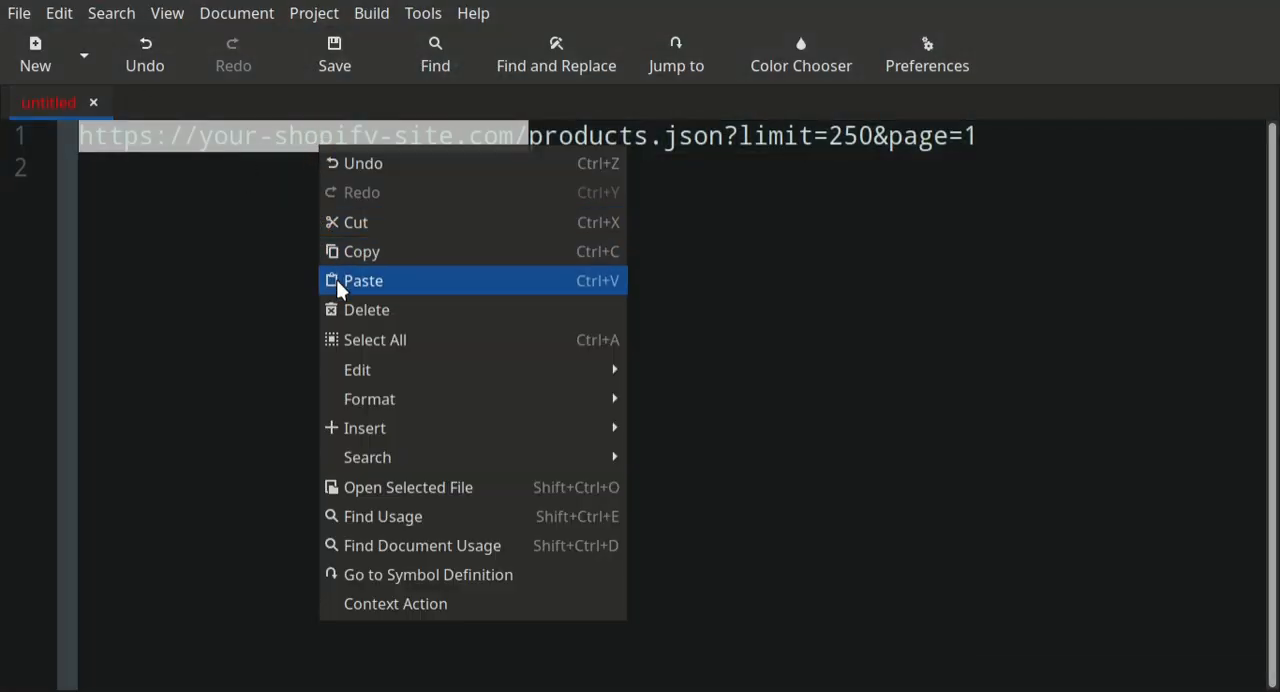
{"action": "left_click", "coordinate": [364, 280]}
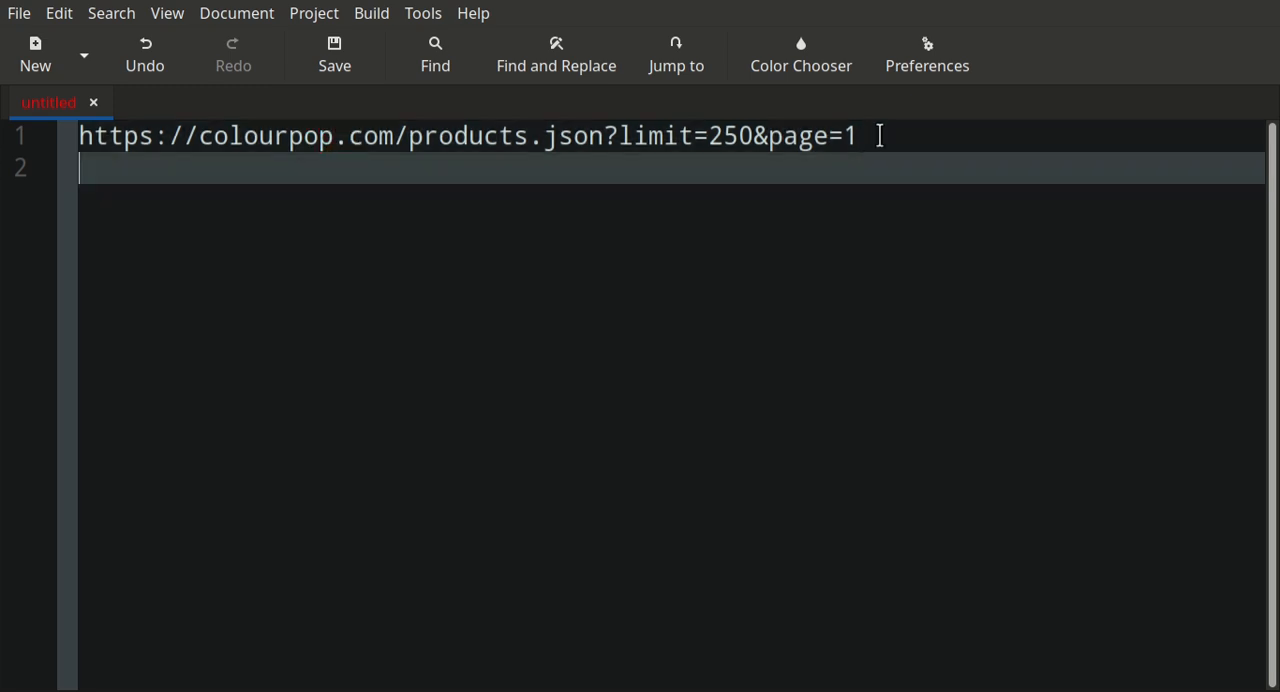
{"action": "right_click", "coordinate": [450, 136]}
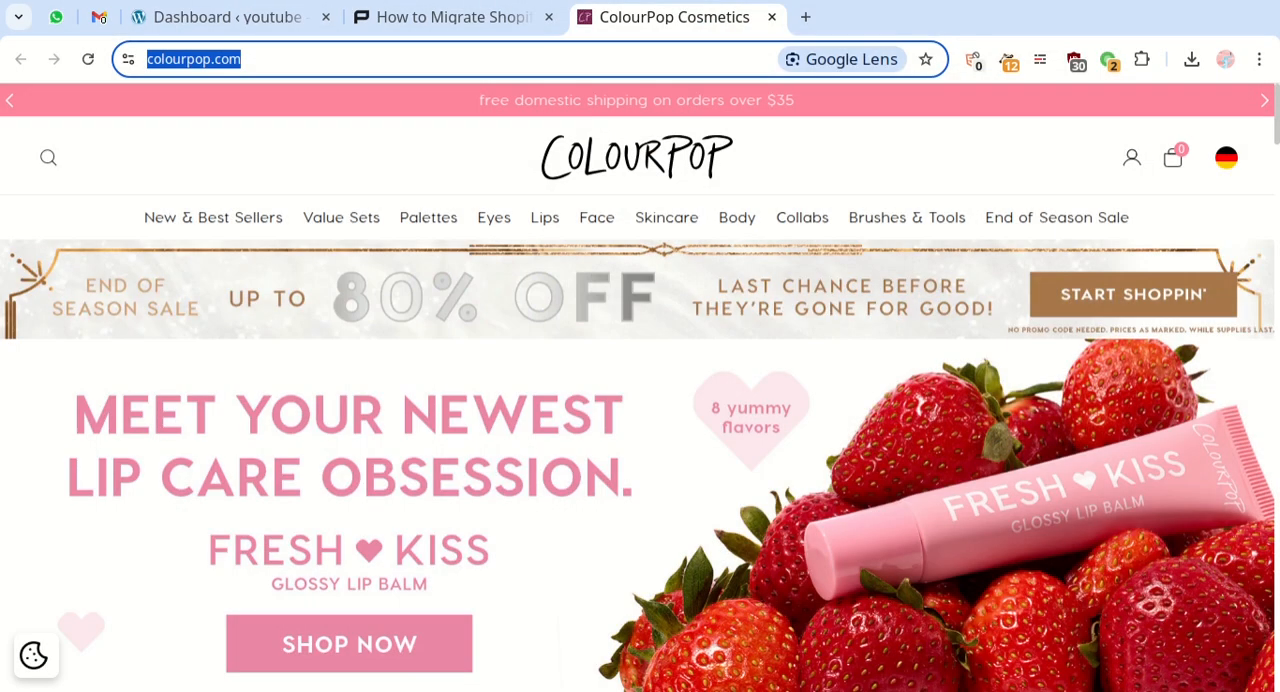
Load colourpop.com/products.json?limit=250&page=1 and save it as products1.json in the youtube folder
{"action": "left_click", "coordinate": [1028, 16]}
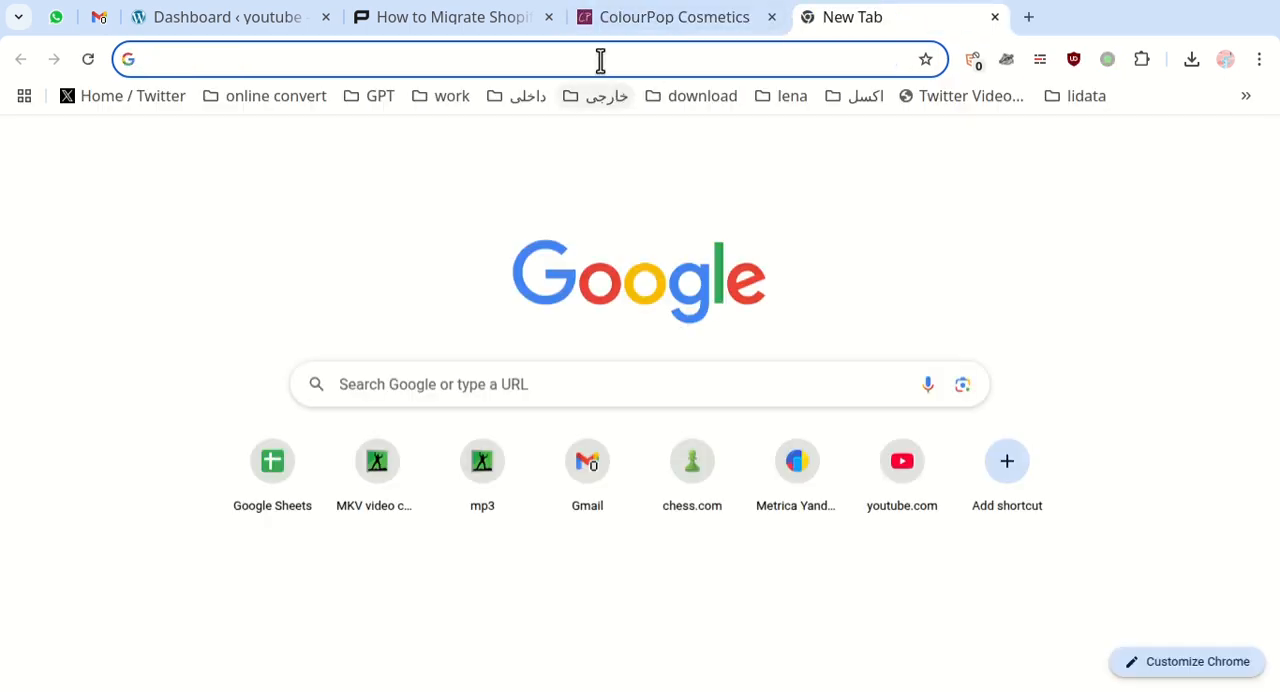
{"action": "type", "text": "colourpop.com/products.json?limit=250&page=1"}
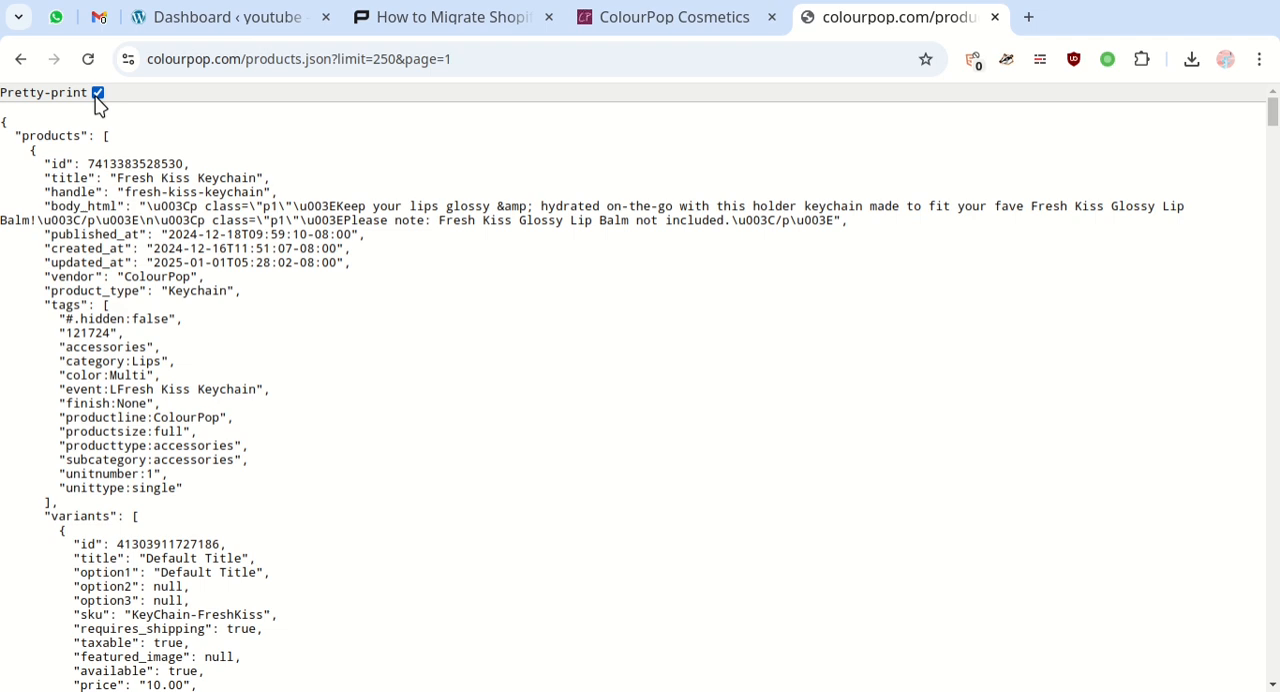
{"action": "mouse_move", "coordinate": [348, 284]}
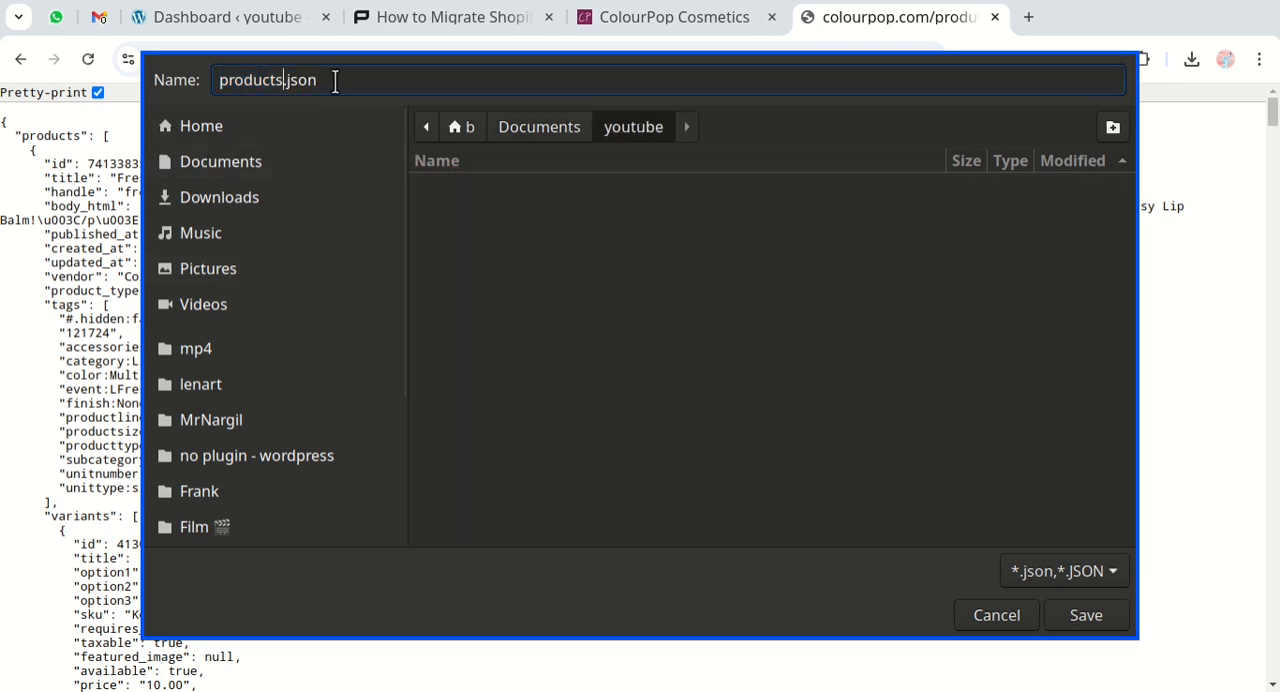
{"action": "type", "text": "1"}
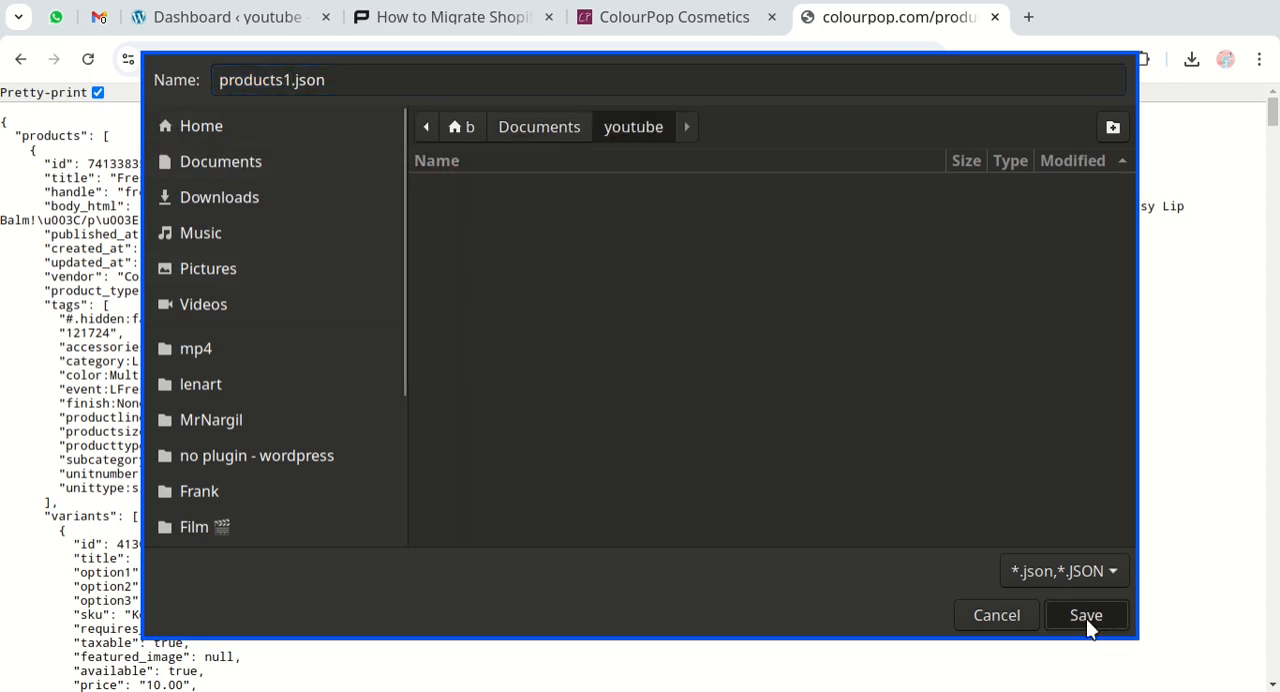
{"action": "left_click", "coordinate": [1086, 616]}
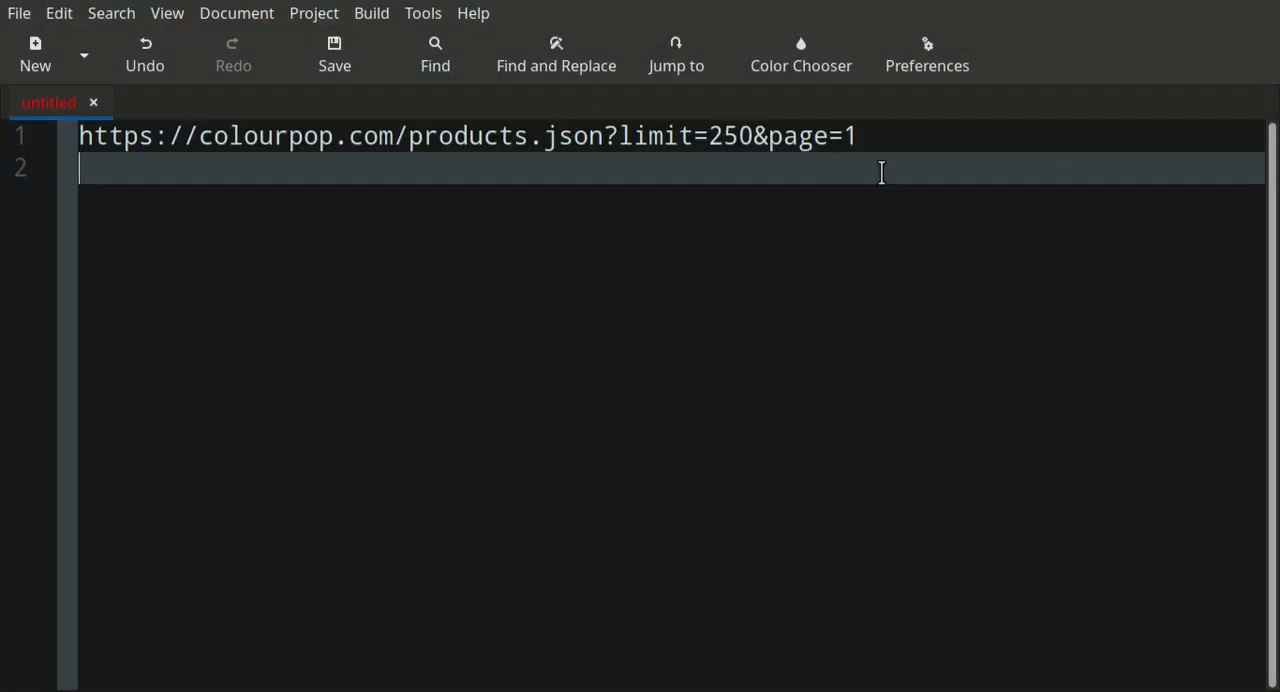
Save pages 2–6 as products2–6.json, stopping at page 7's empty products list, then return to WordPress
{"action": "left_click", "coordinate": [852, 136]}
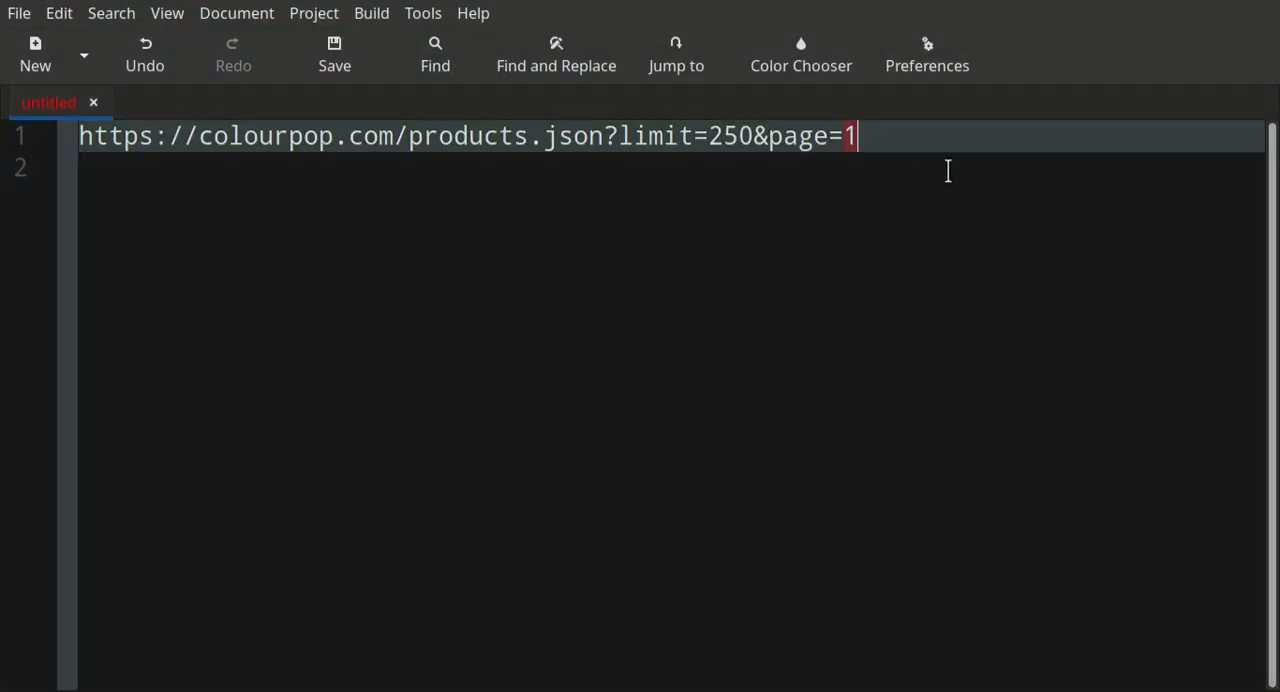
{"action": "type", "text": "250&page=7"}
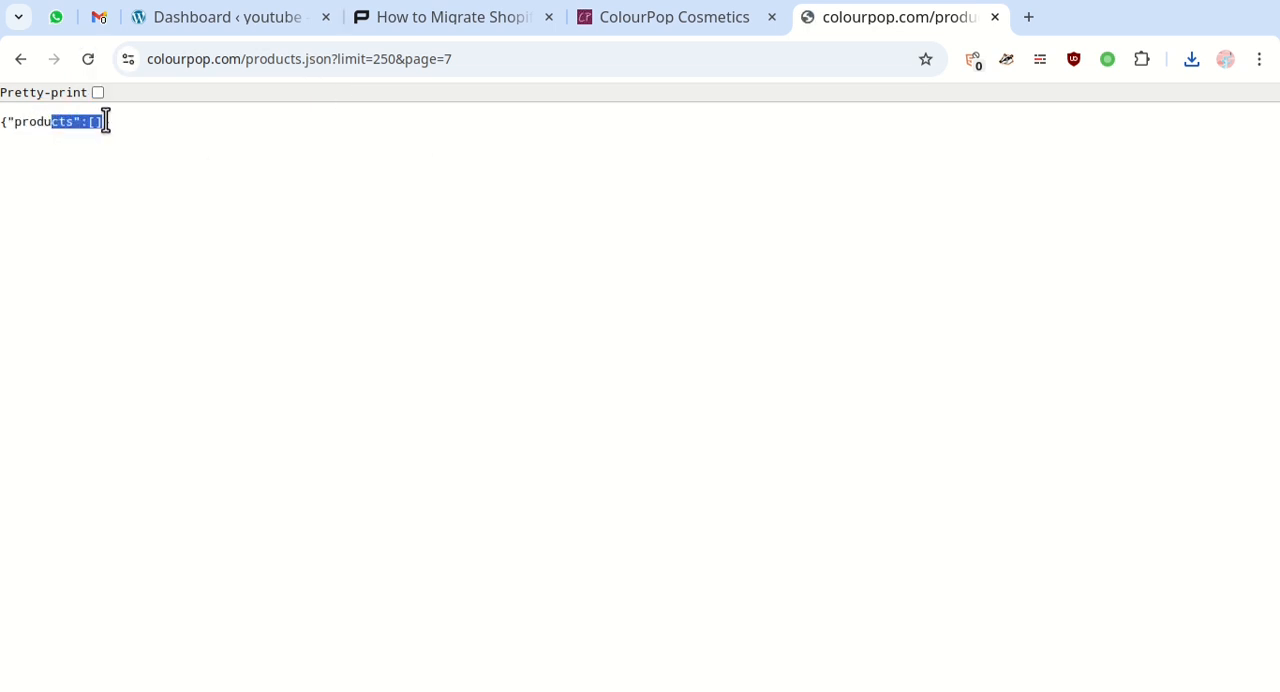
{"action": "mouse_move", "coordinate": [72, 240]}
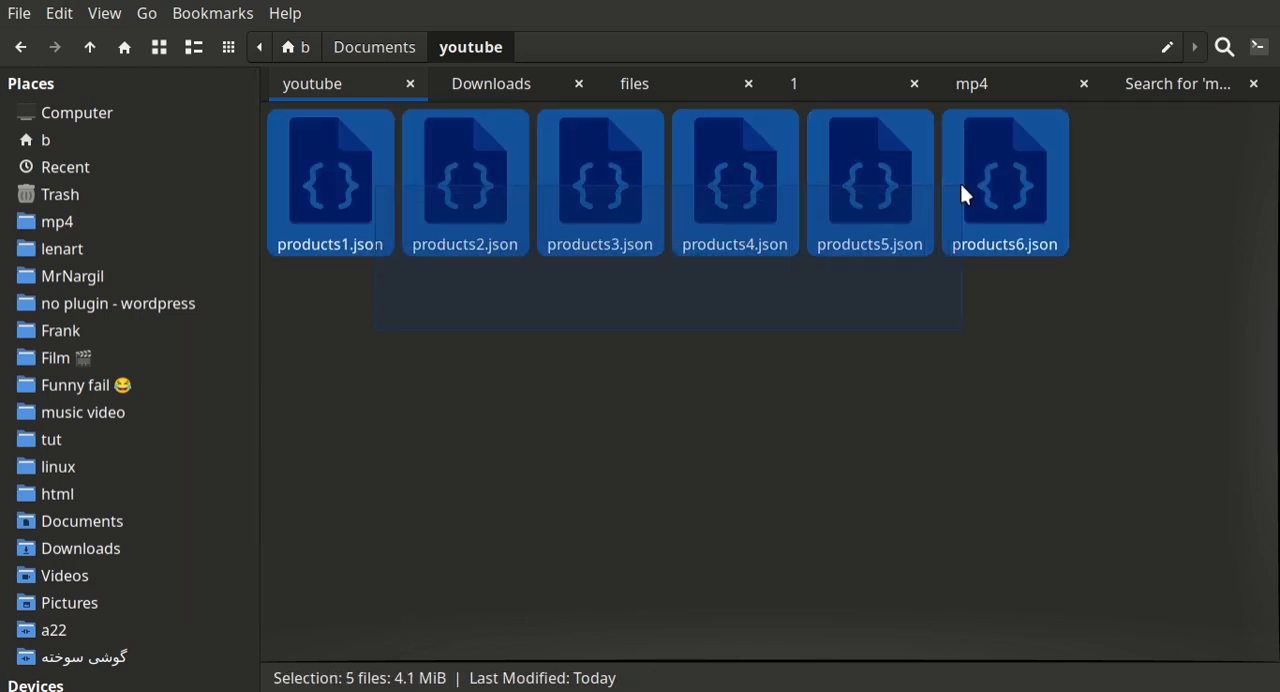
{"action": "left_click", "coordinate": [880, 360]}
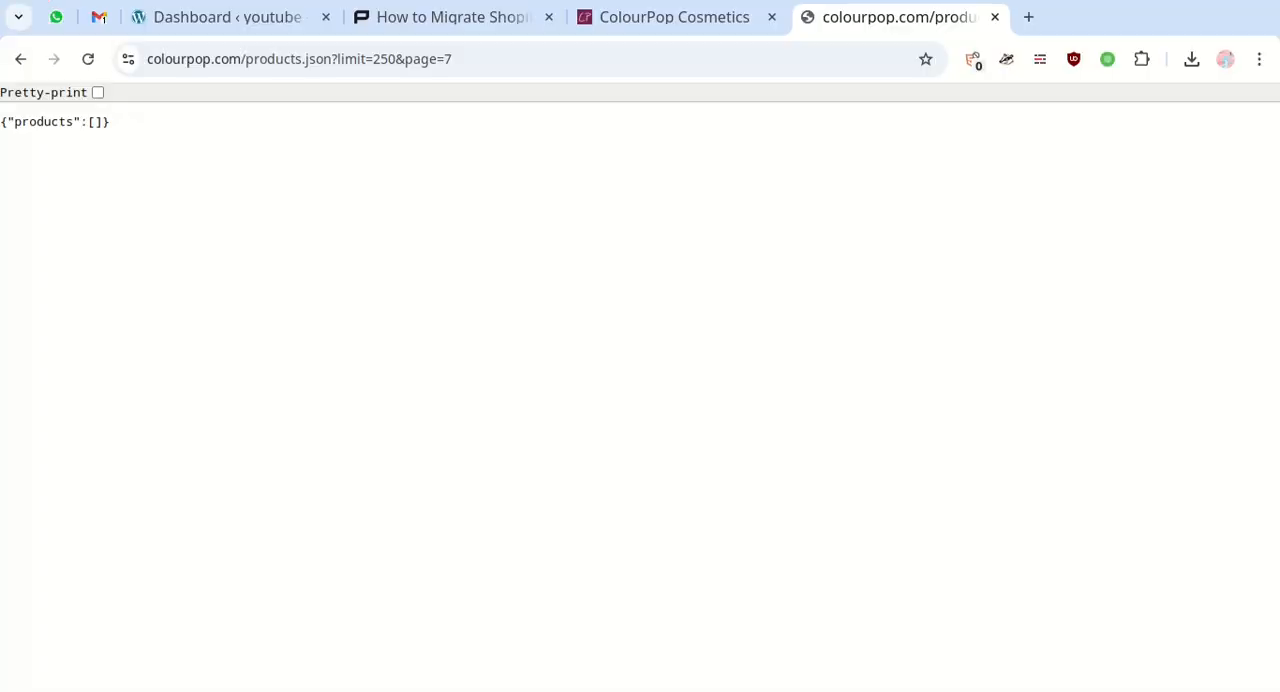
{"action": "left_click", "coordinate": [228, 16]}
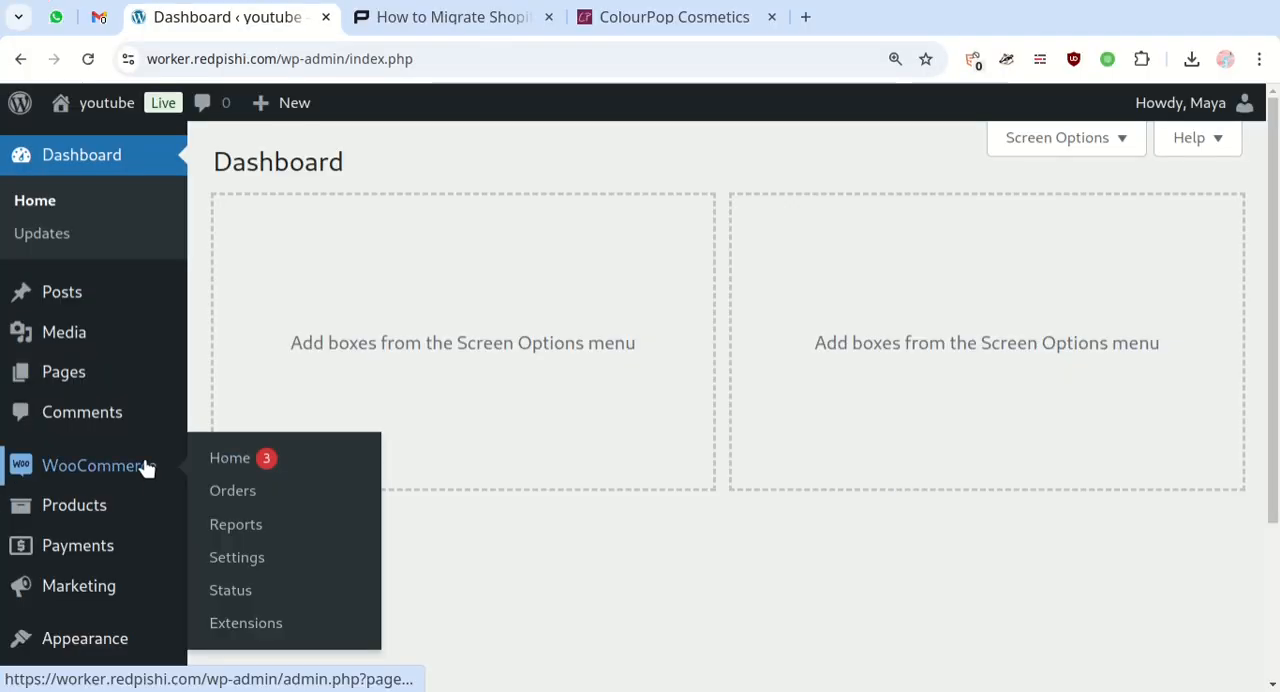
Generate a Read/Write WooCommerce REST API key described as Youtube under Settings > Advanced > REST API
{"action": "left_click", "coordinate": [236, 556]}
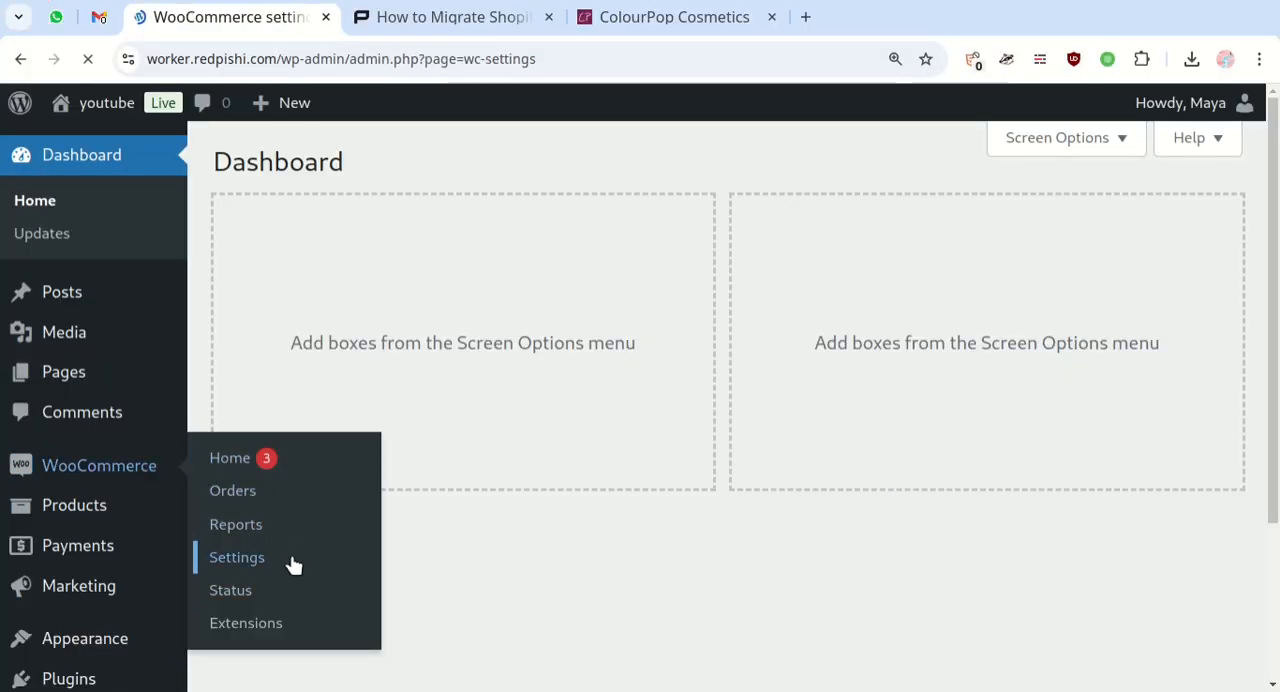
{"action": "left_click", "coordinate": [236, 556]}
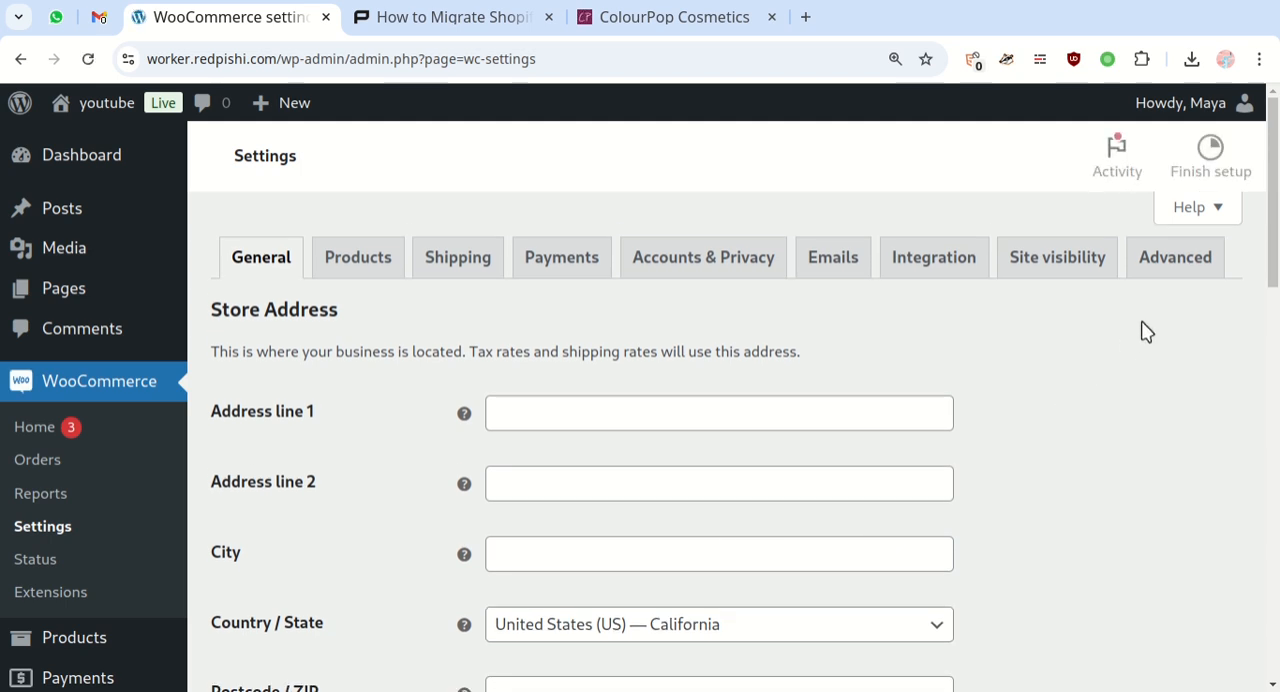
{"action": "left_click", "coordinate": [1176, 256]}
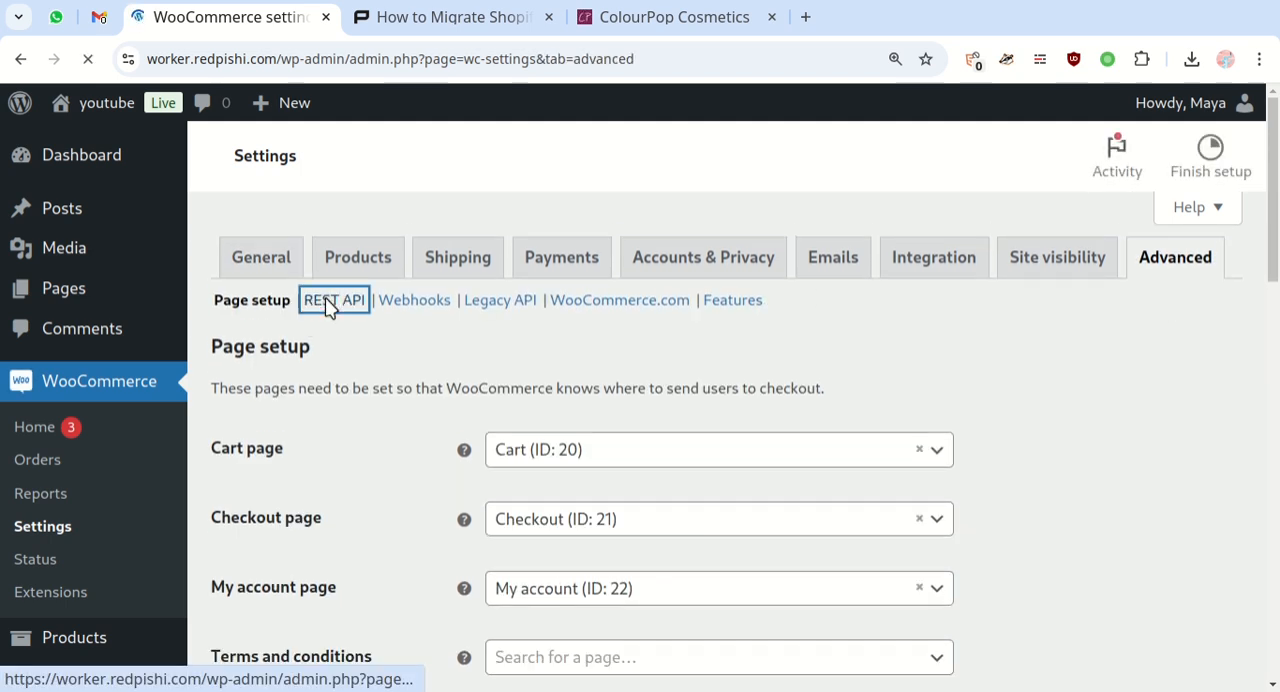
{"action": "left_click", "coordinate": [332, 300]}
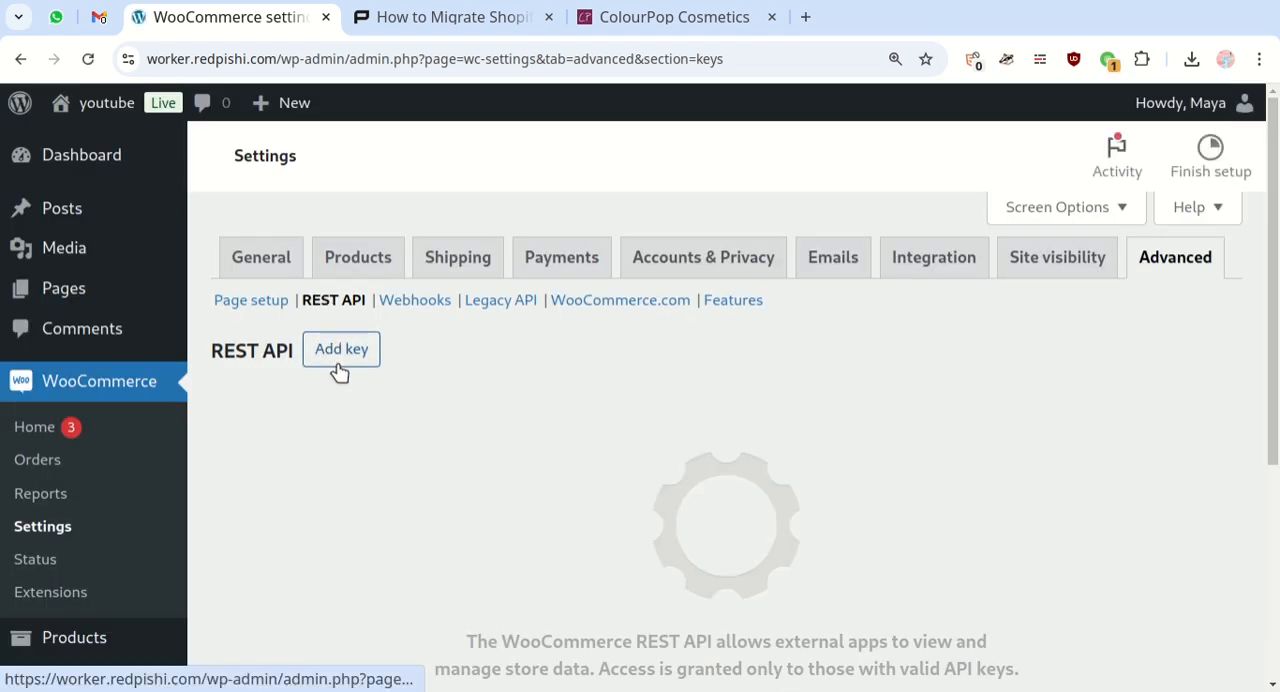
{"action": "left_click", "coordinate": [340, 348]}
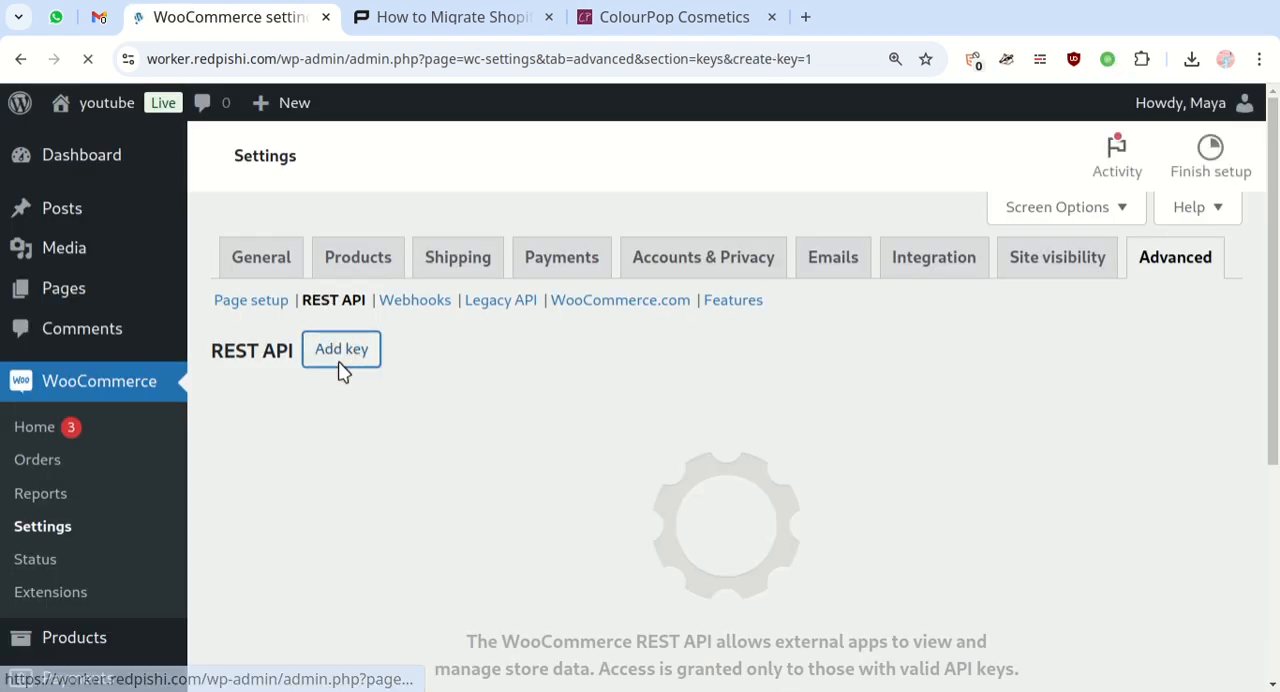
{"action": "left_click", "coordinate": [340, 348]}
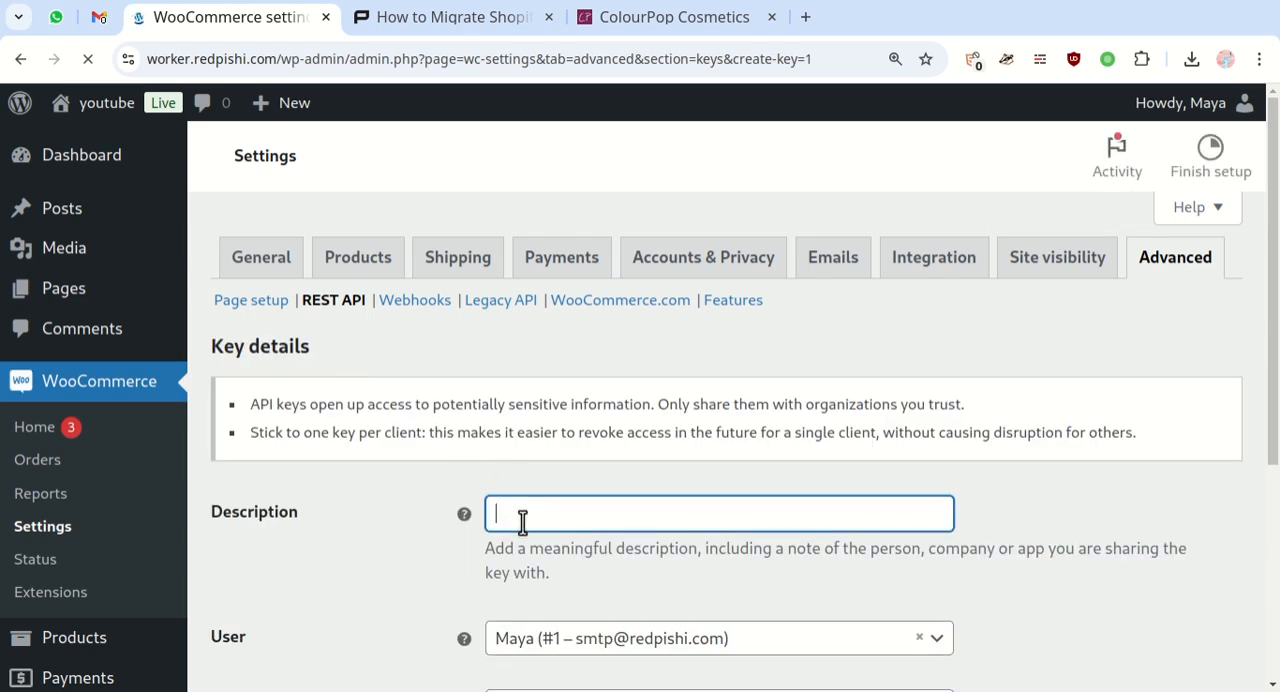
{"action": "type", "text": "Youtube"}
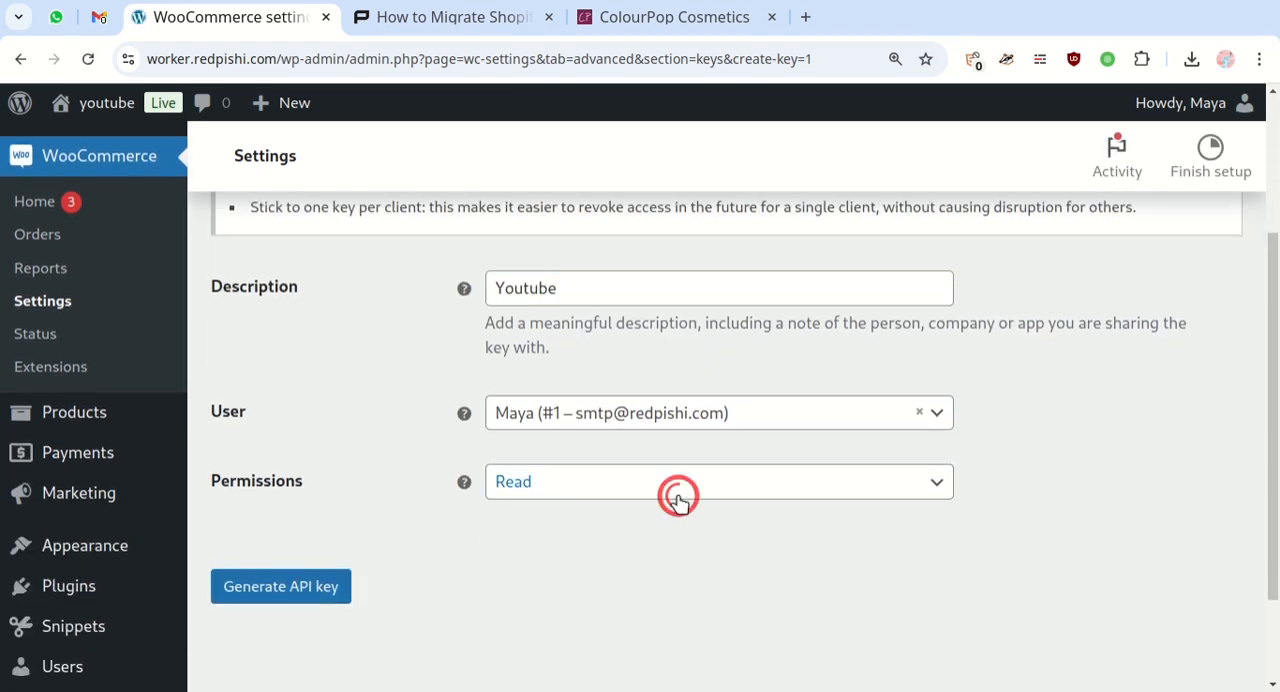
{"action": "left_click", "coordinate": [718, 482]}
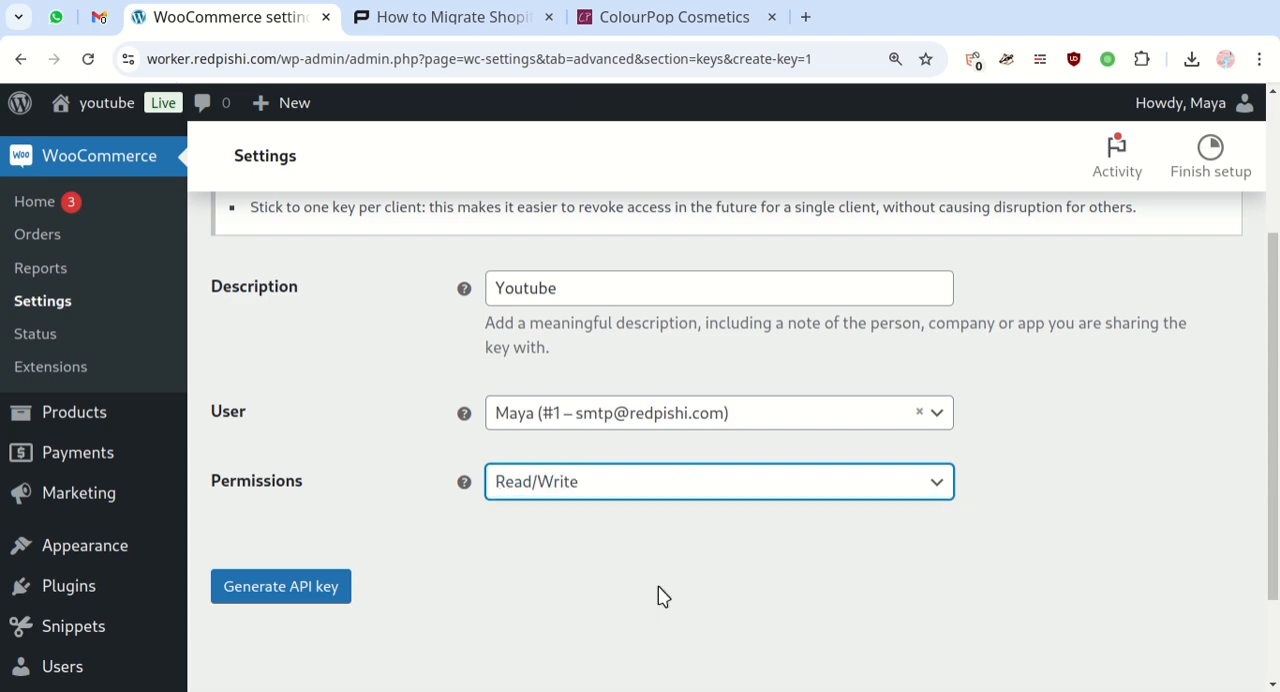
{"action": "left_click", "coordinate": [280, 586]}
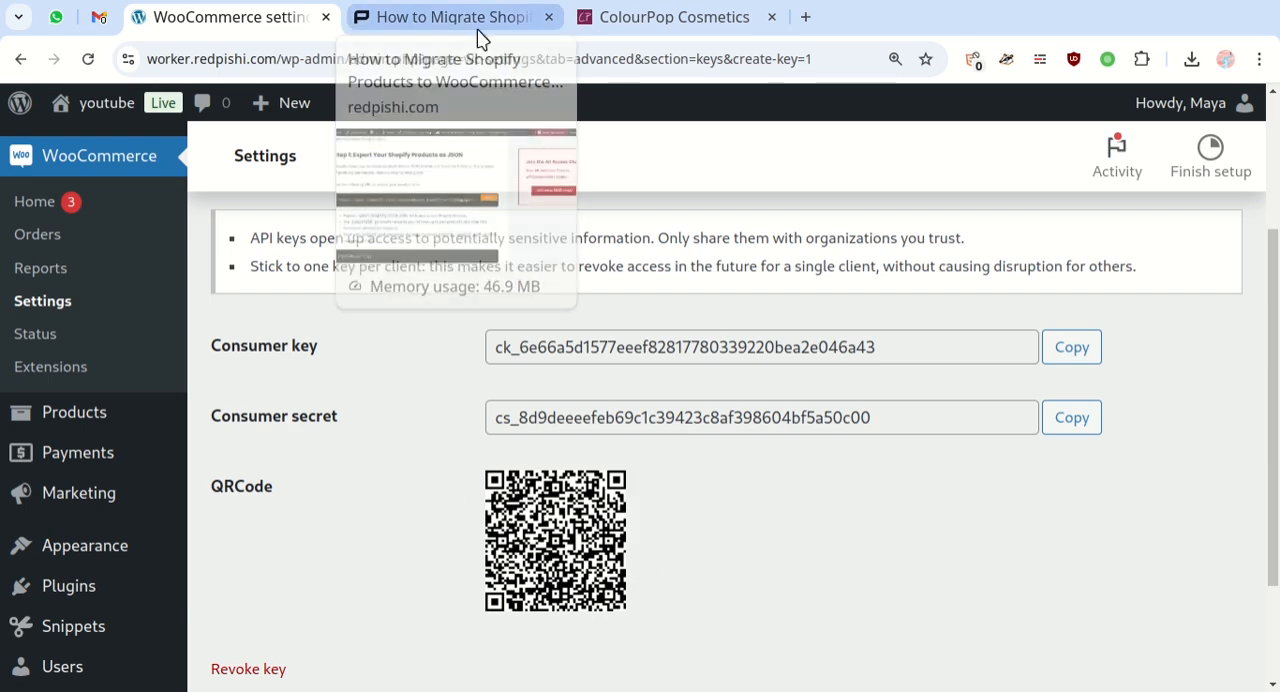
{"action": "mouse_move", "coordinate": [276, 288]}
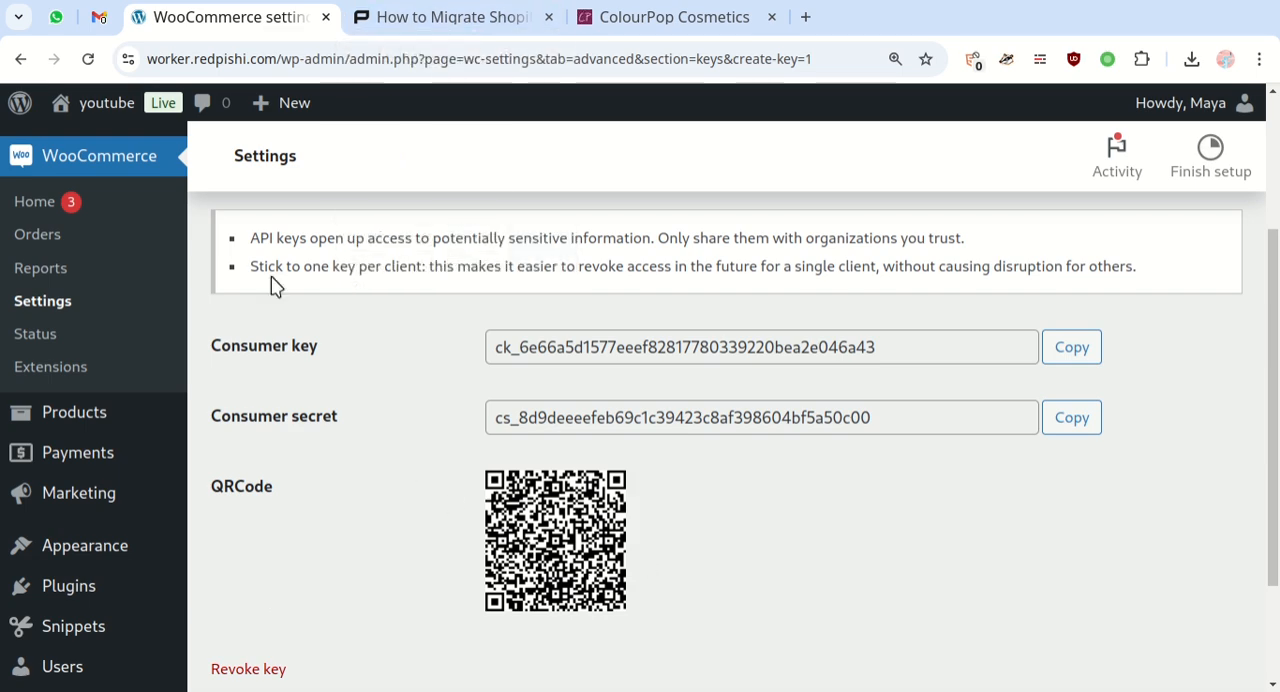
Copy the Python import script from the migration tutorial page
{"action": "left_click", "coordinate": [450, 16]}
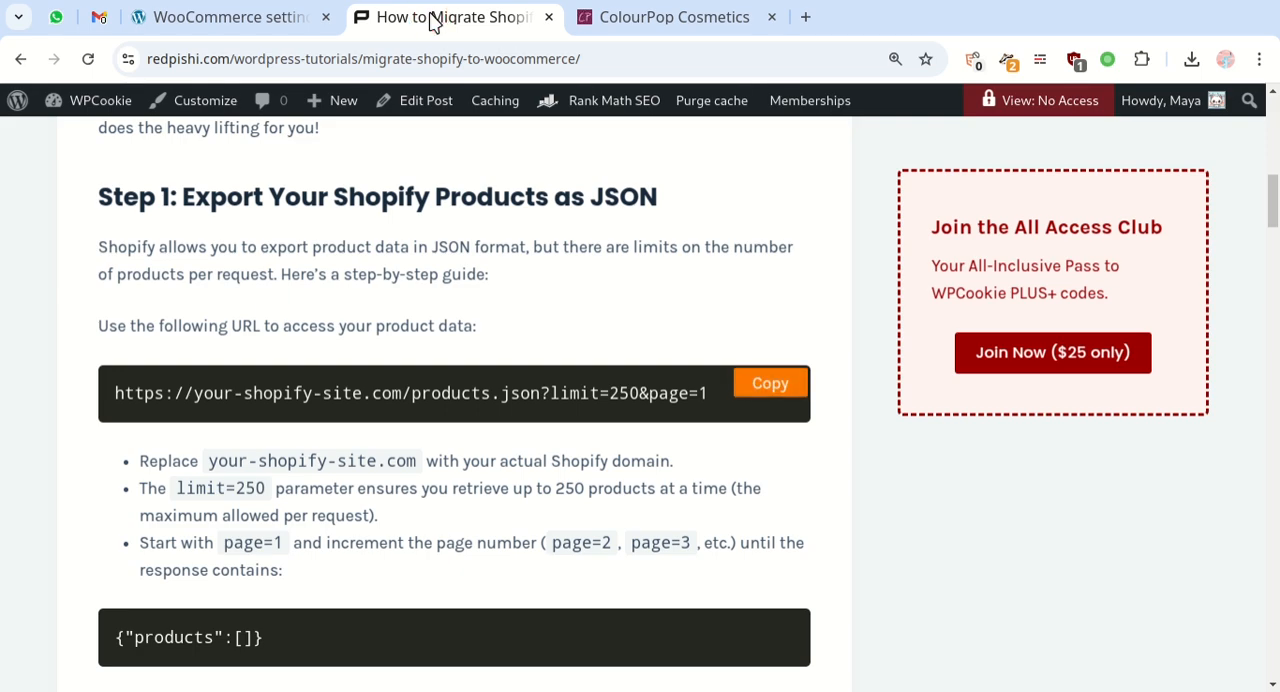
{"action": "scroll", "scroll_direction": "down", "scroll_amount": 3}
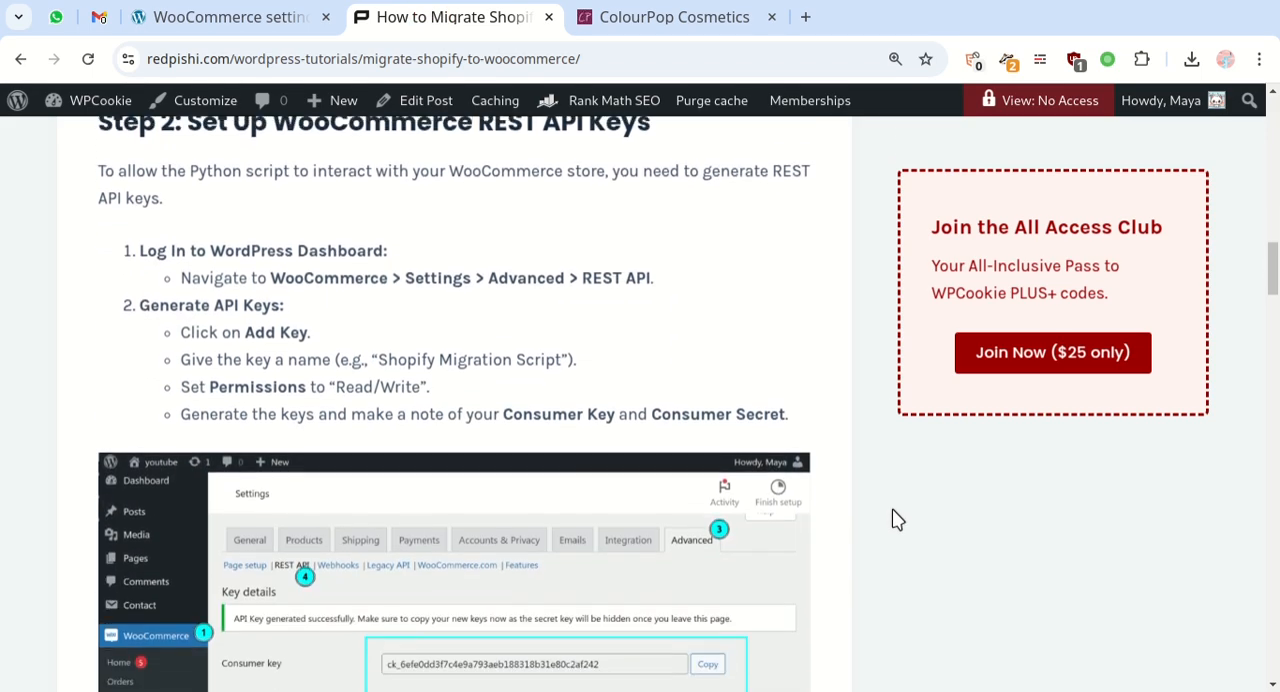
{"action": "scroll", "scroll_direction": "down", "scroll_amount": 3}
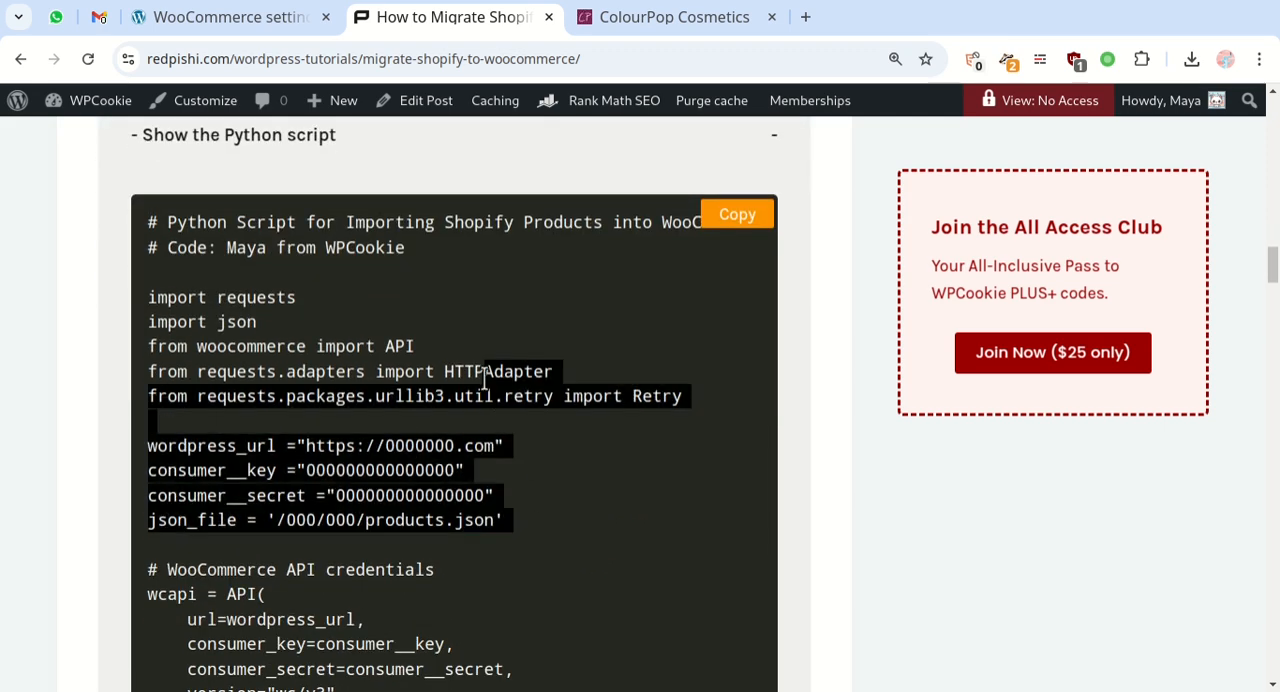
{"action": "left_click", "coordinate": [736, 214]}
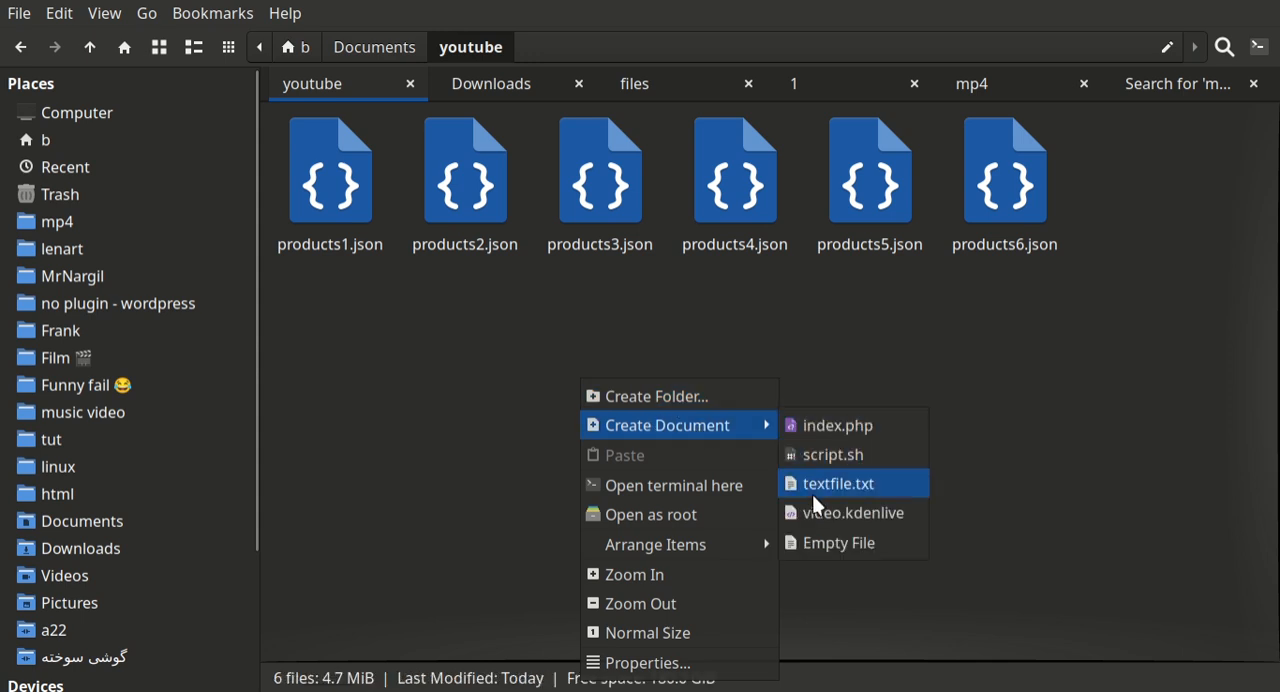
Create a new document named shopify.py in the youtube folder
{"action": "left_click", "coordinate": [836, 484]}
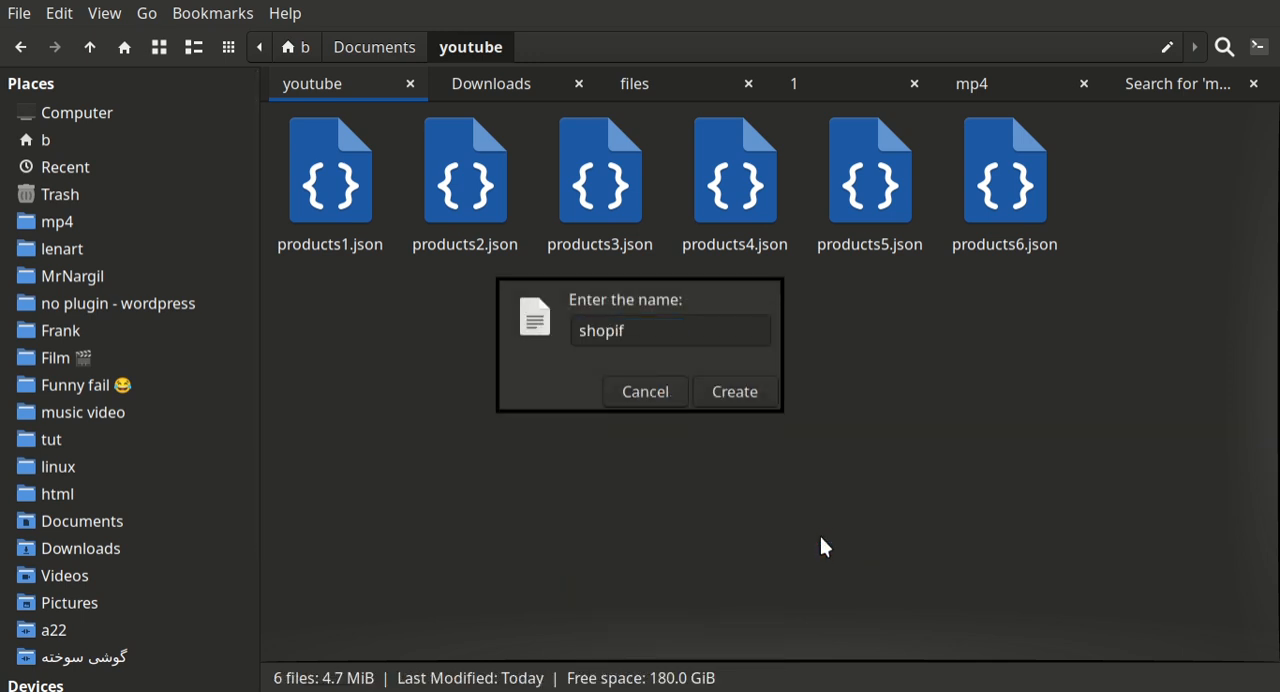
{"action": "left_click", "coordinate": [734, 392]}
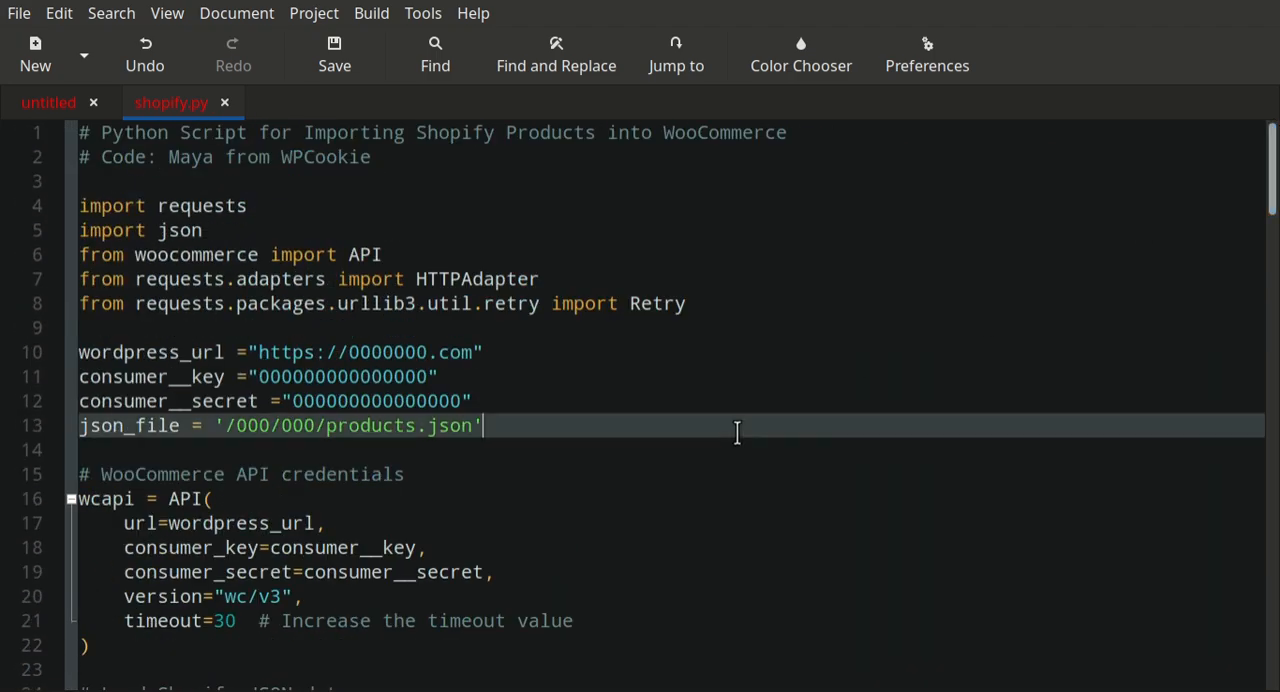
Fill shopify.py with the worker.redpishi.com URL, the ck_ consumer key and the cs_ consumer secret
{"action": "left_click", "coordinate": [352, 400]}
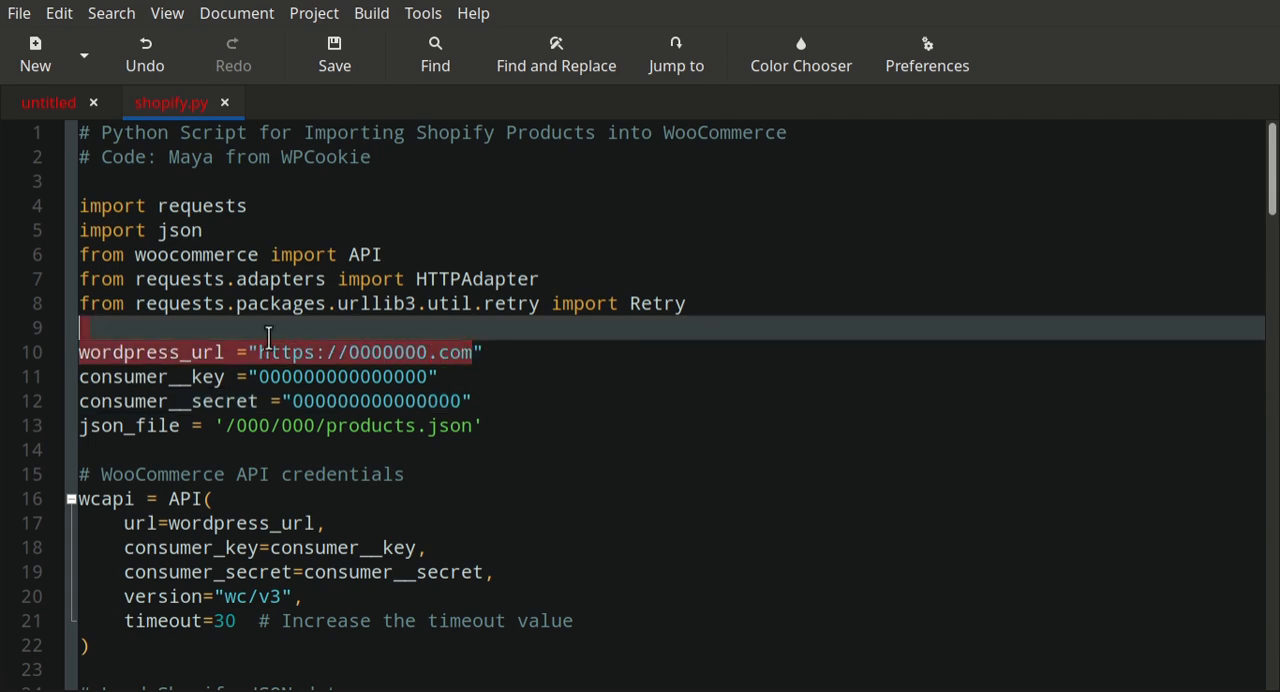
{"action": "right_click", "coordinate": [270, 336]}
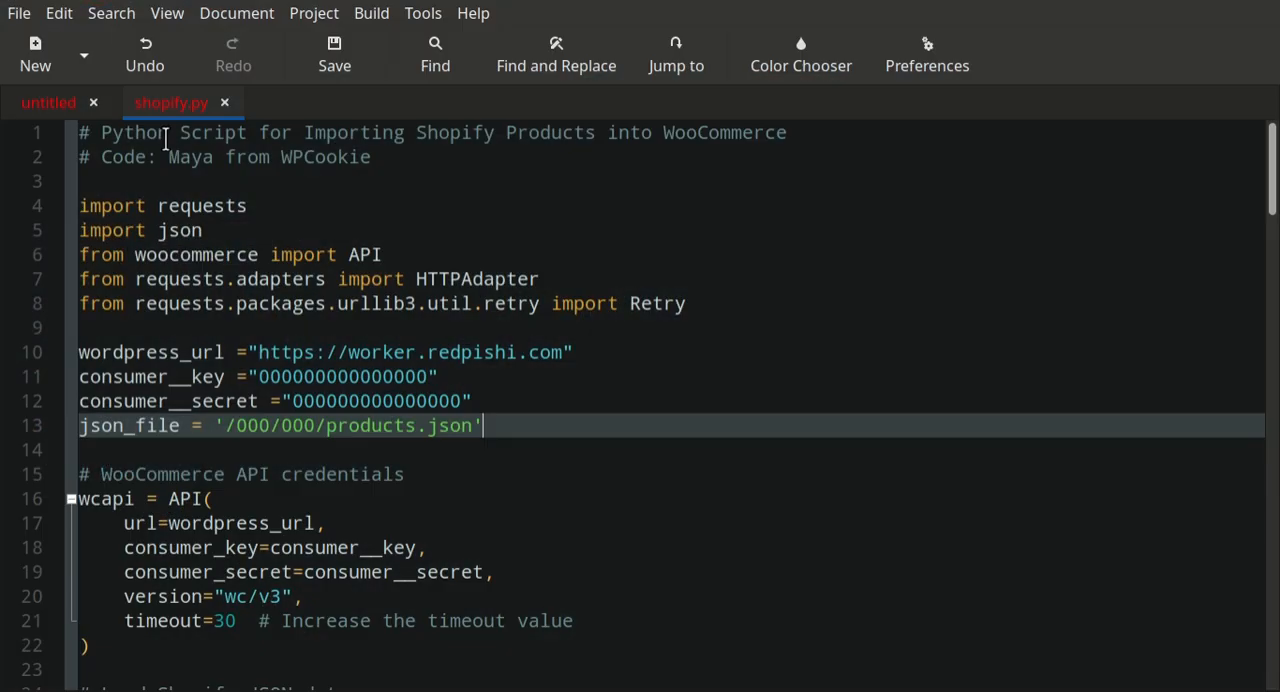
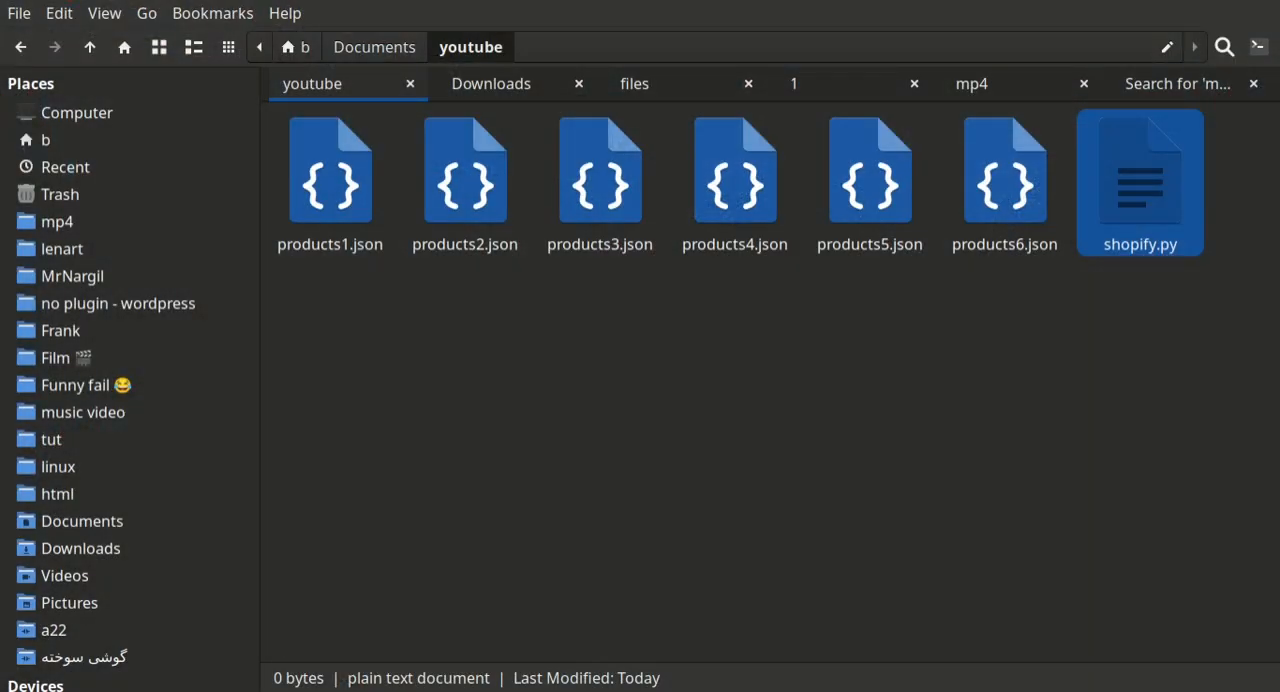
Open the Rename dialog for products1.json and bring up edit options on its name
{"action": "right_click", "coordinate": [328, 170]}
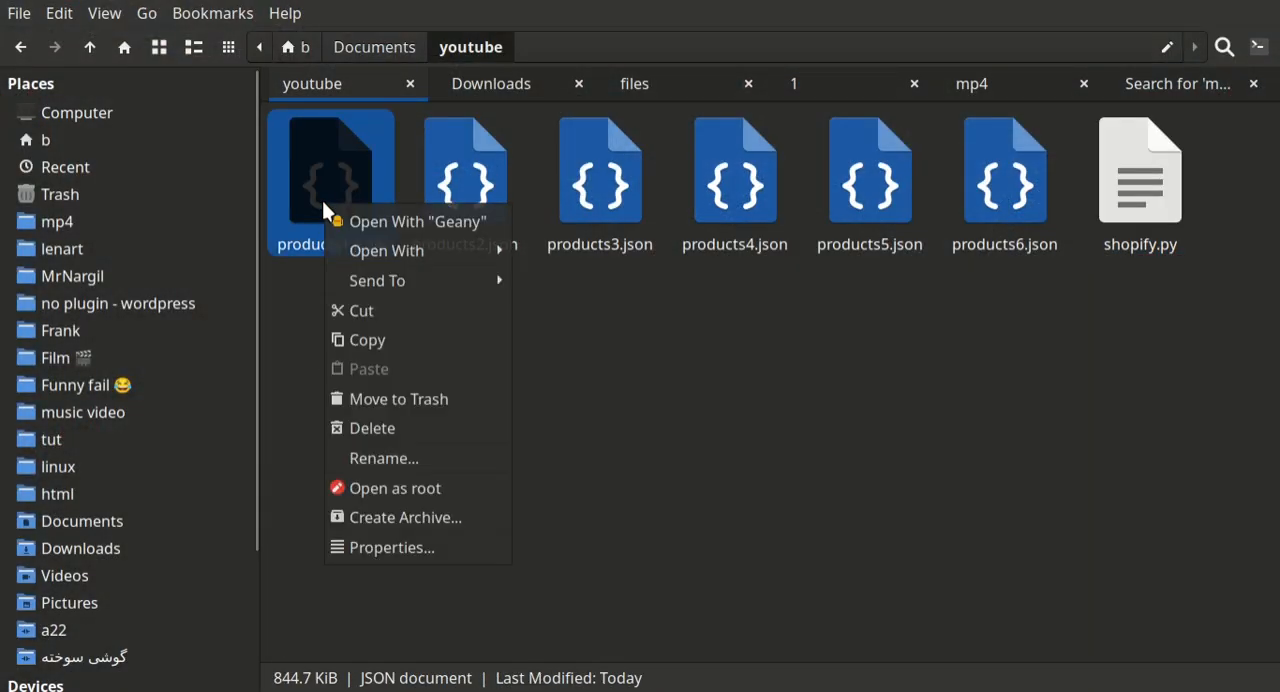
{"action": "left_click", "coordinate": [384, 458]}
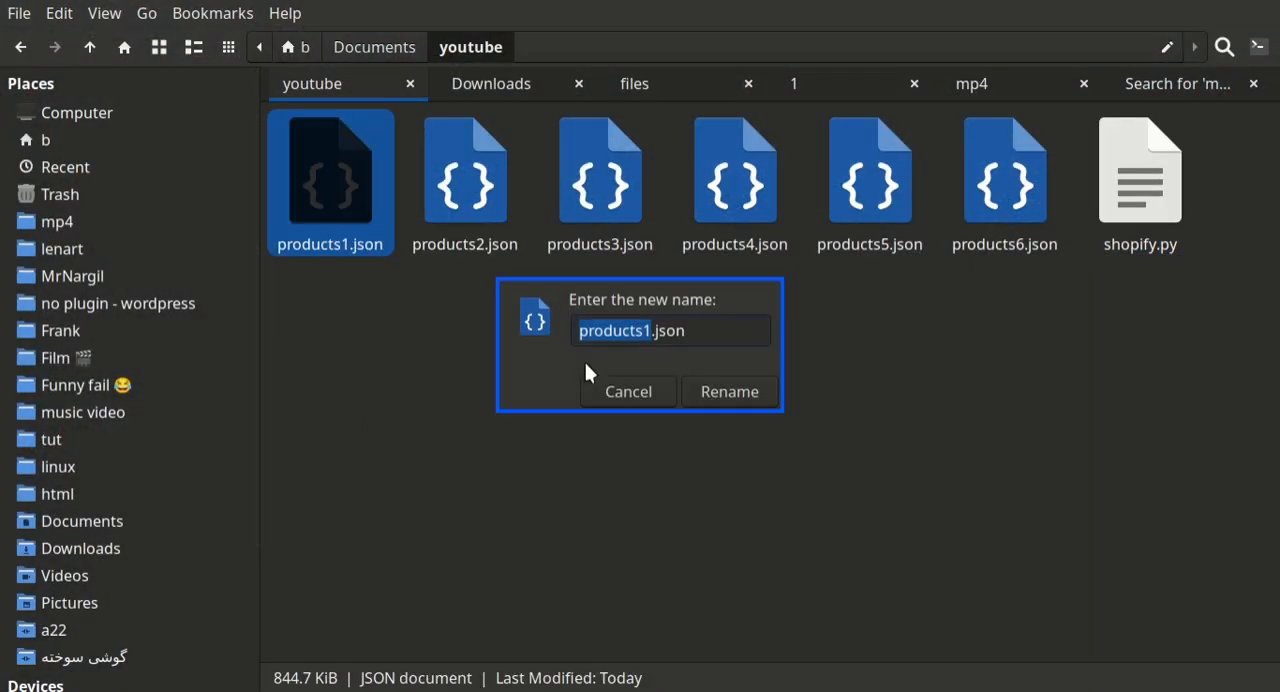
{"action": "right_click", "coordinate": [640, 330]}
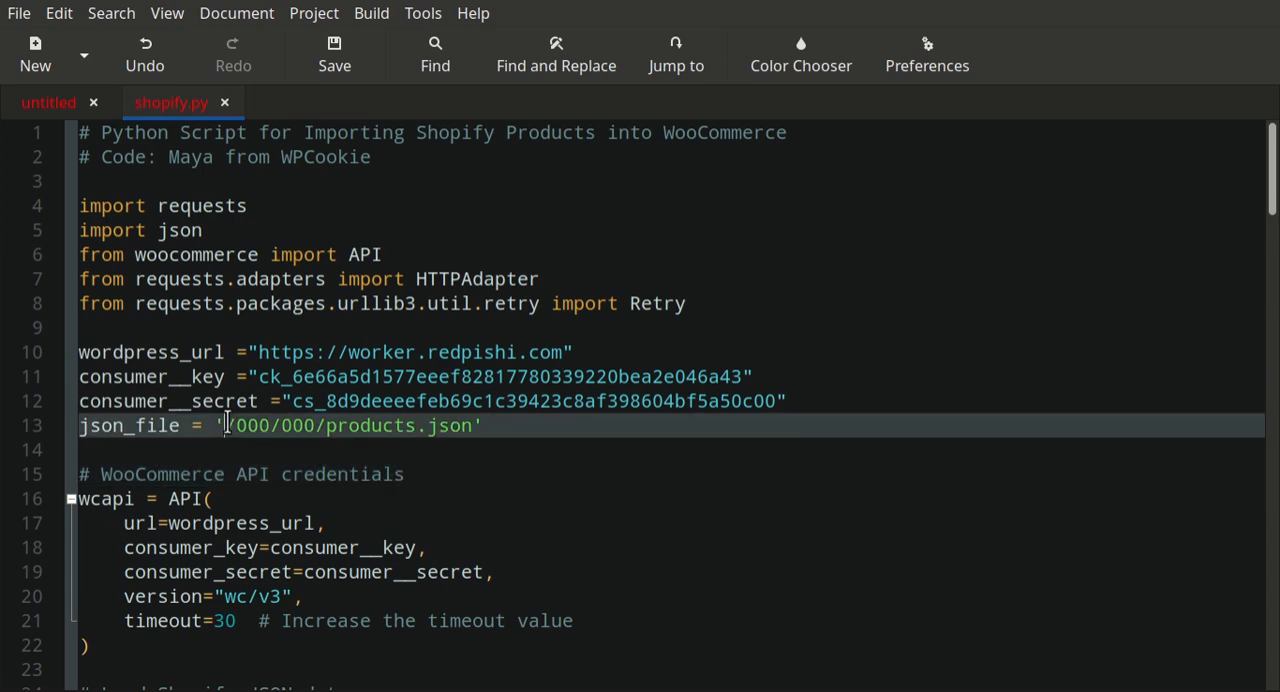
Inspect the json_file path line in shopify.py
{"action": "right_click", "coordinate": [350, 424]}
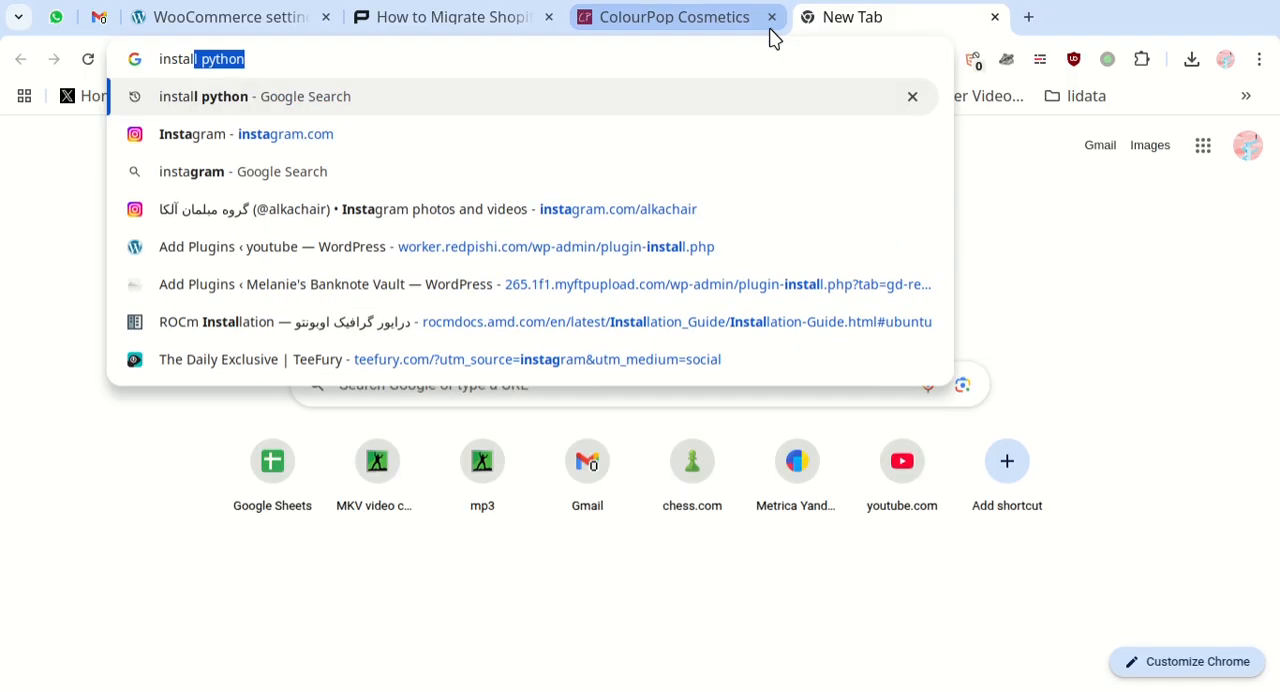
Search Google for "install python" and land on python.org's Downloads page offering Python 3.13.1
{"action": "key", "text": "Return"}
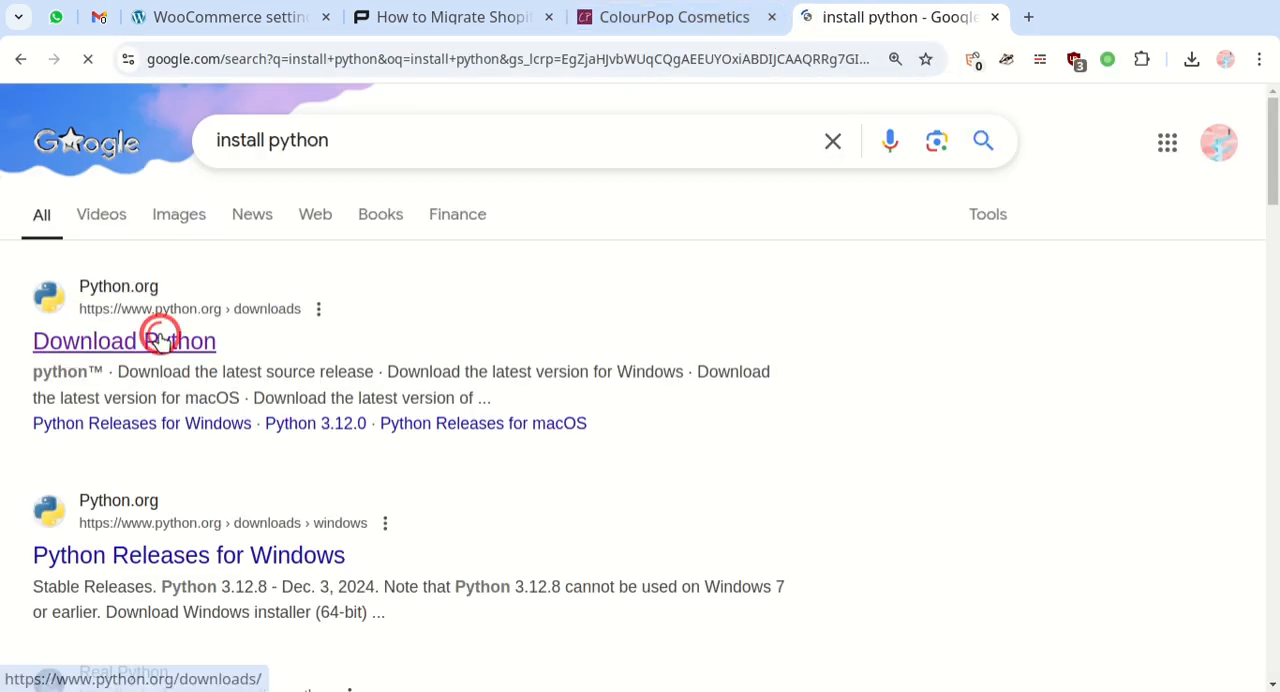
{"action": "left_click", "coordinate": [124, 340]}
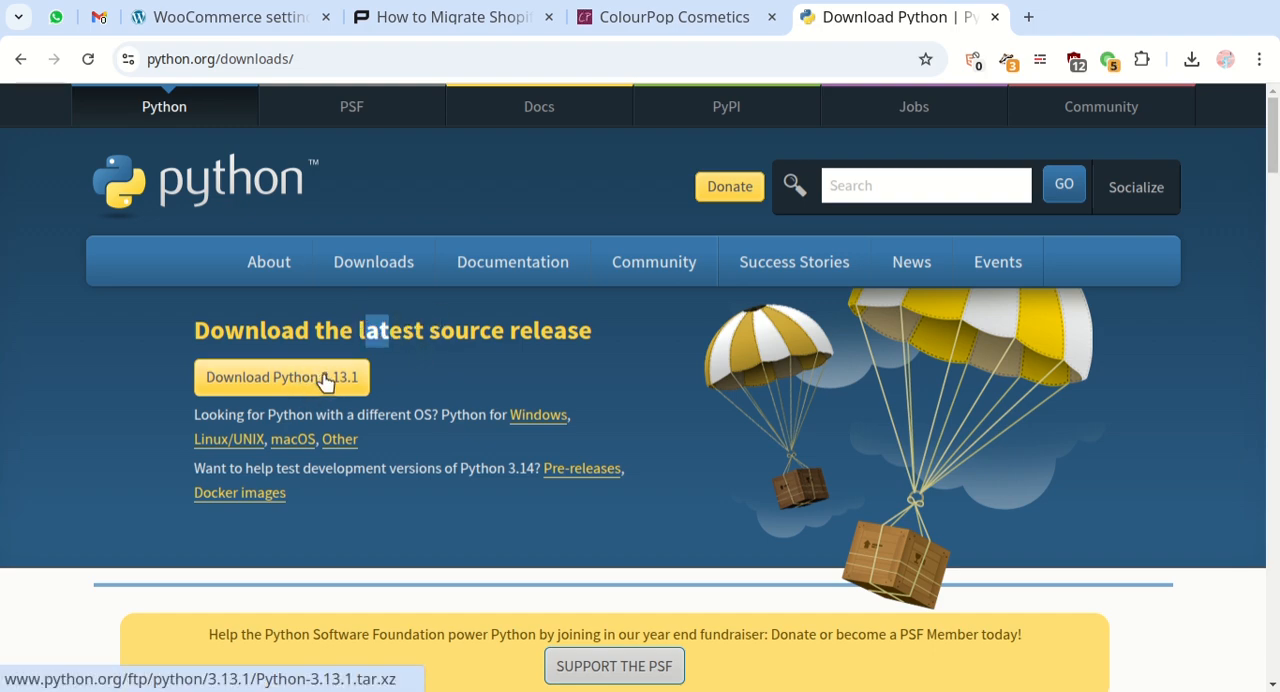
{"action": "mouse_move", "coordinate": [470, 330]}
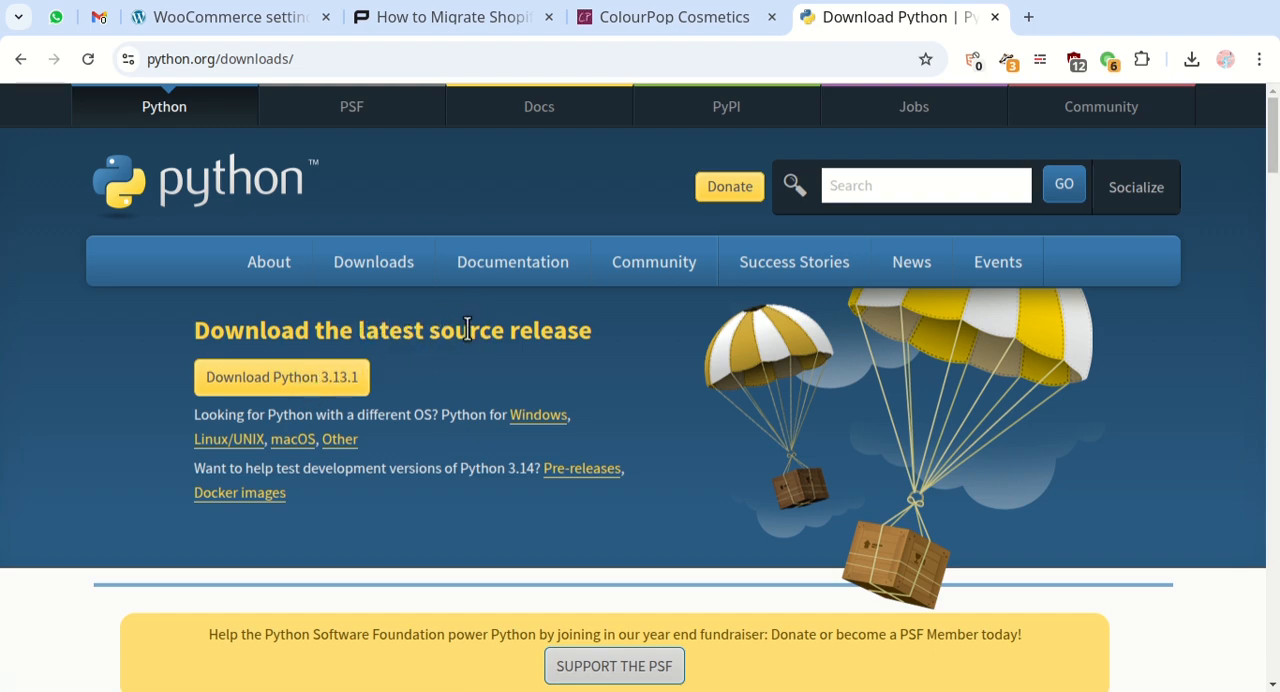
{"action": "left_click", "coordinate": [452, 16]}
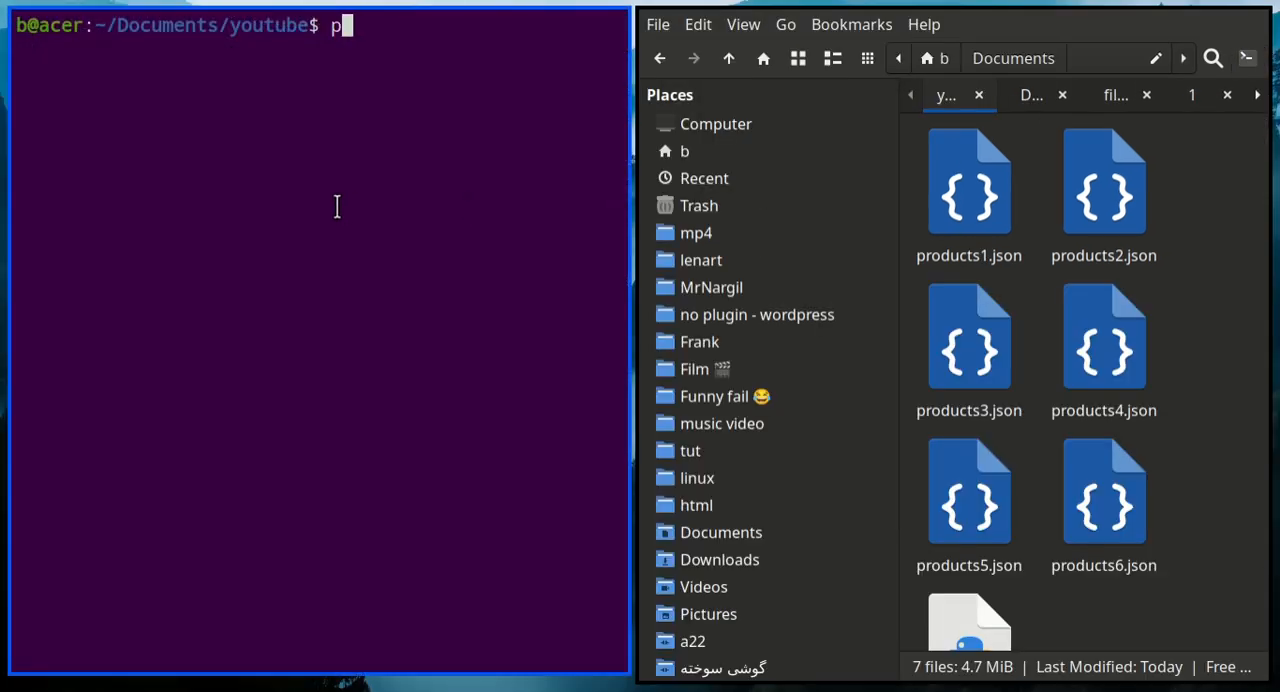
Enter the command python3 shopify.py in the youtube folder terminal
{"action": "type", "text": "ython3"}
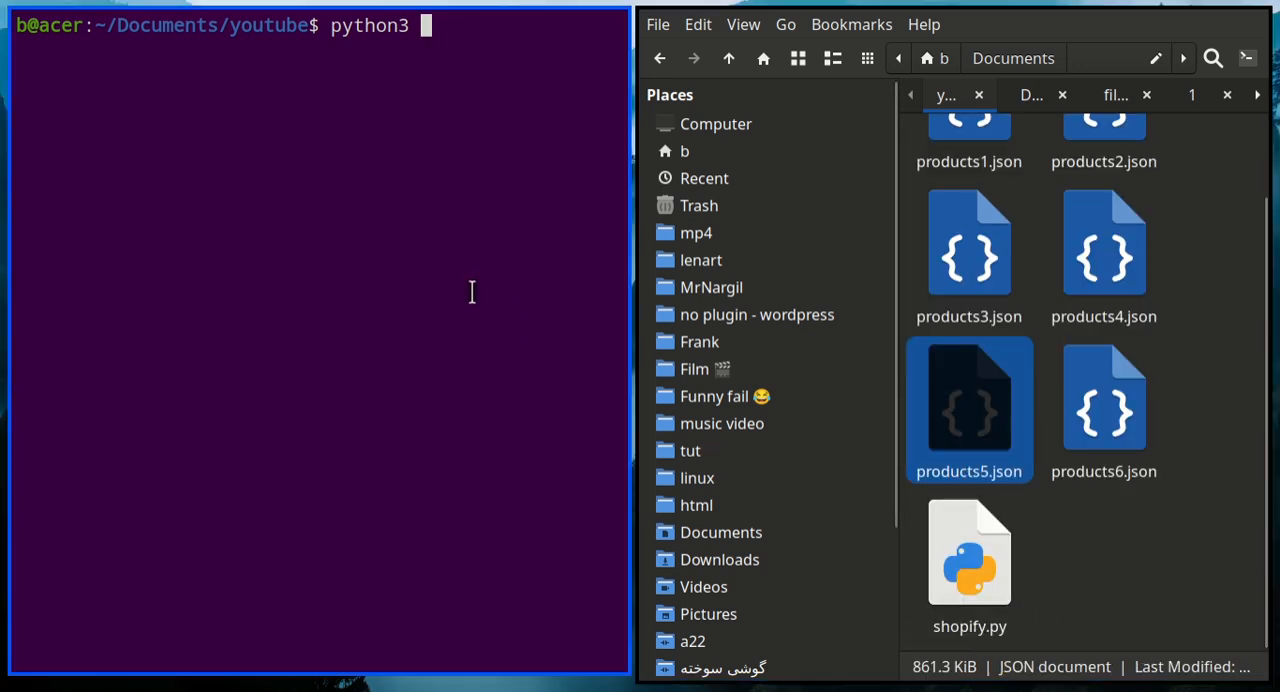
{"action": "type", "text": "shopify.py"}
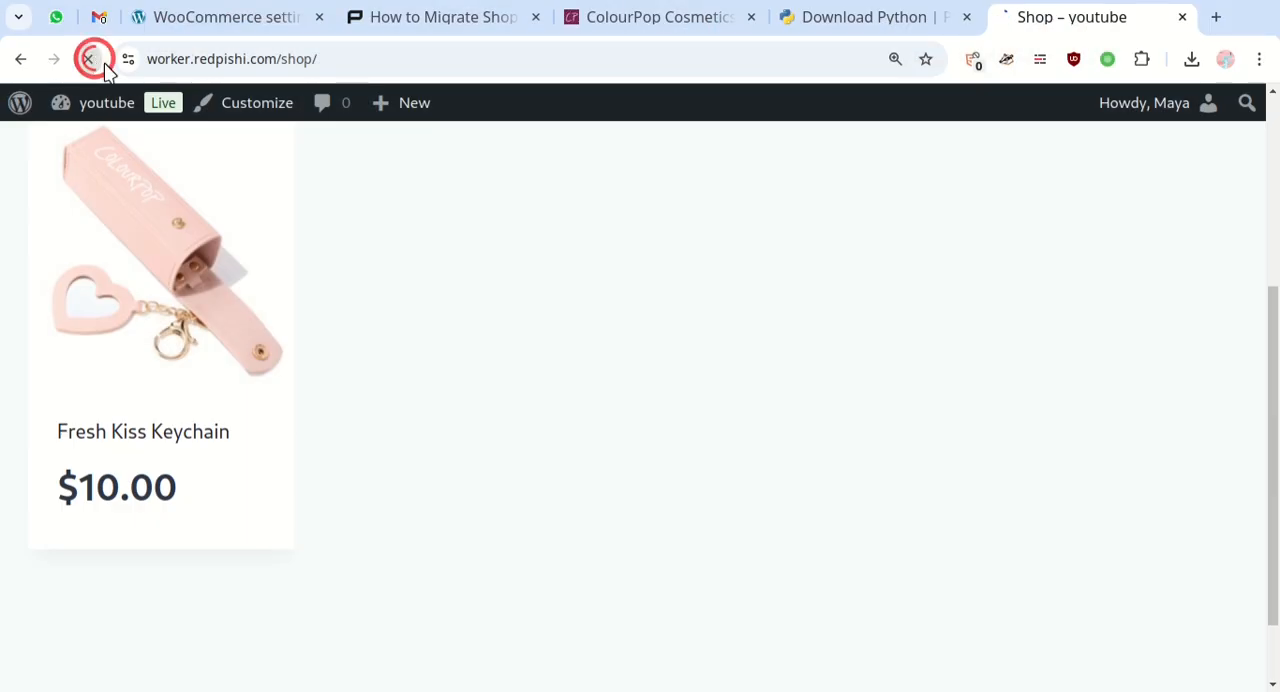
Reload the WooCommerce shop and scroll through the newly imported products
{"action": "left_click", "coordinate": [90, 58]}
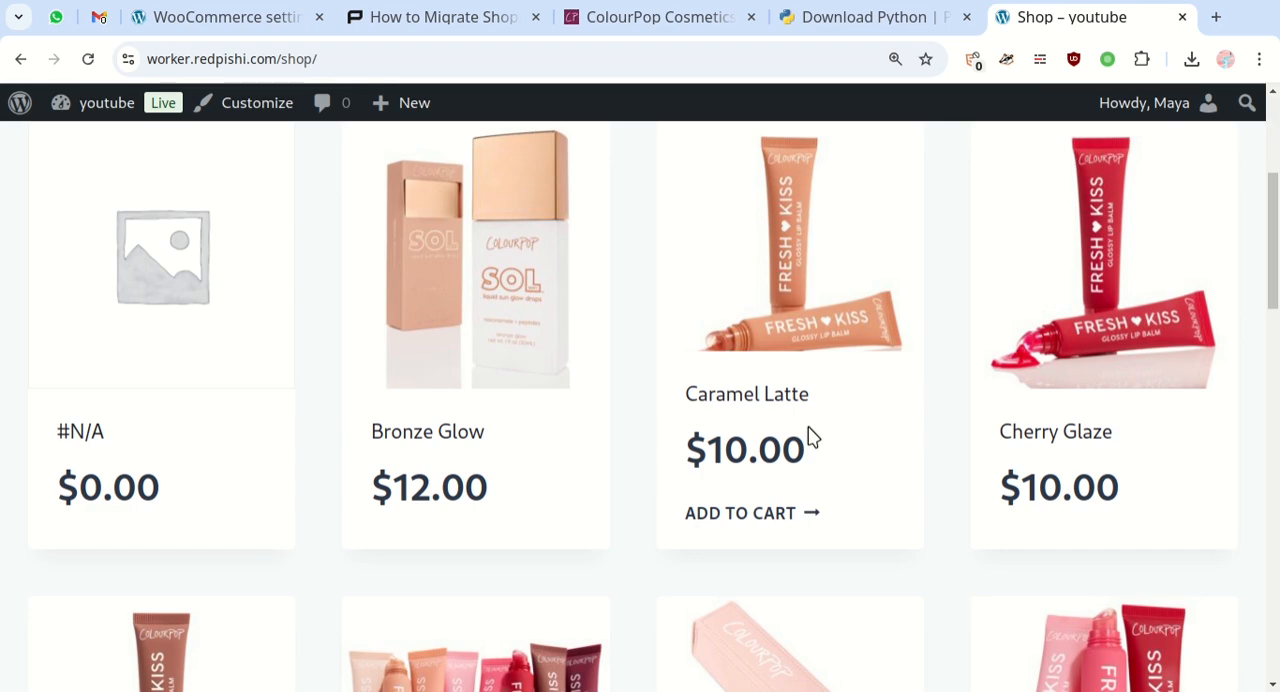
{"action": "scroll", "scroll_direction": "up", "scroll_amount": 3}
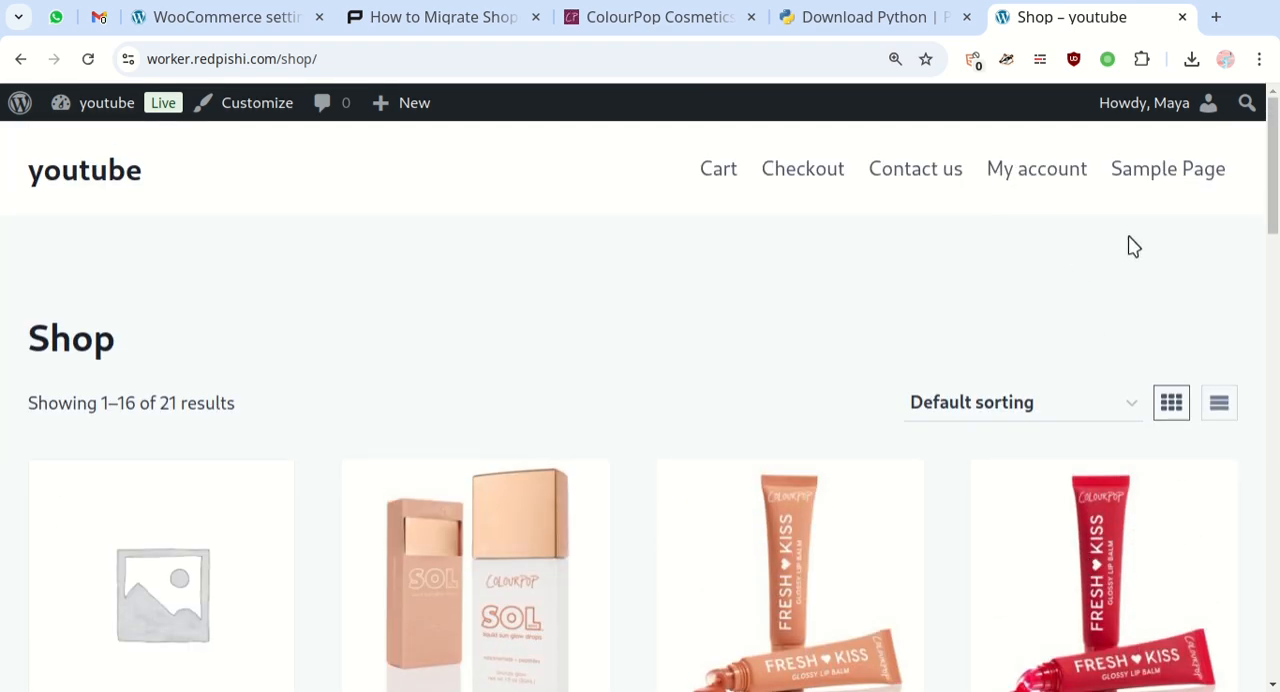
{"action": "scroll", "scroll_direction": "down", "scroll_amount": 3}
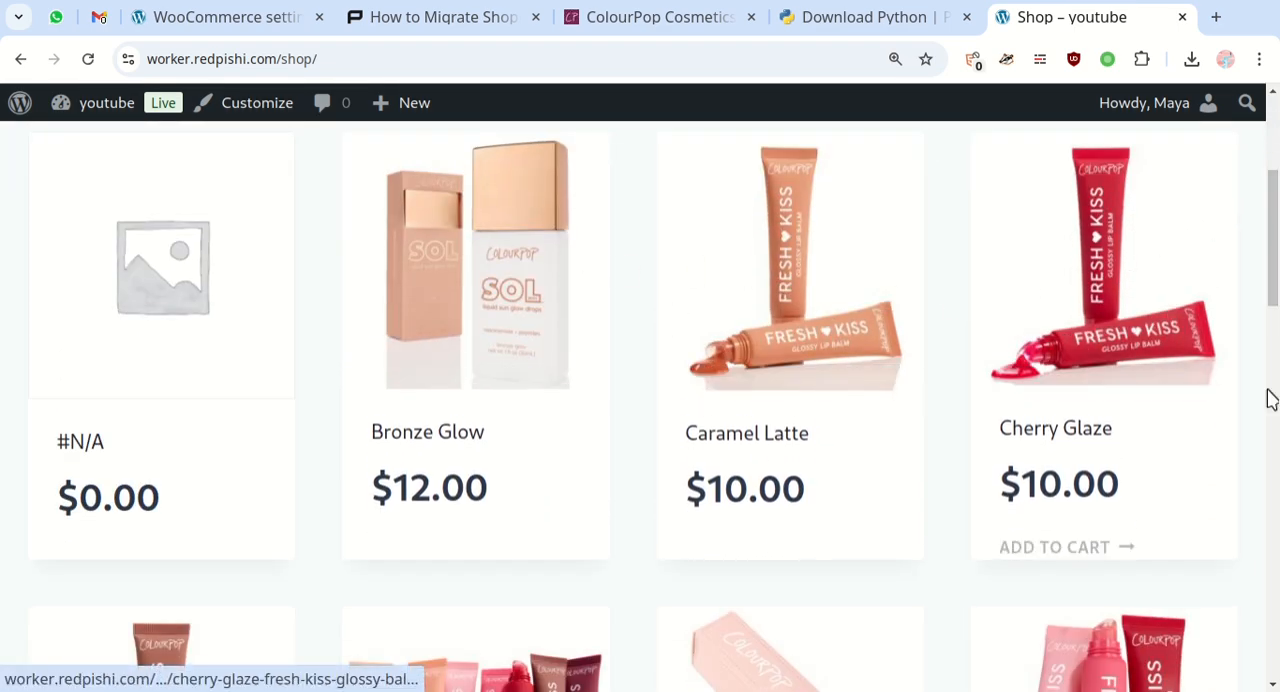
{"action": "scroll", "scroll_direction": "down", "scroll_amount": 3}
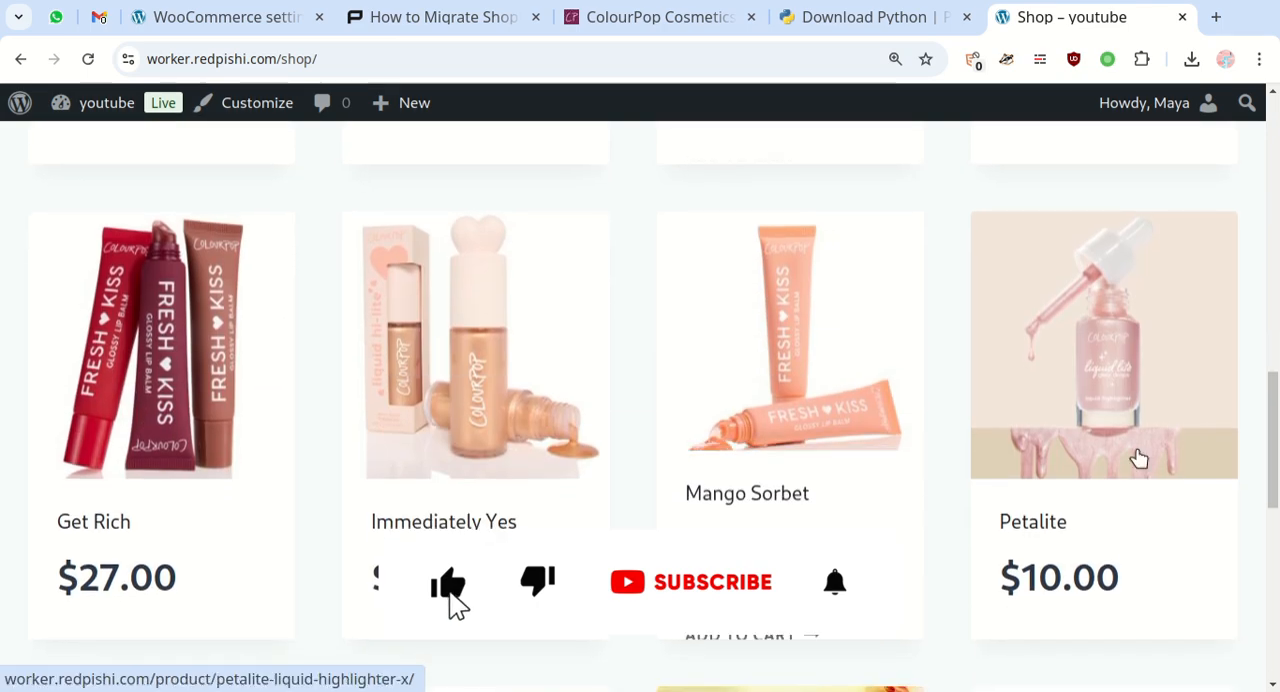
{"action": "scroll", "scroll_direction": "down", "scroll_amount": 3}
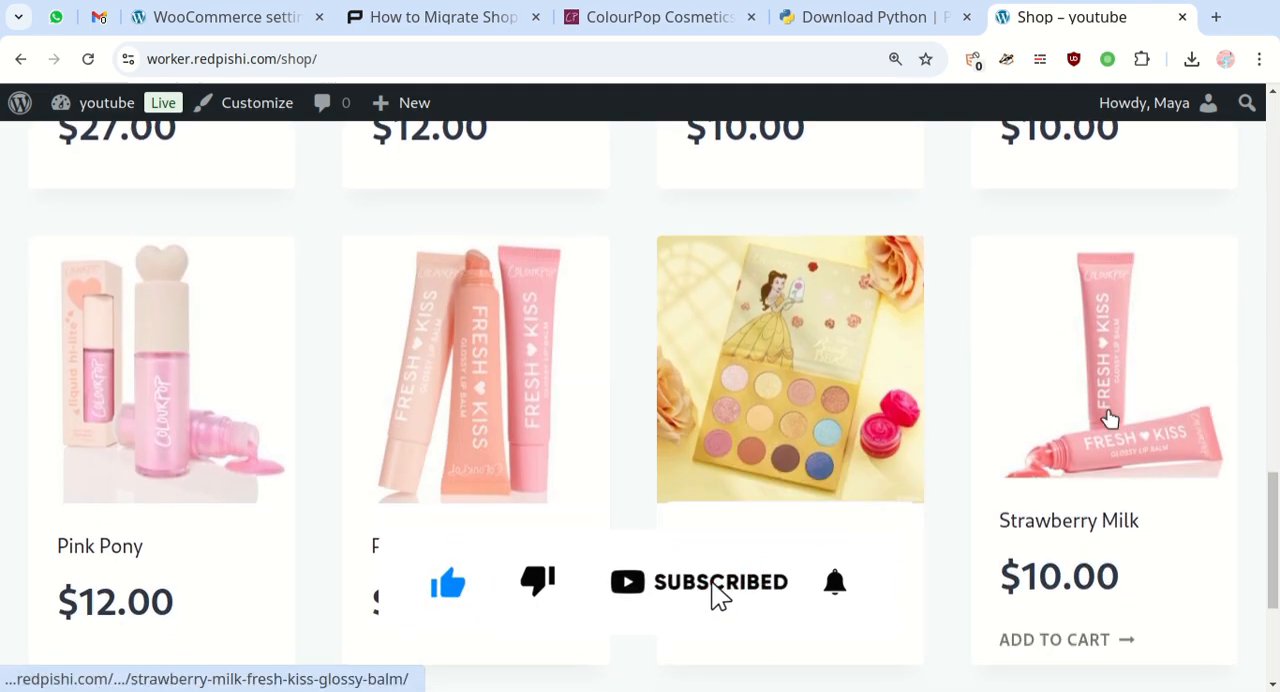
View Pretty in Pastels at $27.00, then the After Hours palette, selecting part of its description
{"action": "left_click", "coordinate": [510, 364]}
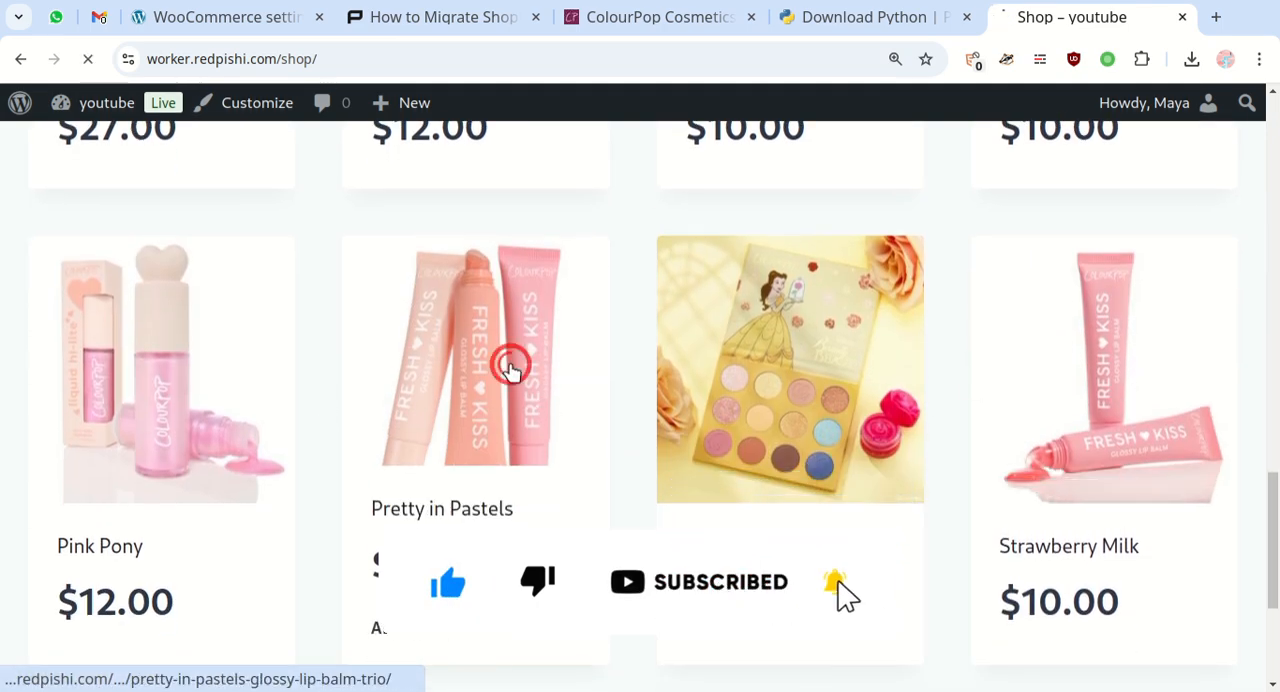
{"action": "left_click", "coordinate": [476, 354]}
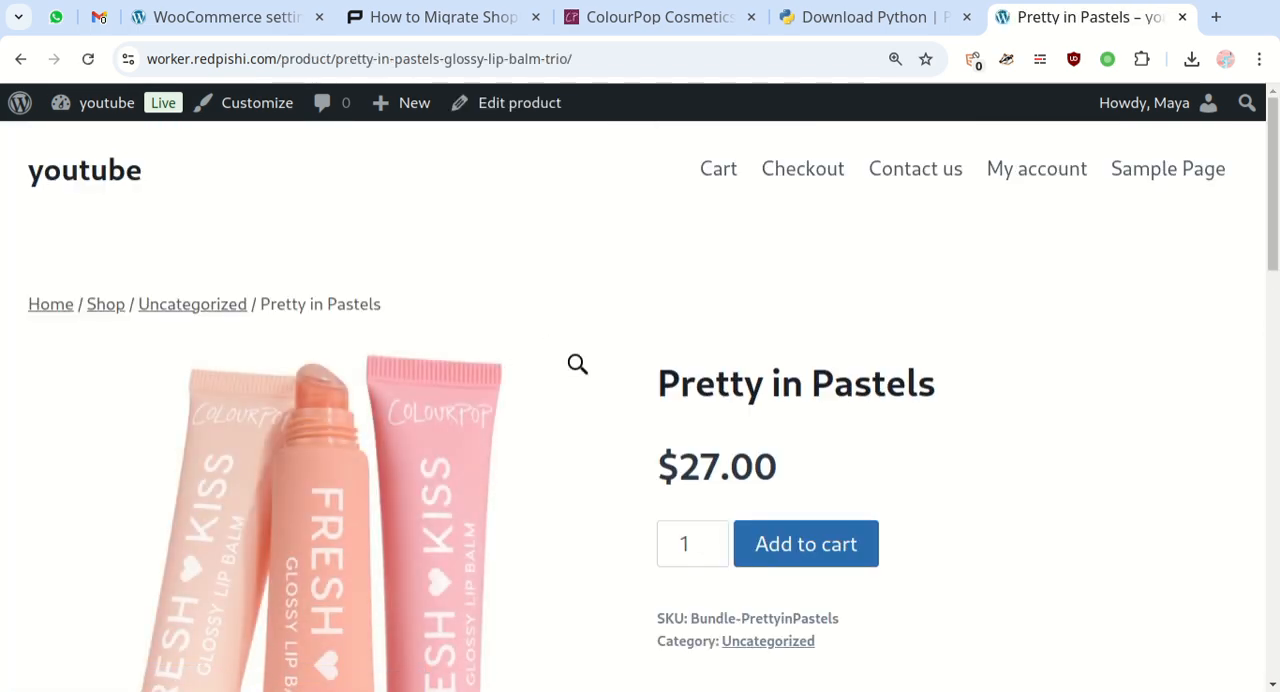
{"action": "scroll", "scroll_direction": "down", "scroll_amount": 3}
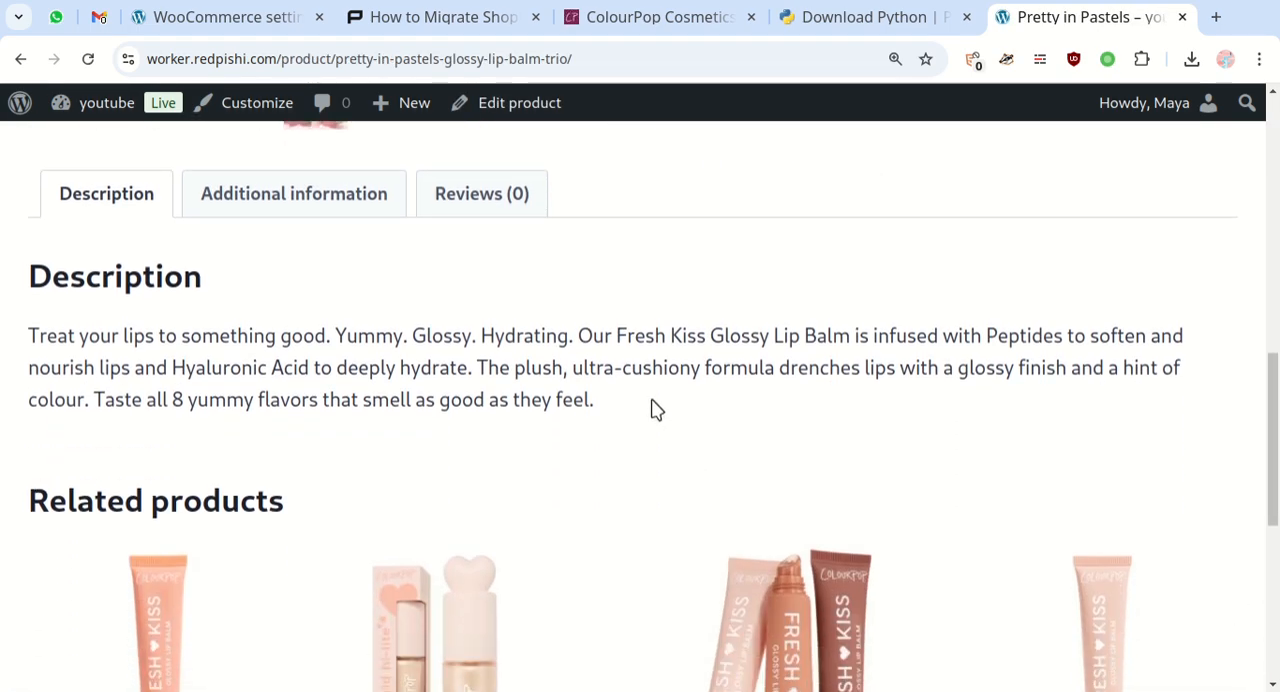
{"action": "mouse_move", "coordinate": [1048, 438]}
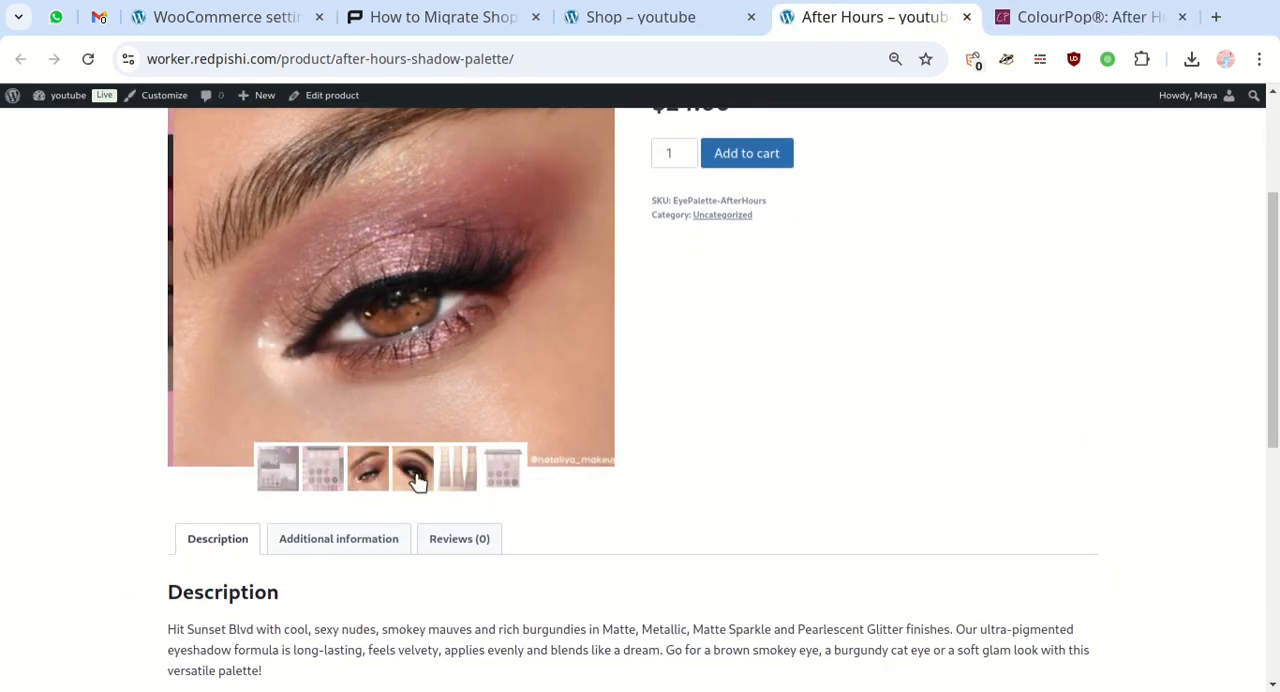
{"action": "scroll", "scroll_direction": "down", "scroll_amount": 3}
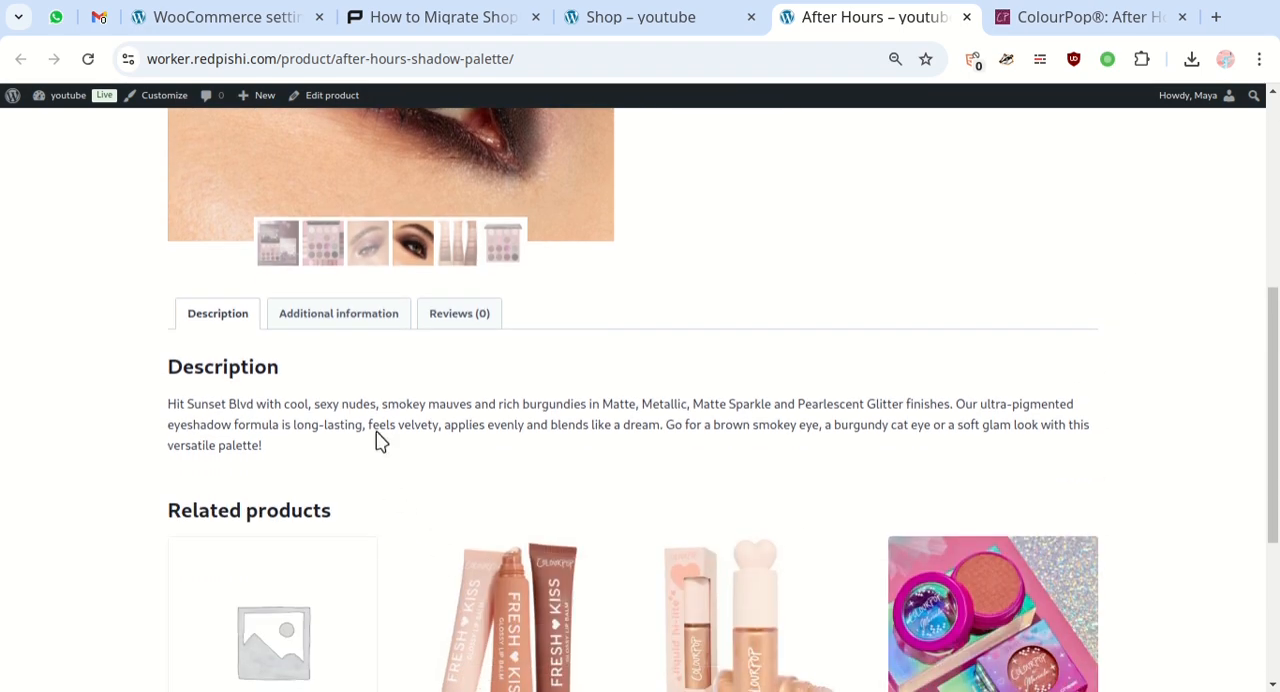
{"action": "left_click_drag", "start_coordinate": [378, 404], "coordinate": [612, 424]}
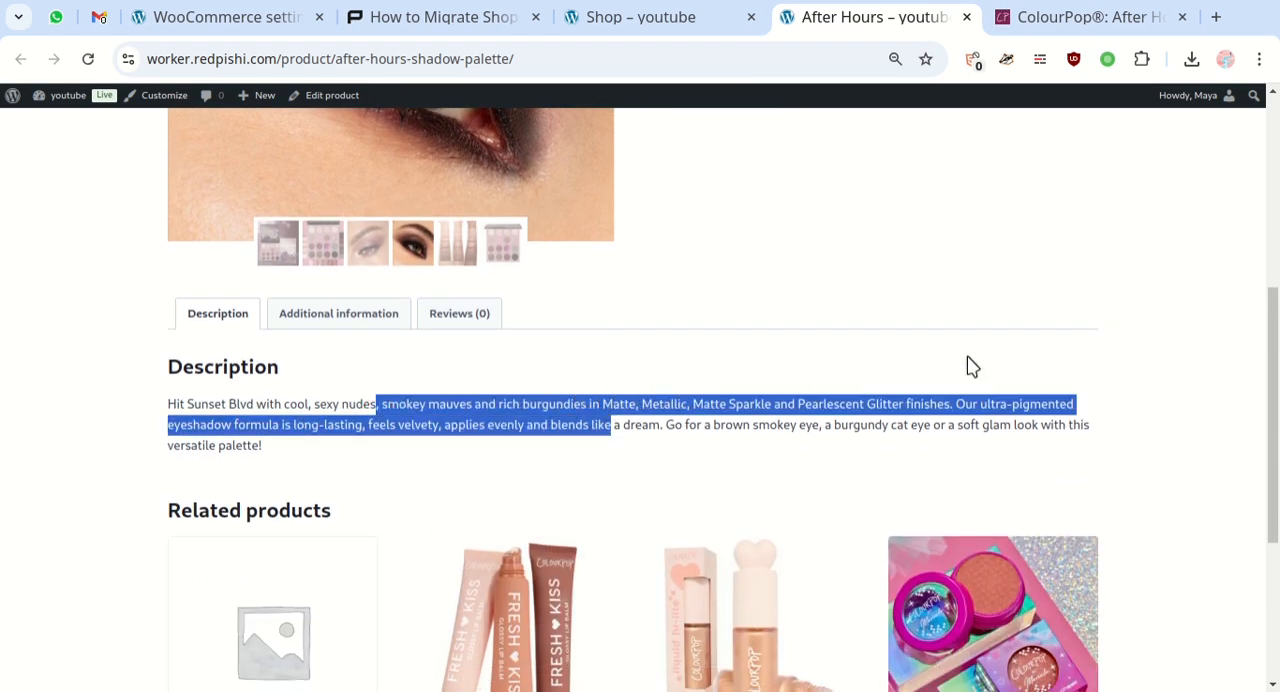
View ColourPop's original After Hours page and scroll to its matching product details
{"action": "left_click", "coordinate": [1090, 16]}
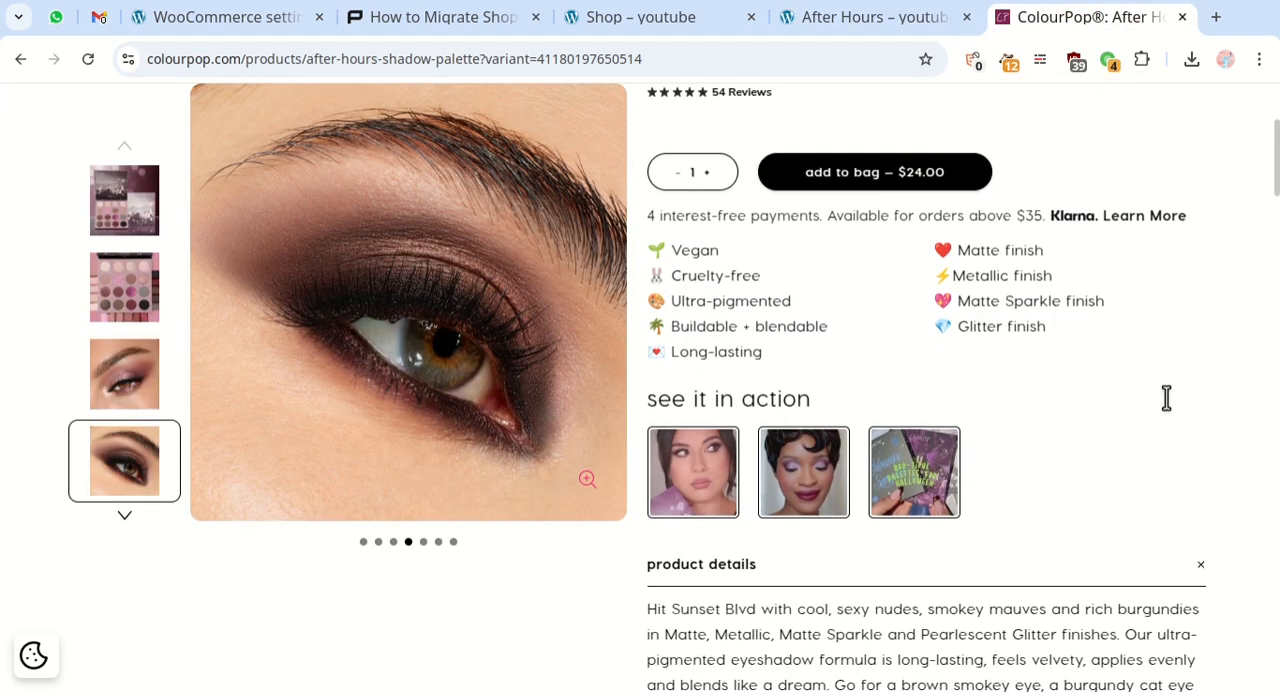
{"action": "scroll", "scroll_direction": "down", "scroll_amount": 3}
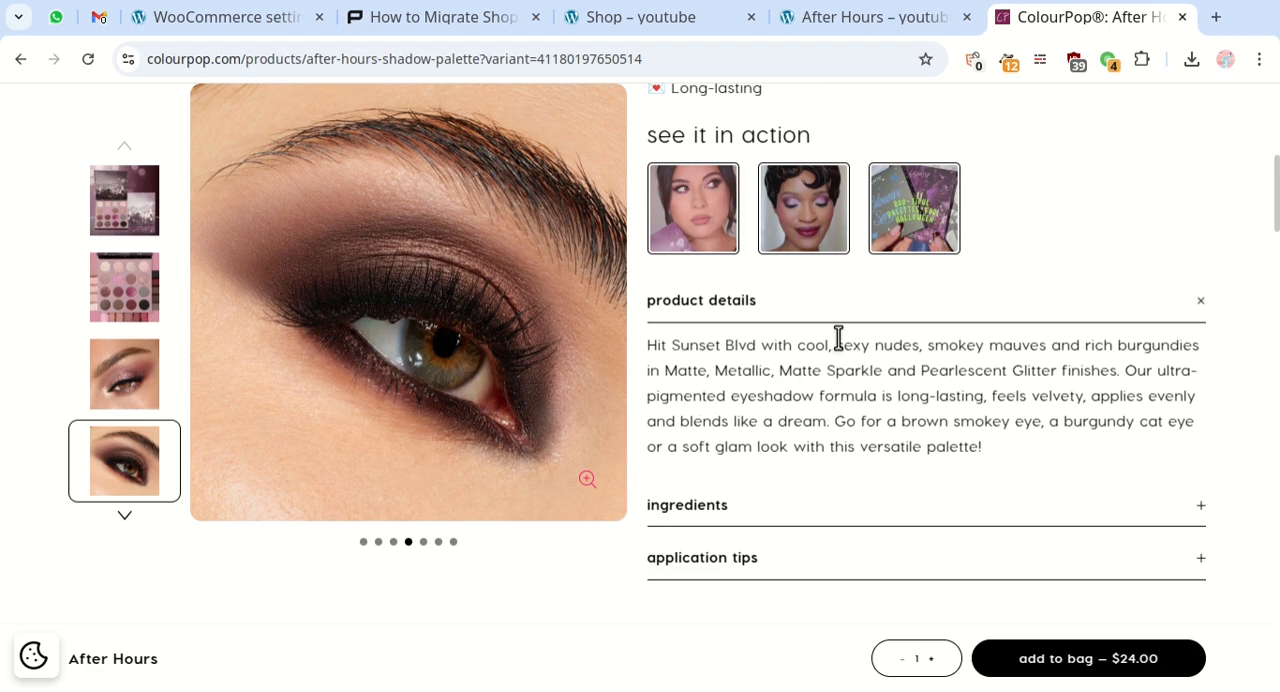
{"action": "mouse_move", "coordinate": [984, 332]}
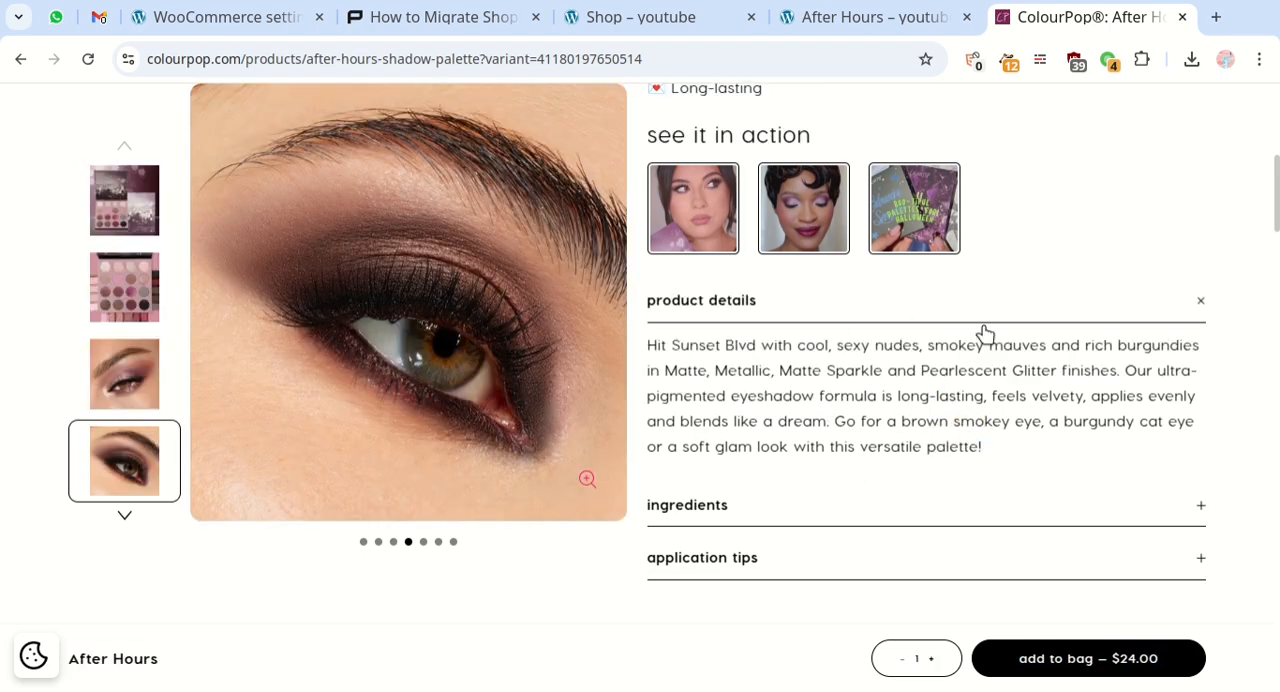
{"action": "scroll", "scroll_direction": "down", "scroll_amount": 3}
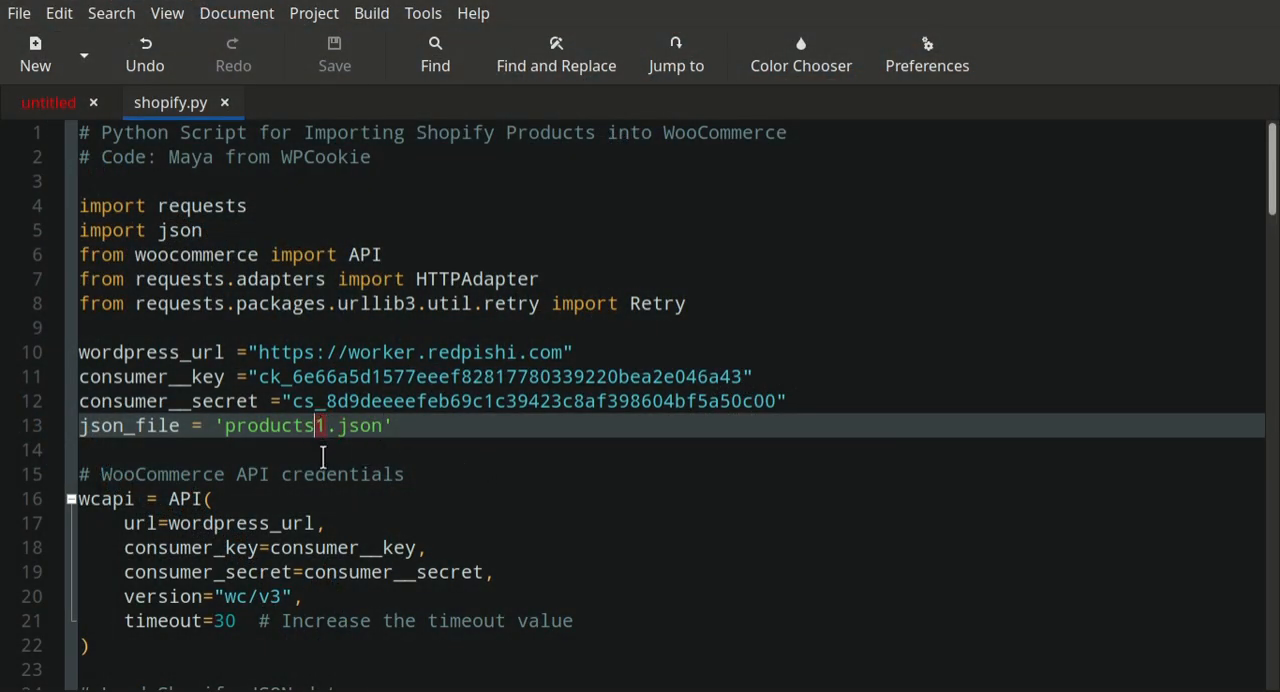
Set json_file to 'products2.json' and rerun python3 shopify.py in the terminal
{"action": "type", "text": "2"}
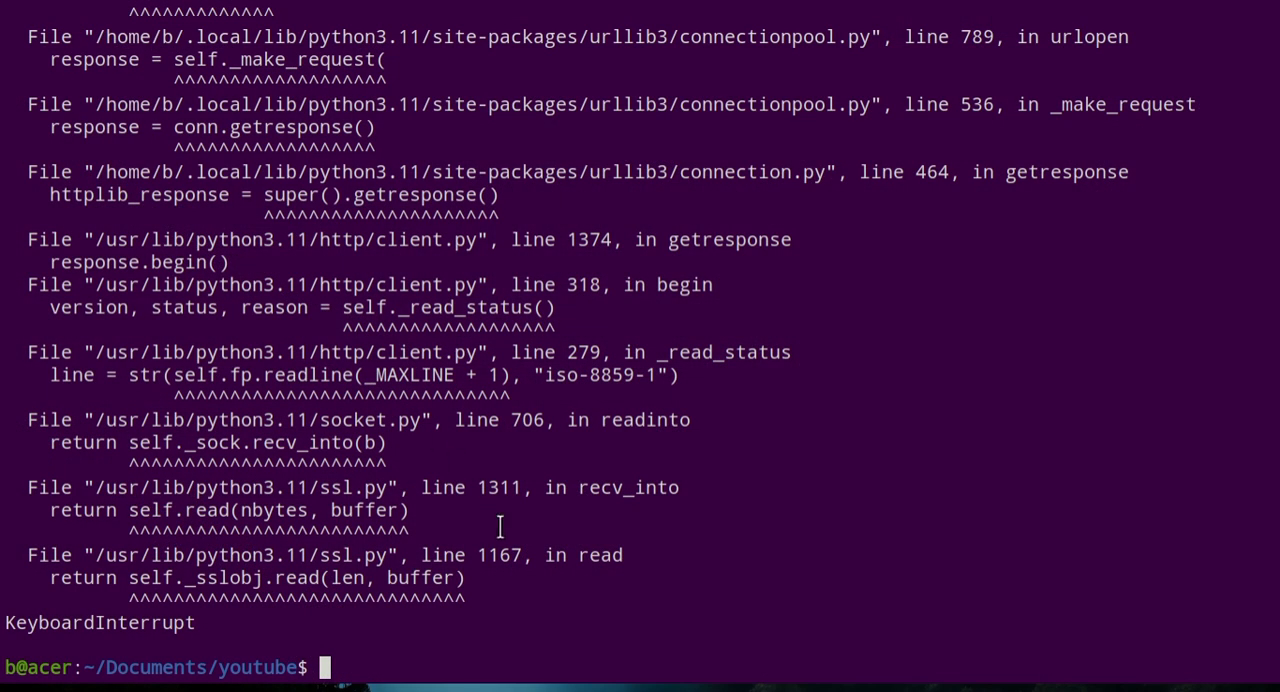
{"action": "type", "text": "python3 shopify.py"}
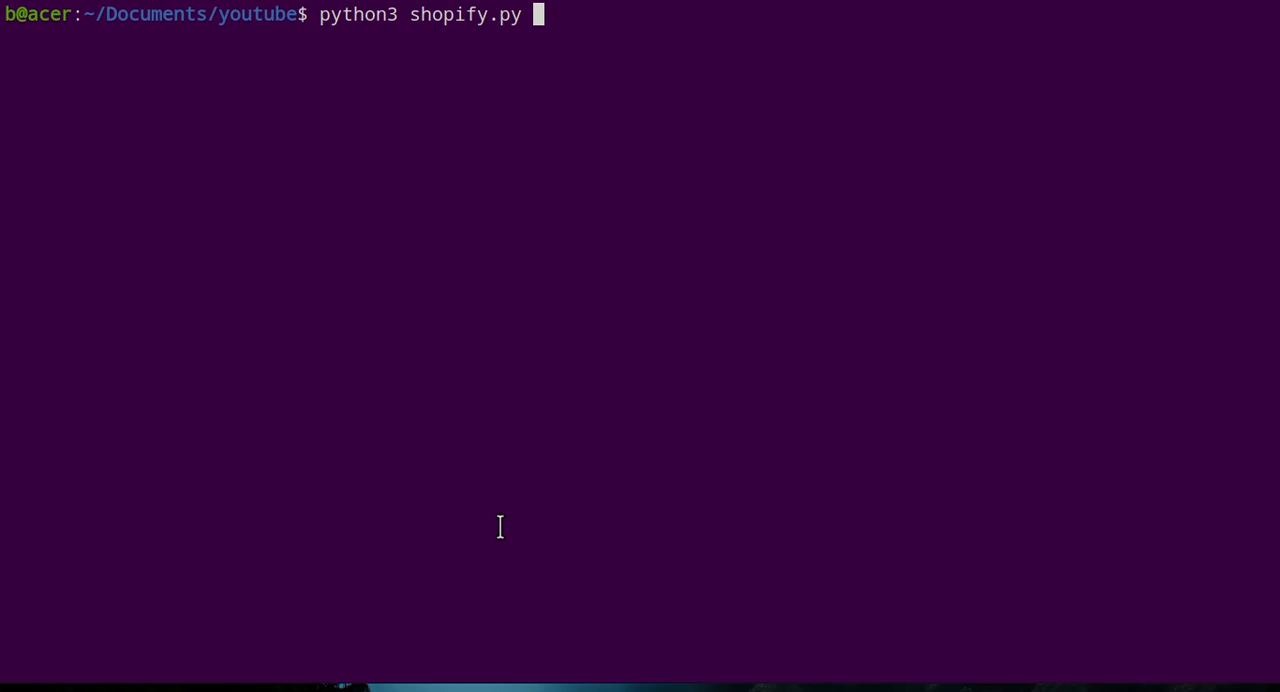
{"action": "key", "text": "Return"}
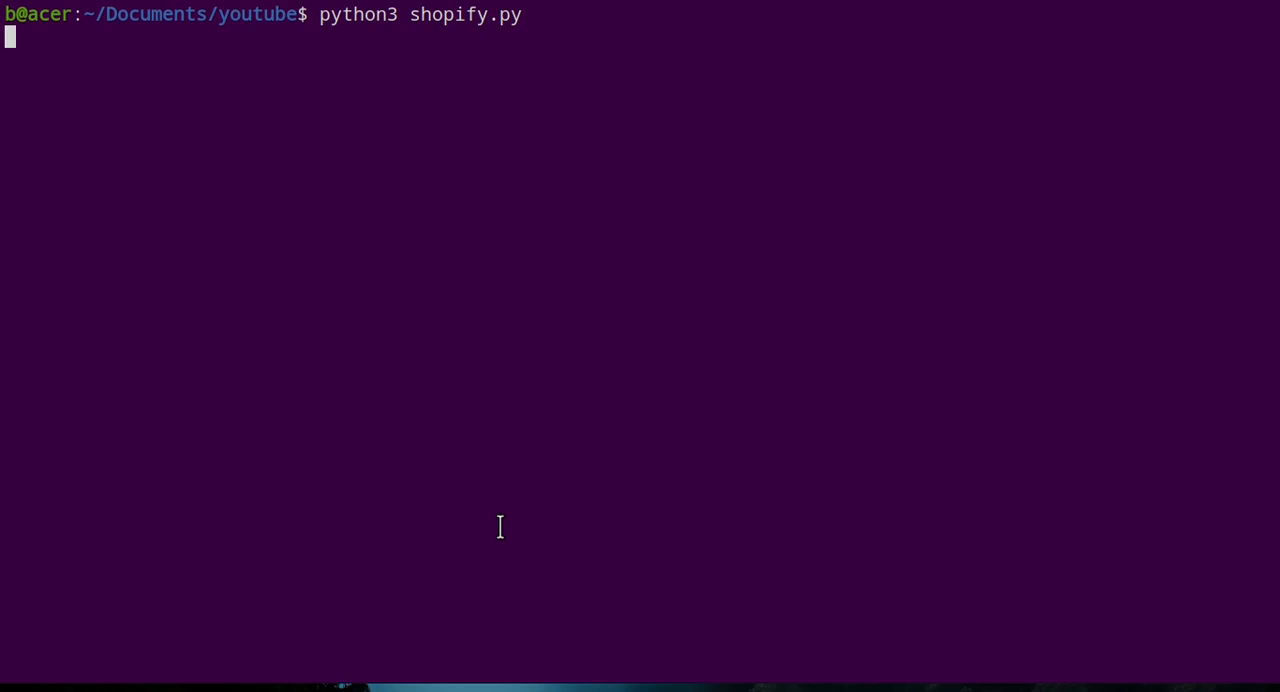